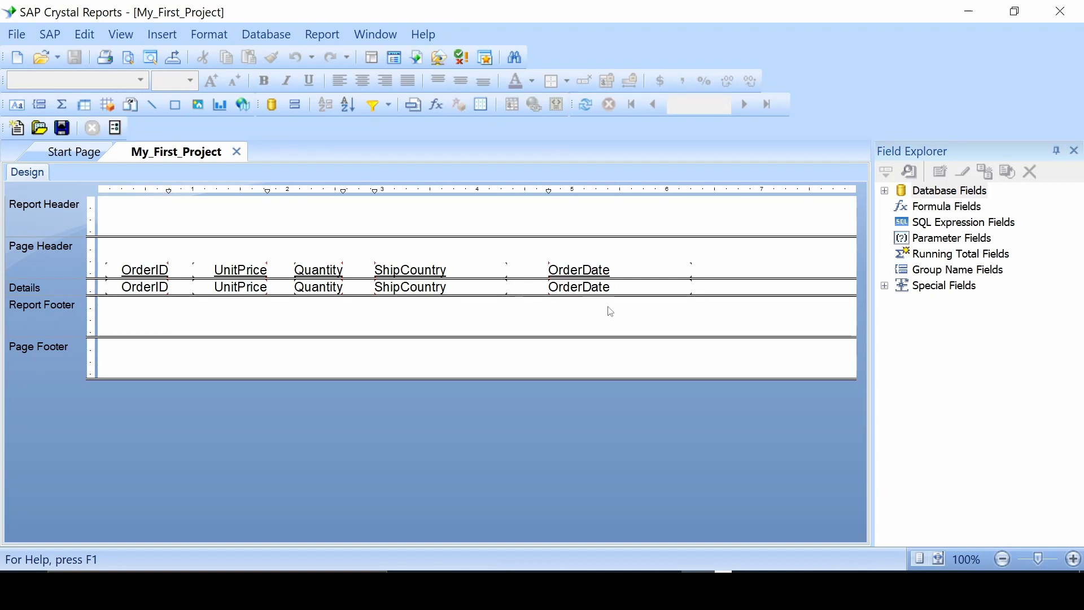
mouse_move(605, 332)
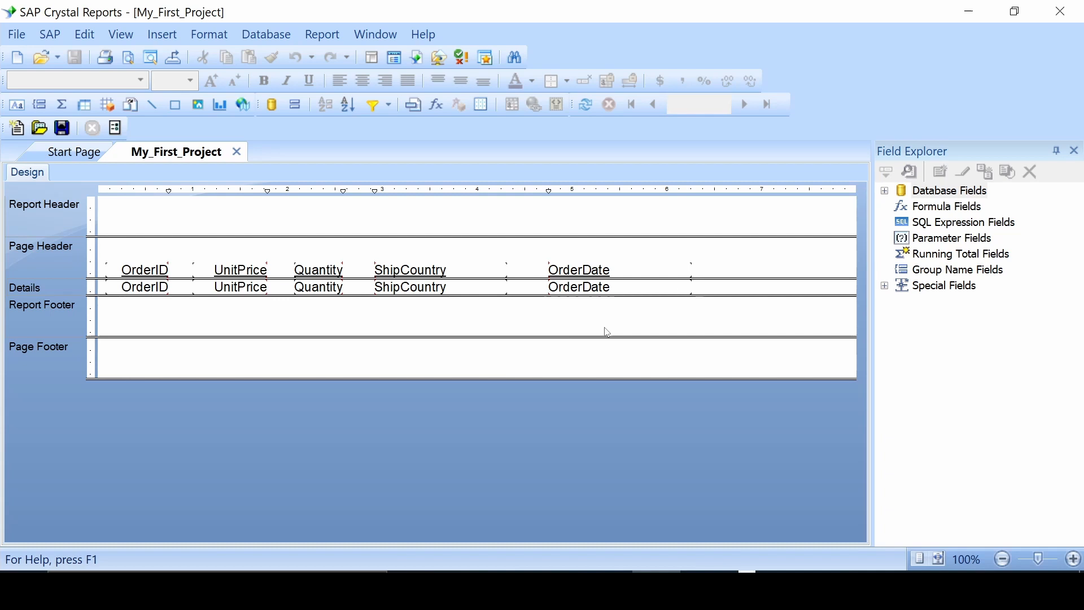
mouse_move(608, 354)
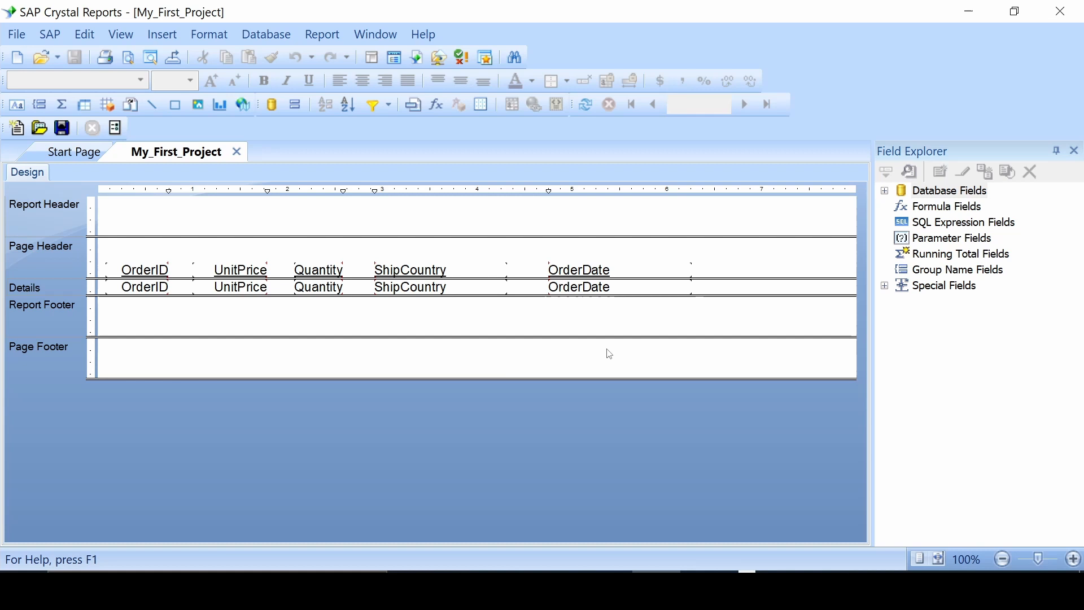
mouse_move(316, 230)
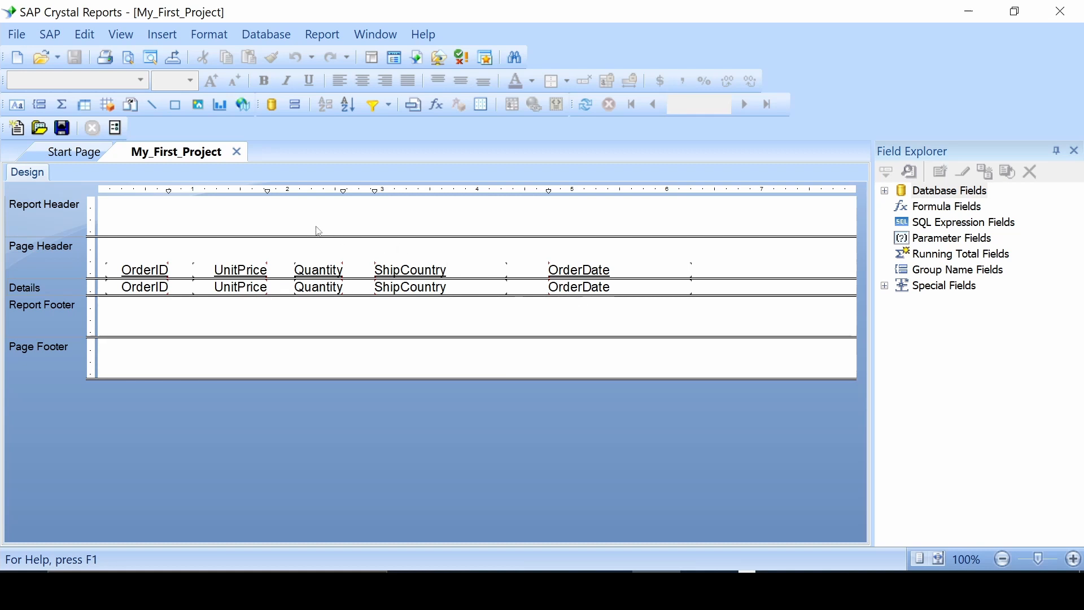
mouse_move(310, 234)
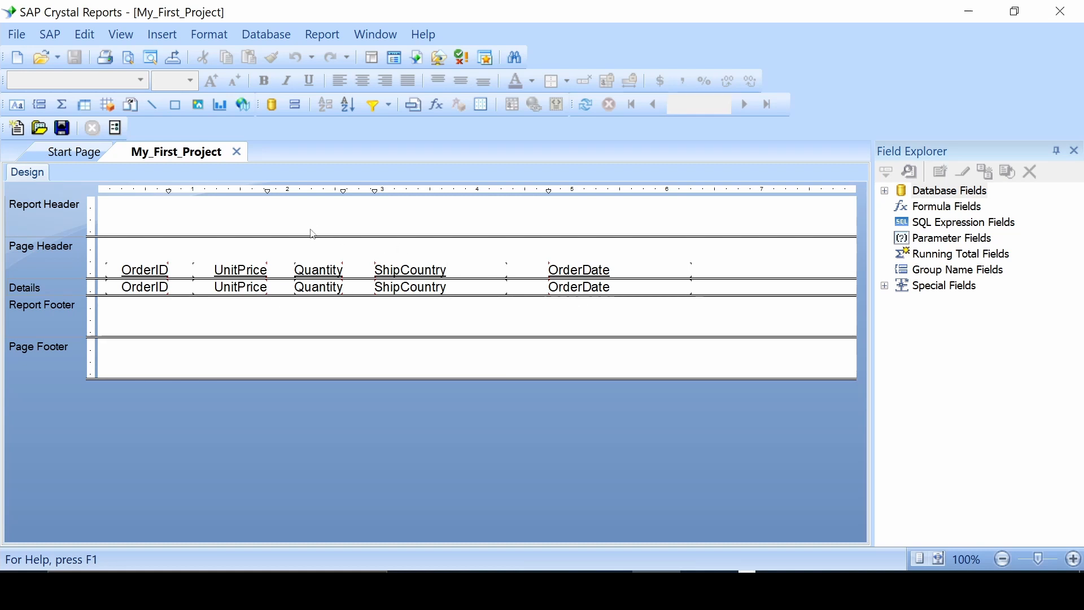
mouse_move(322, 183)
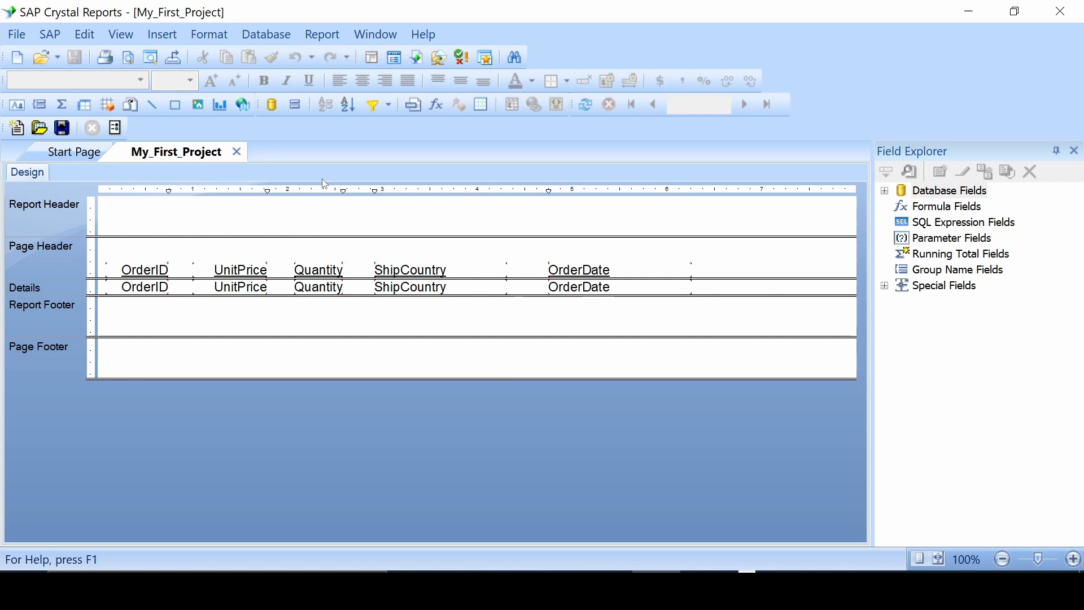
mouse_move(294, 103)
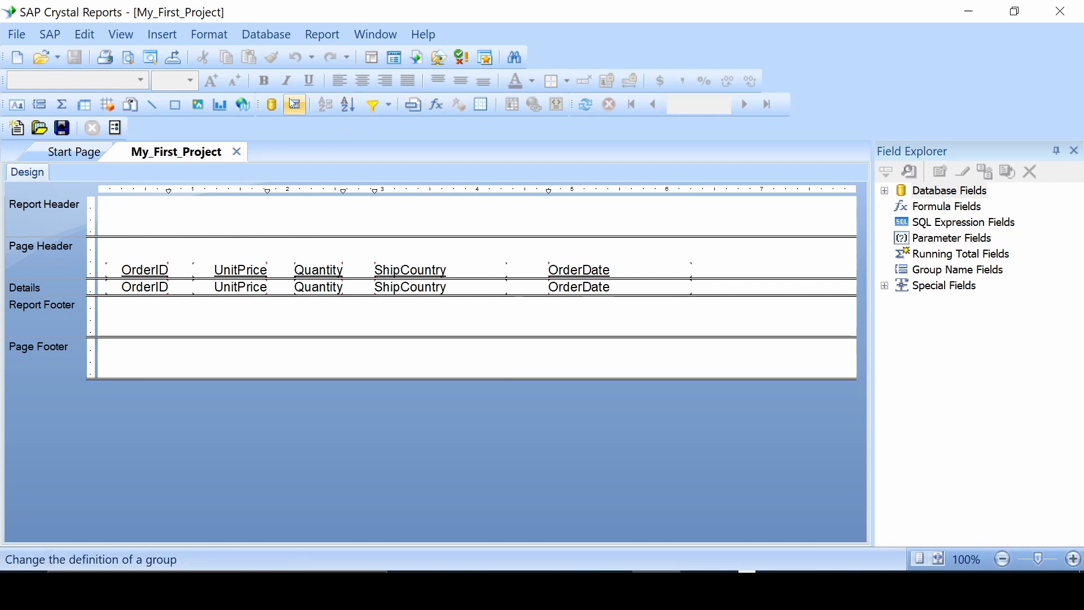
mouse_move(61, 103)
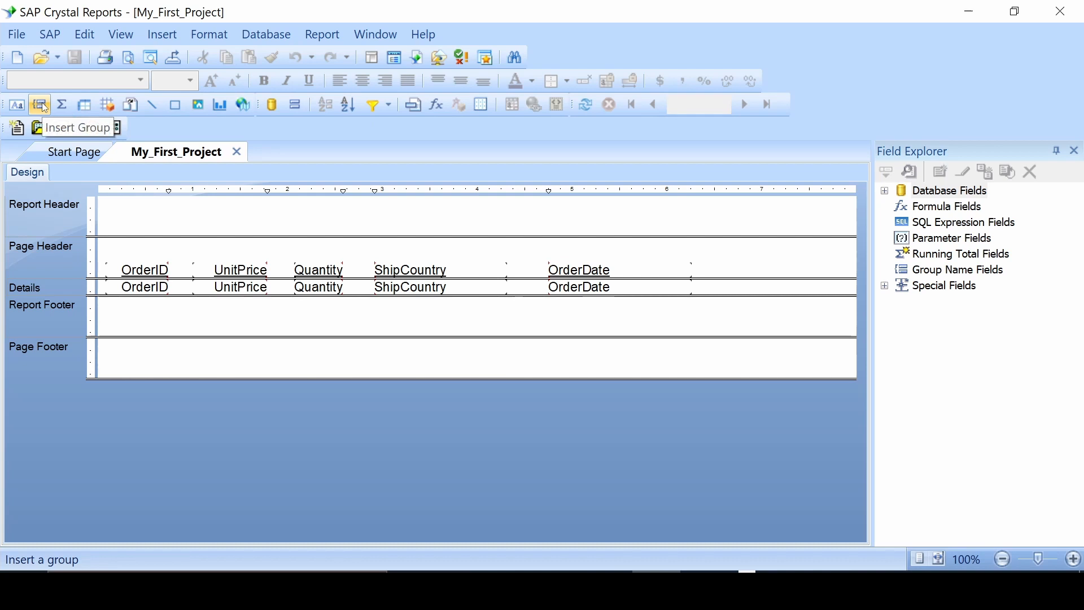
mouse_move(295, 103)
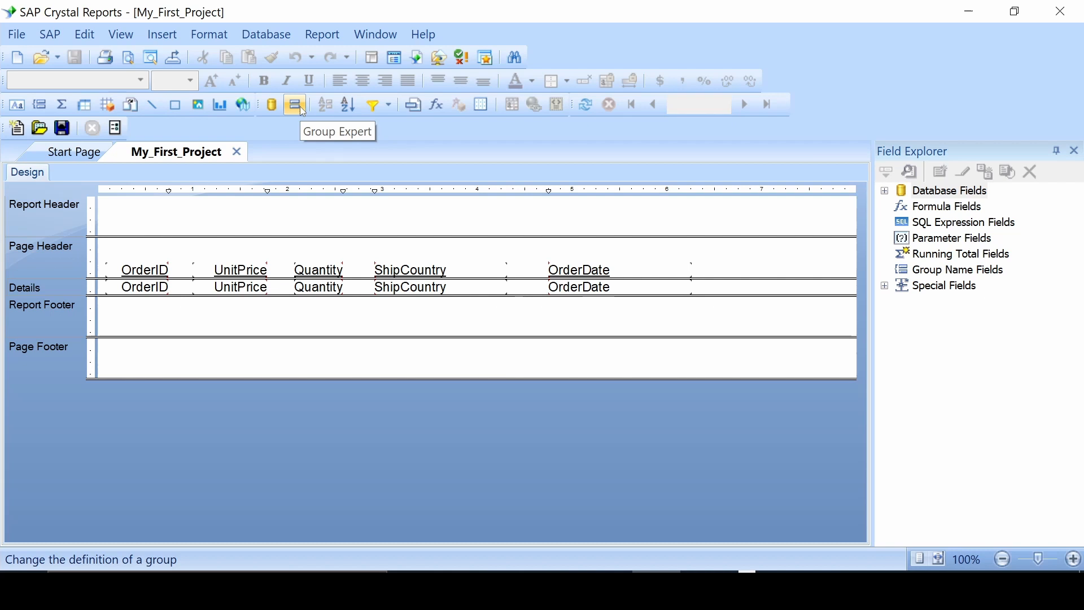
- In the Group Expert, try adding and removing OrderID, then all fields, leaving none grouped
left_click(294, 103)
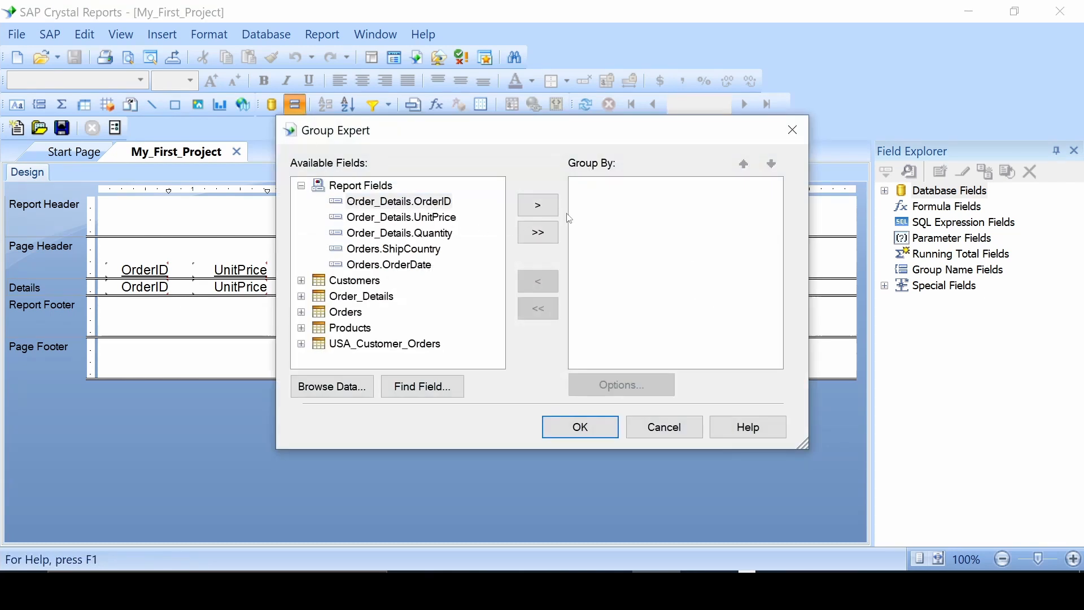
mouse_move(655, 296)
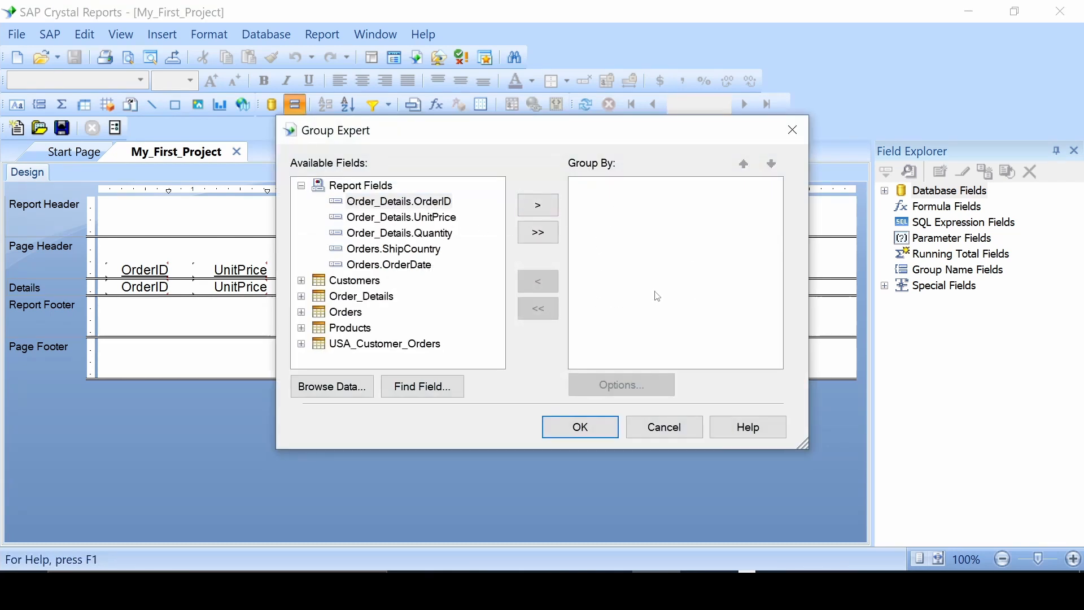
mouse_move(596, 247)
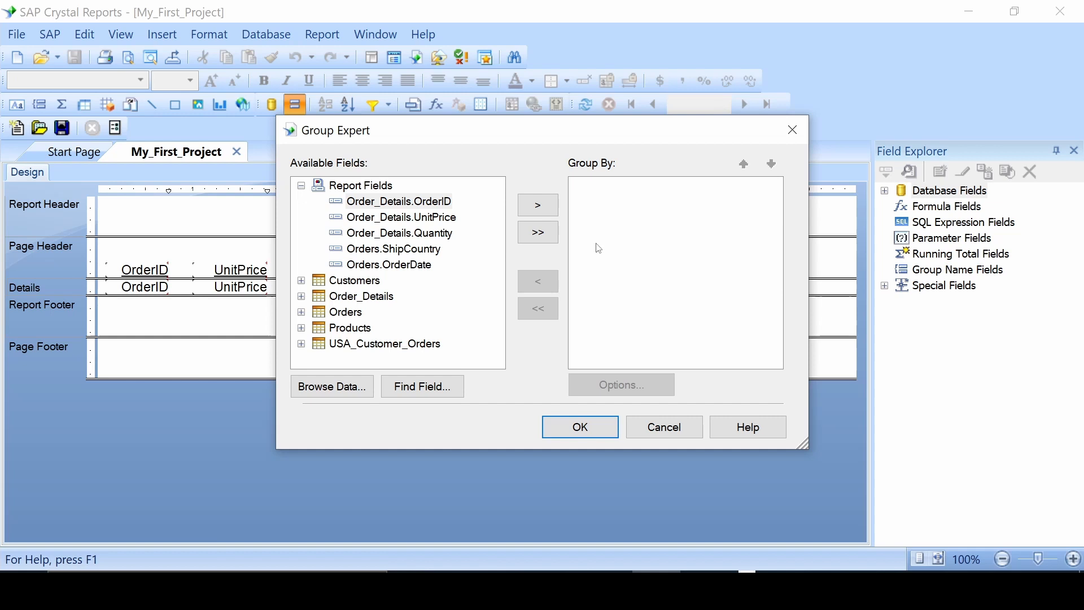
mouse_move(601, 235)
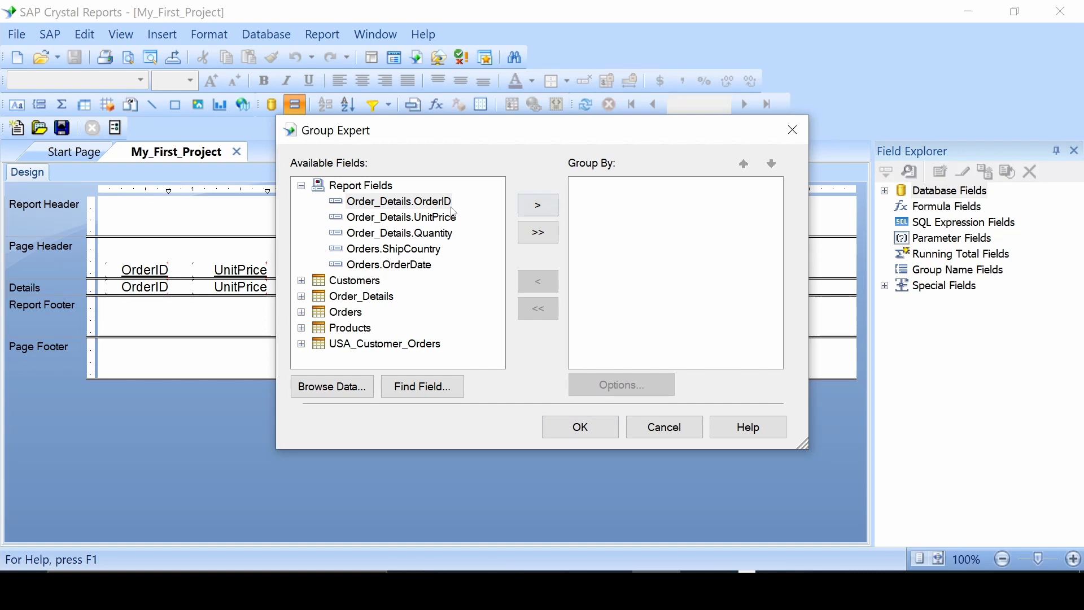
left_click(398, 201)
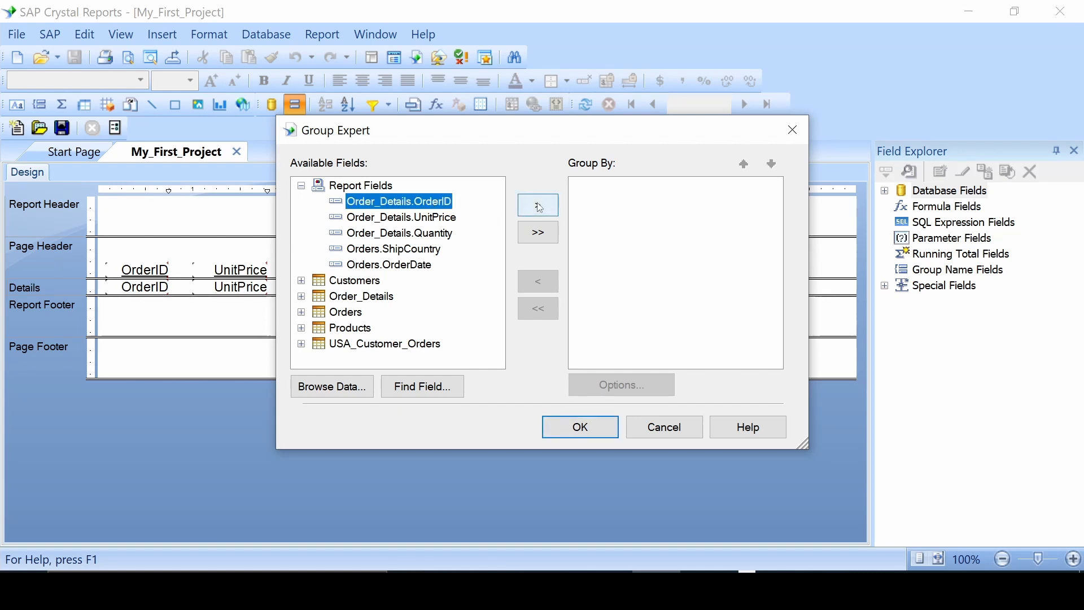
left_click(538, 204)
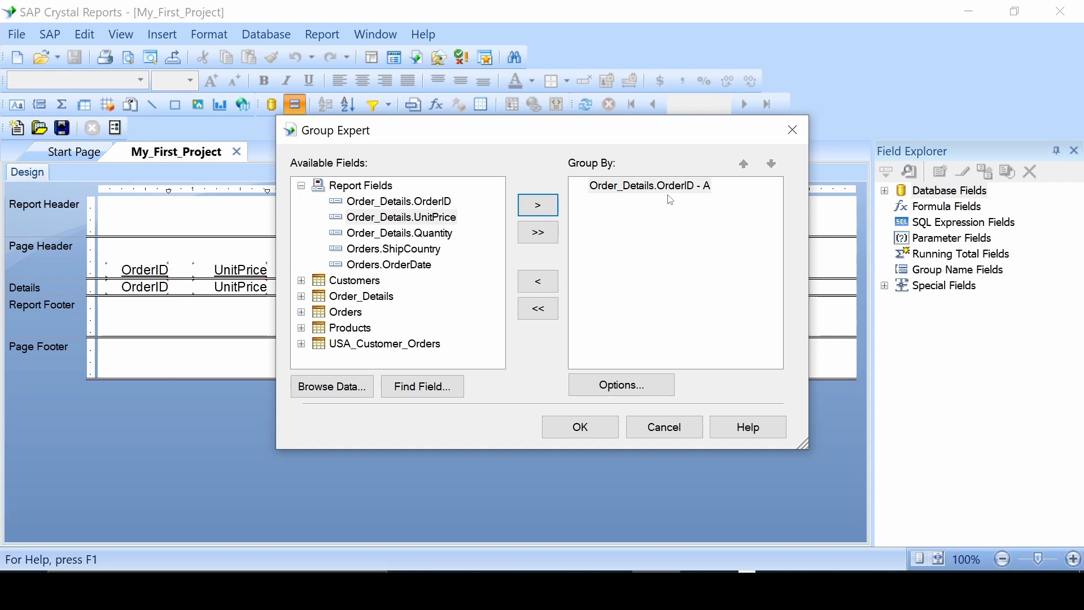
left_click(538, 281)
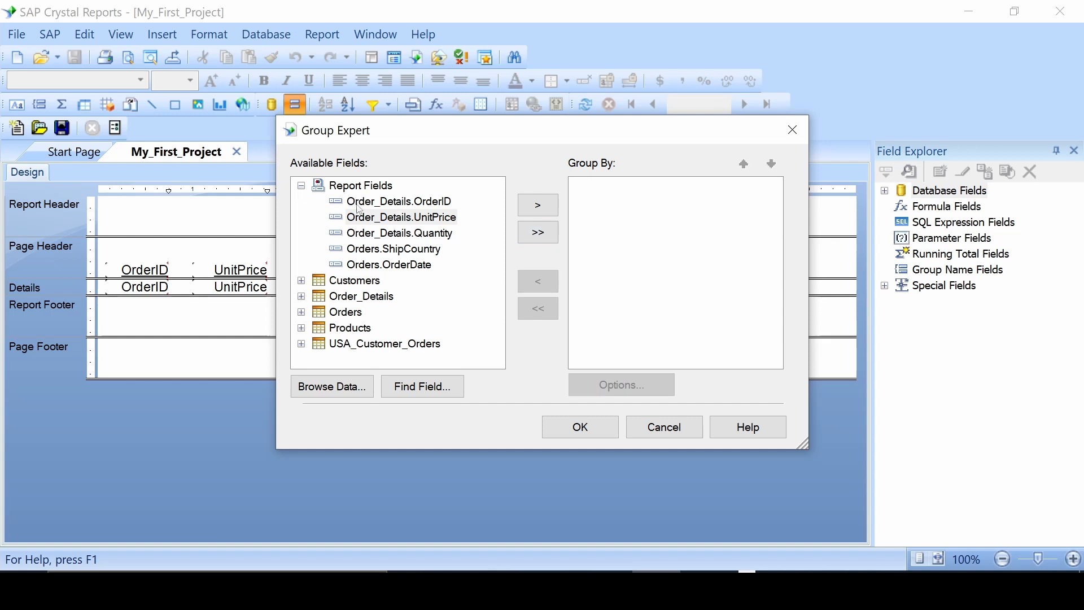
mouse_move(559, 215)
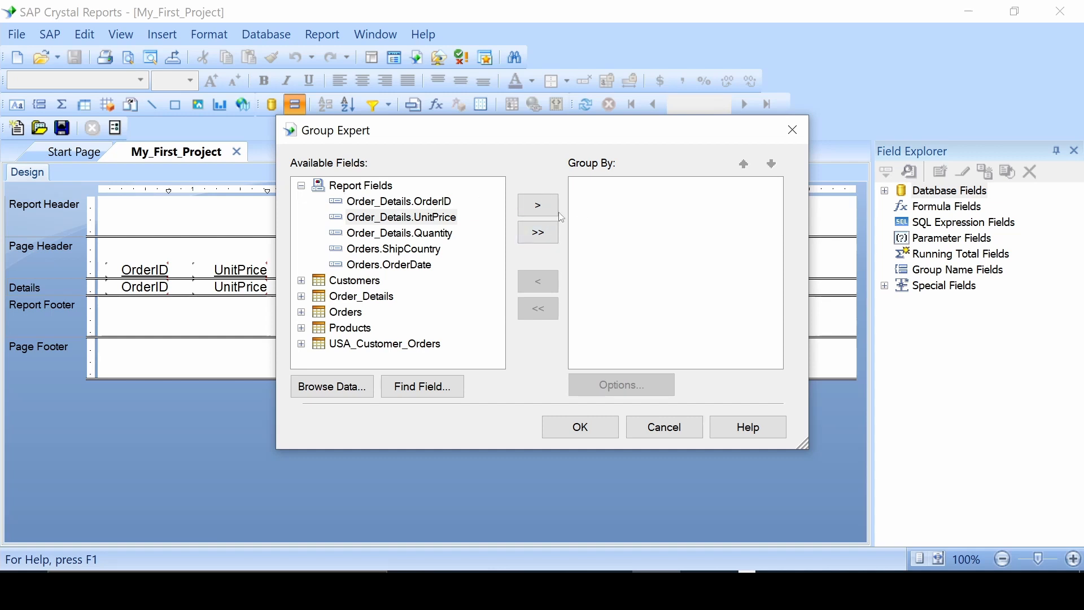
left_click(538, 232)
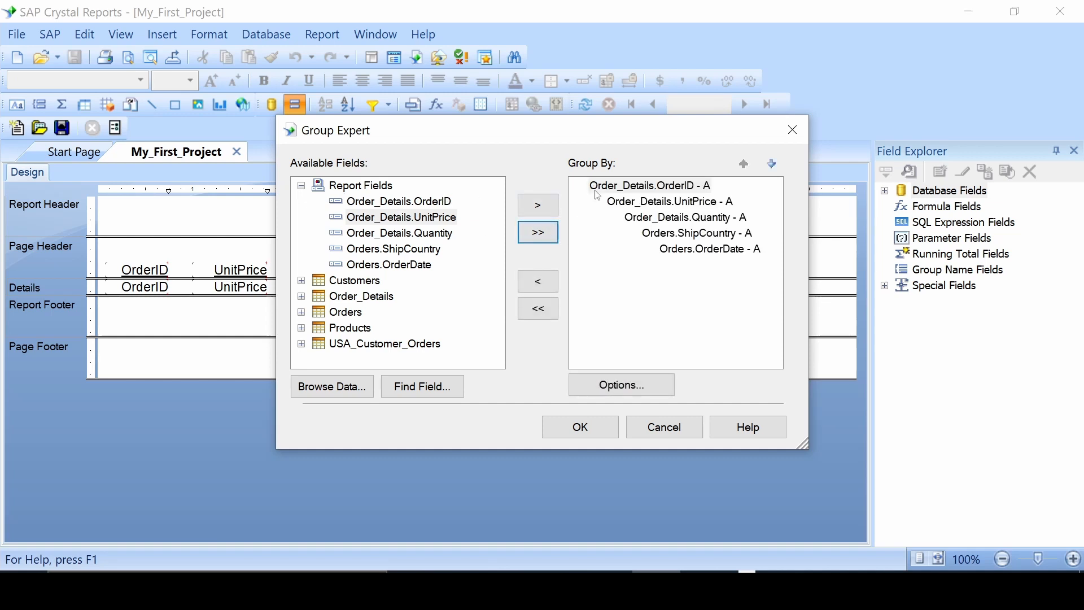
mouse_move(636, 184)
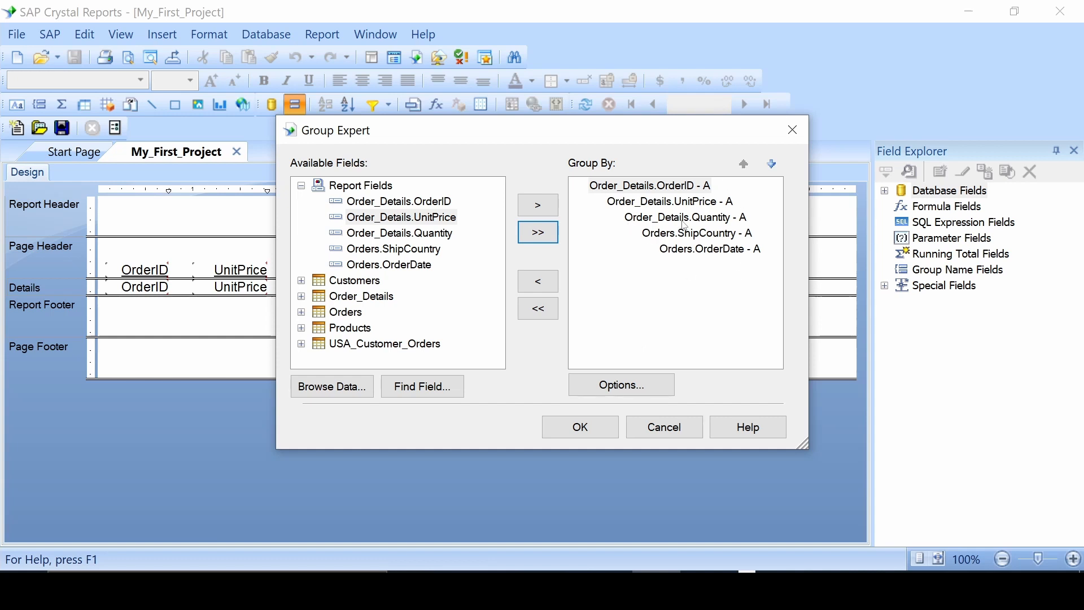
mouse_move(537, 308)
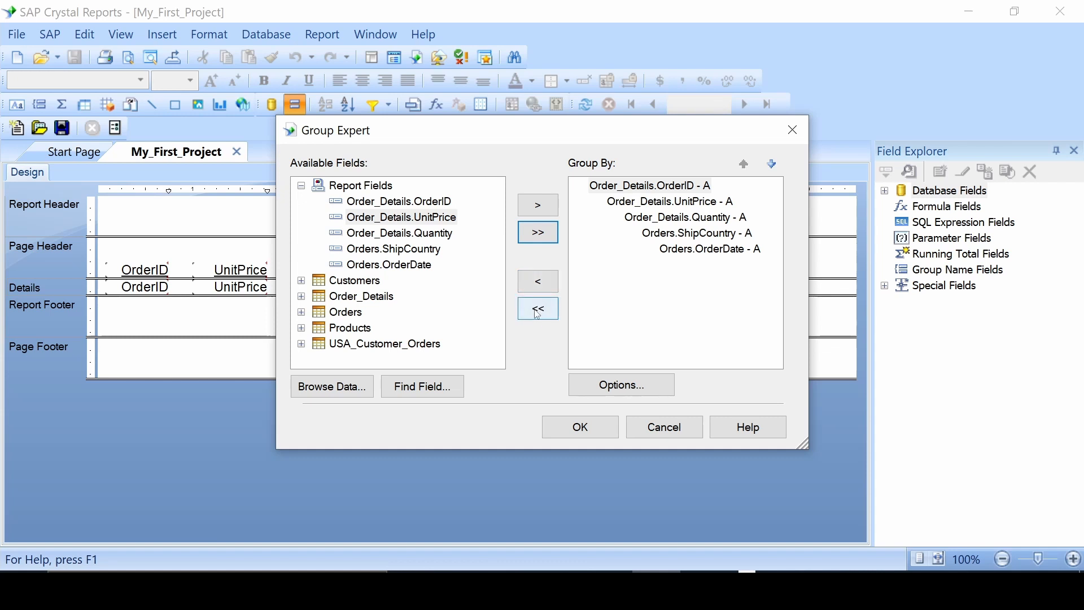
left_click(537, 308)
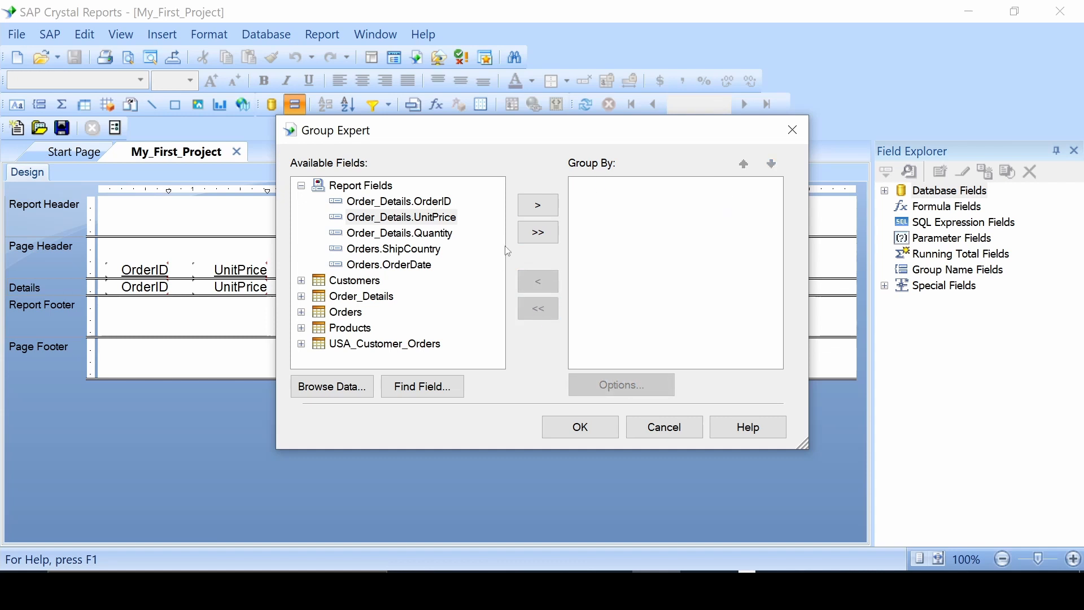
mouse_move(380, 255)
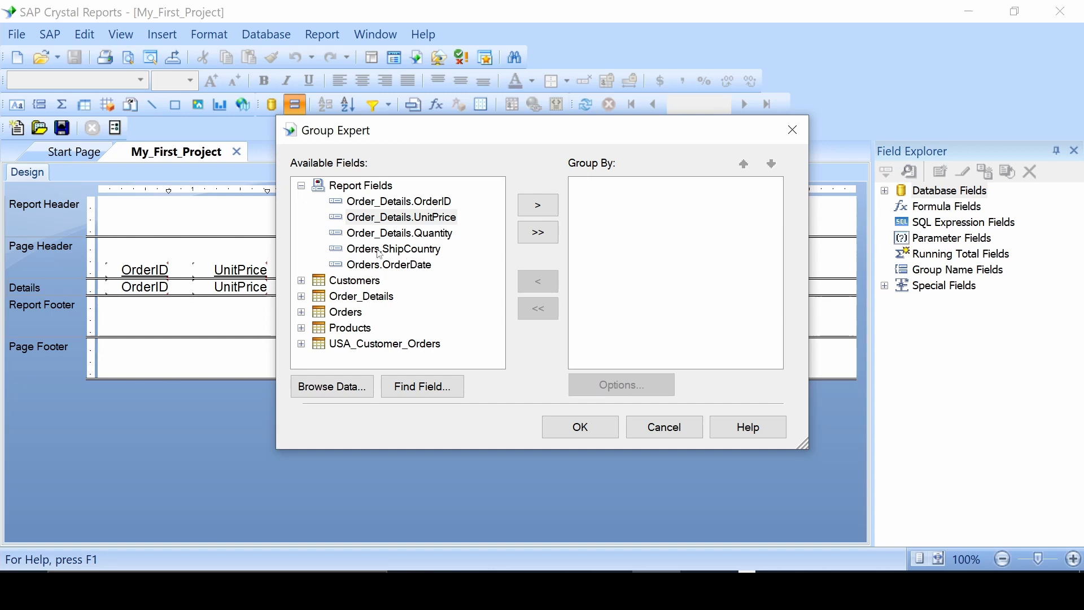
- Make Orders.ShipCountry the report's only grouping field, ascending
left_click(393, 248)
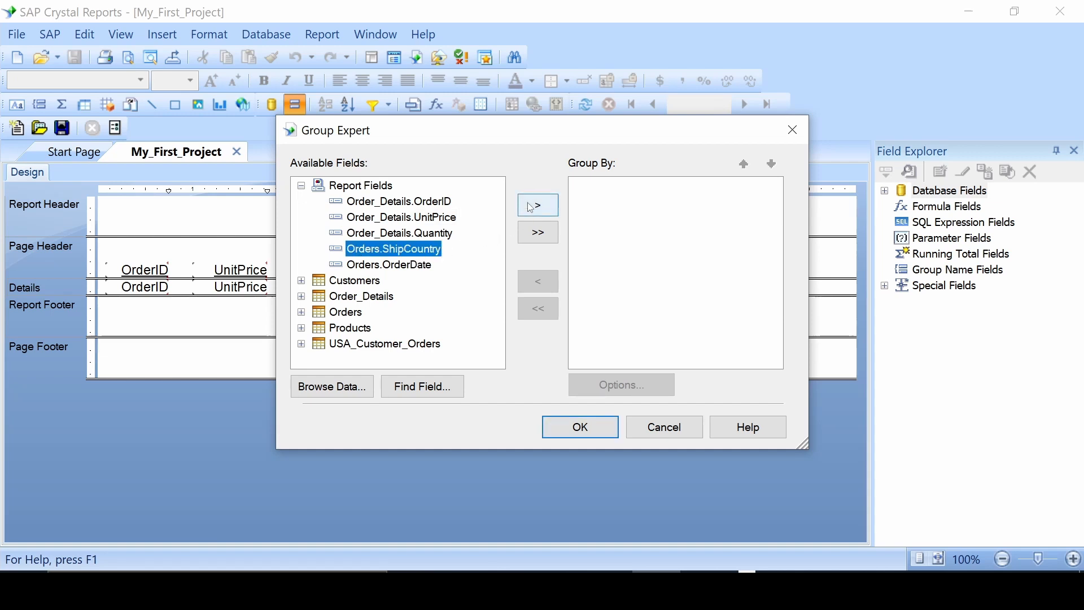
left_click(537, 204)
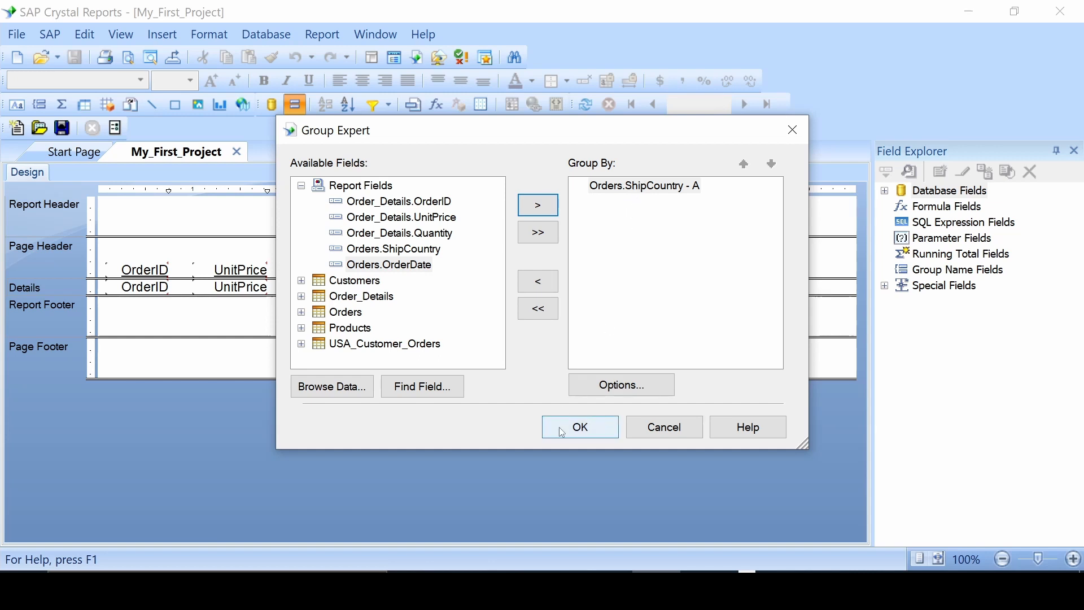
- Apply the ShipCountry grouping, adding Group Header #1 and Group Footer #1
left_click(579, 426)
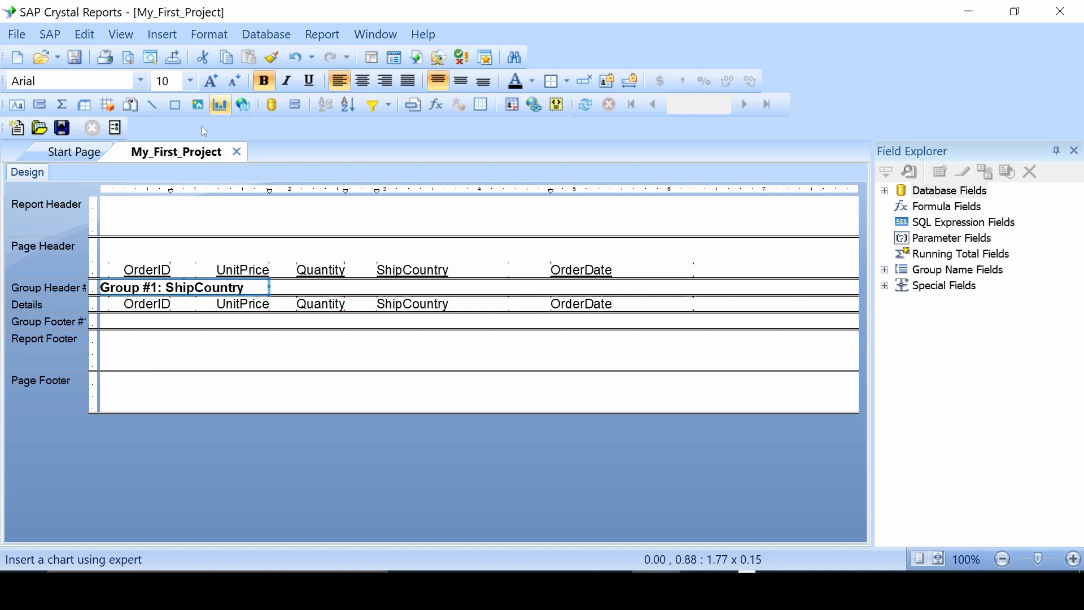
mouse_move(61, 296)
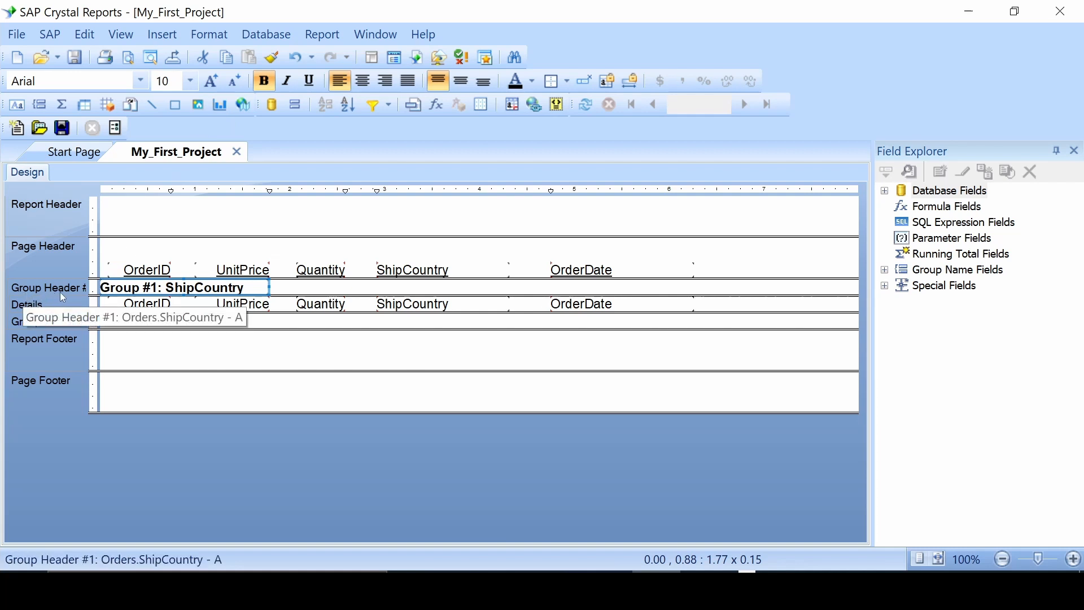
mouse_move(76, 321)
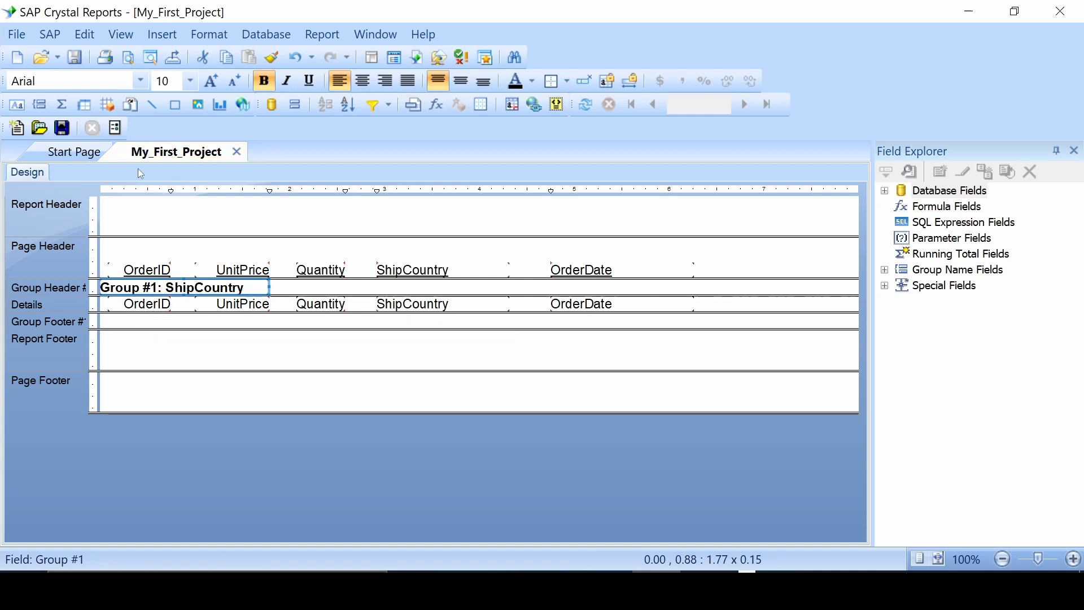
left_click(121, 34)
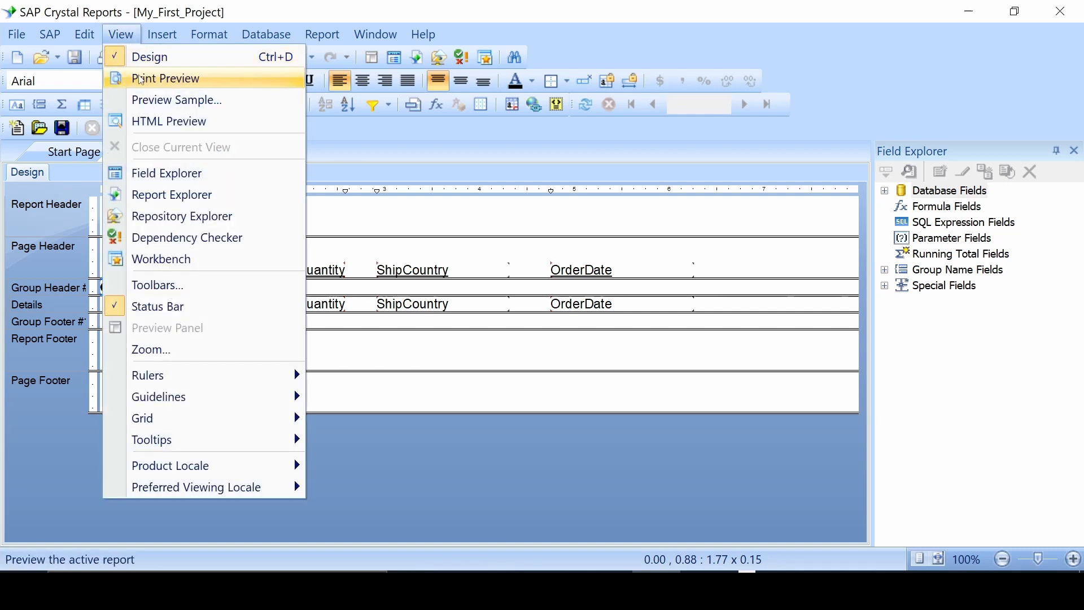
left_click(165, 78)
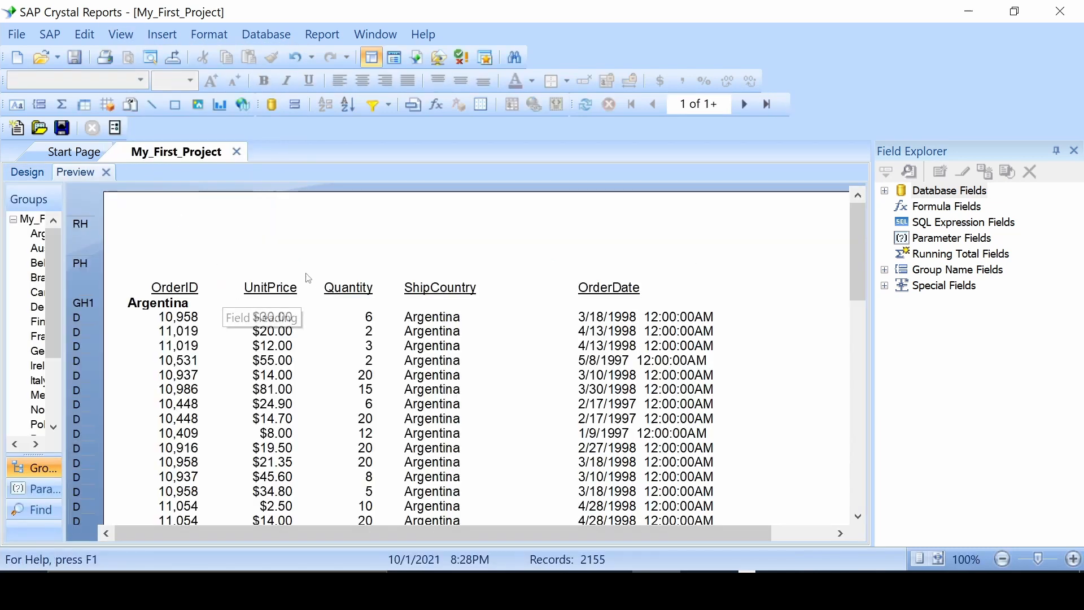
scroll("down", 3)
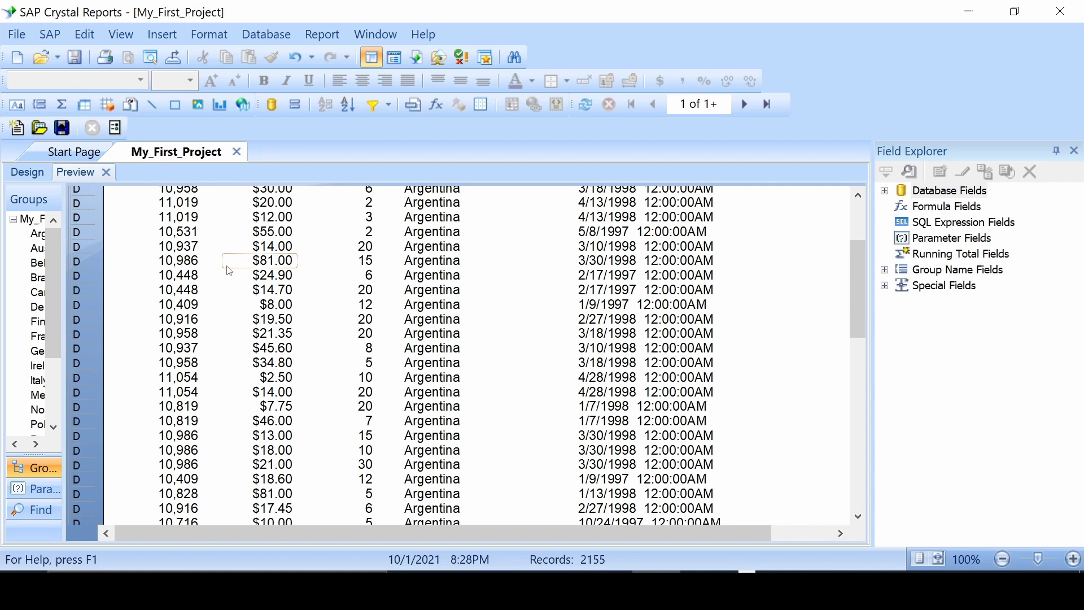
scroll("down", 3)
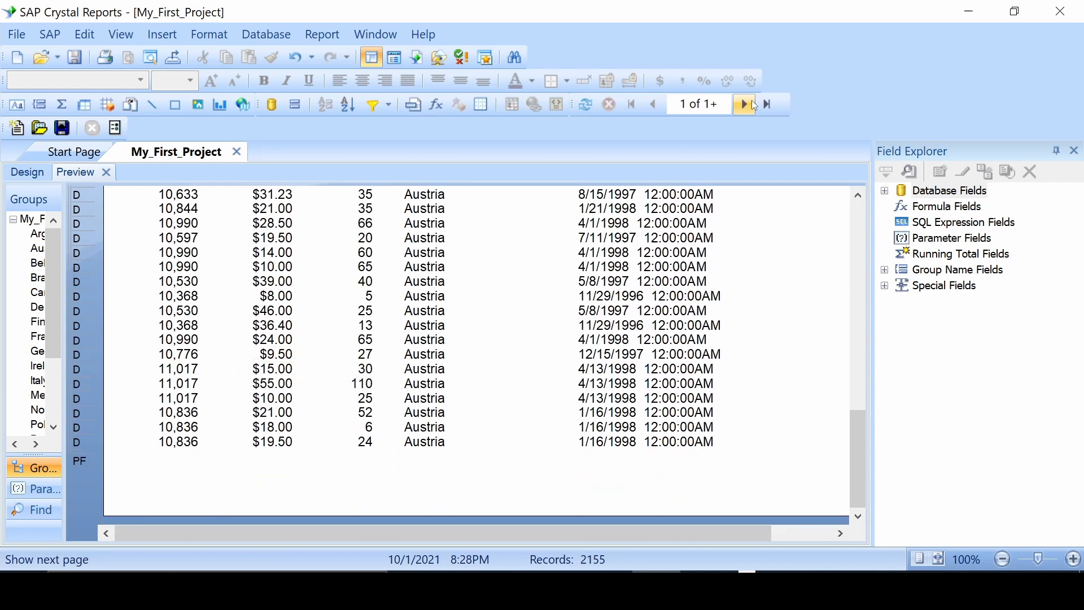
left_click(744, 103)
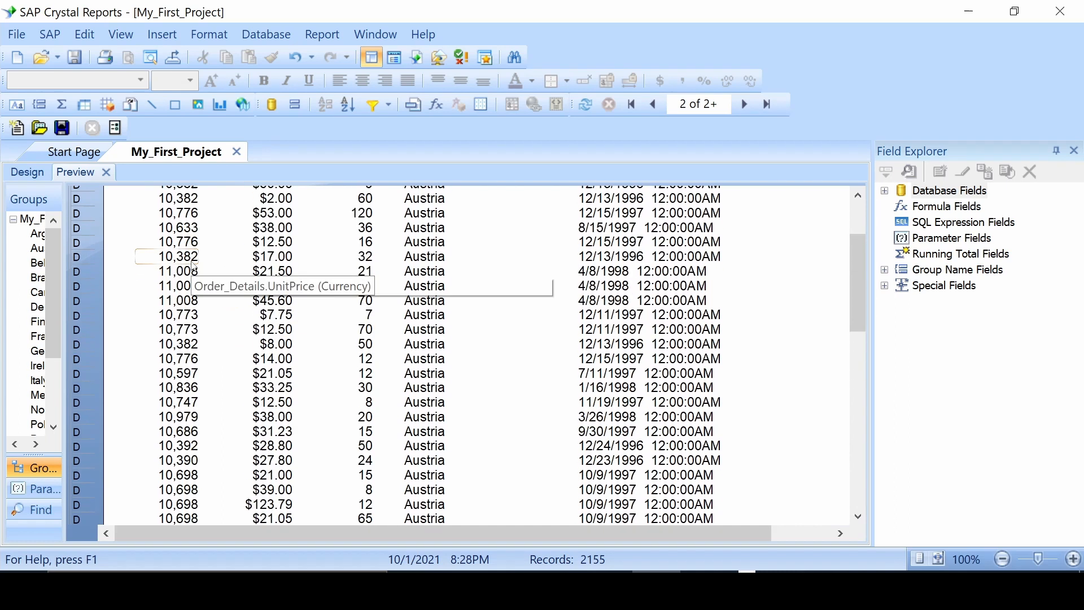
scroll("up", 3)
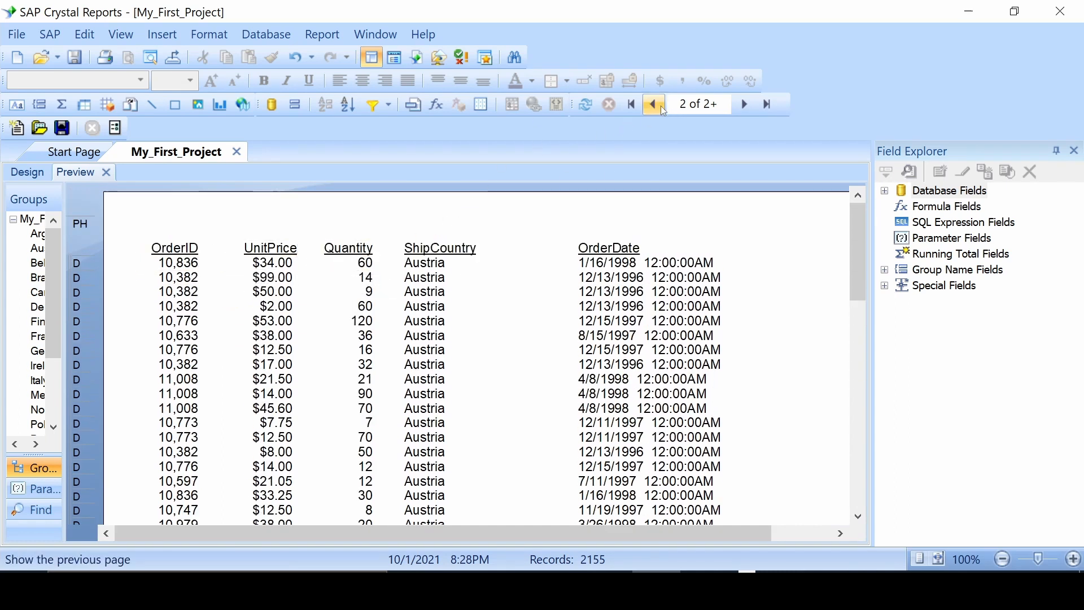
left_click(651, 104)
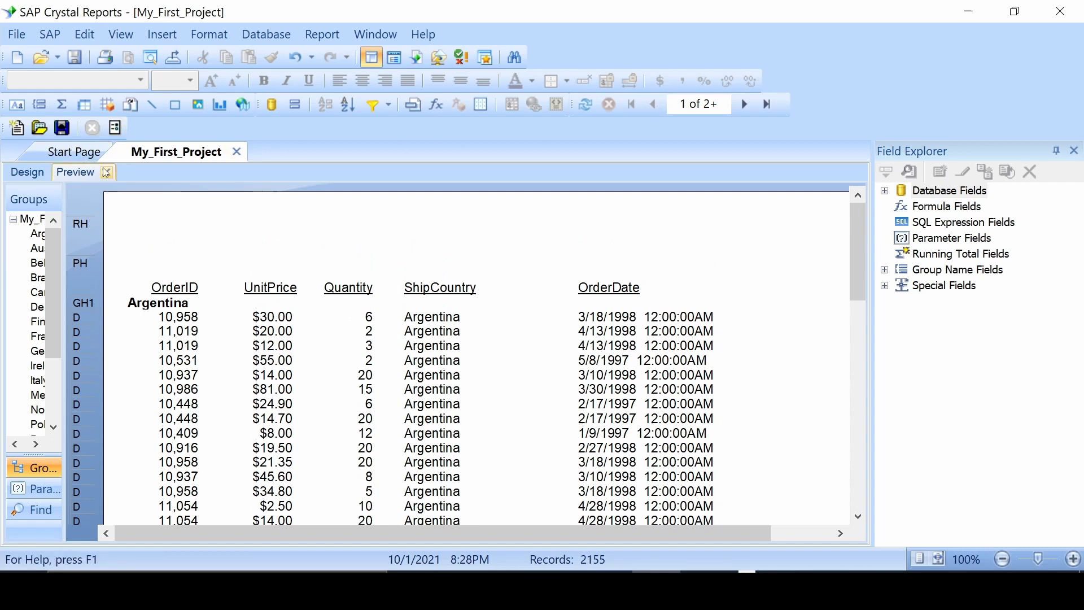
- Enlarge Group Header #1, shift the ShipCountry group name right and set it to 12 pt
left_click(26, 172)
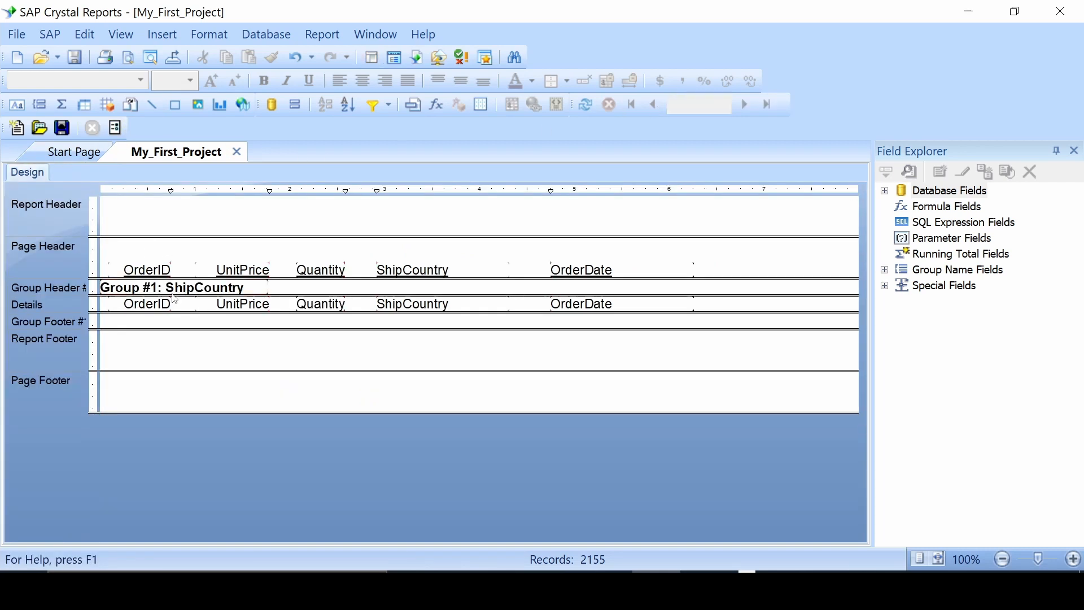
left_click(171, 287)
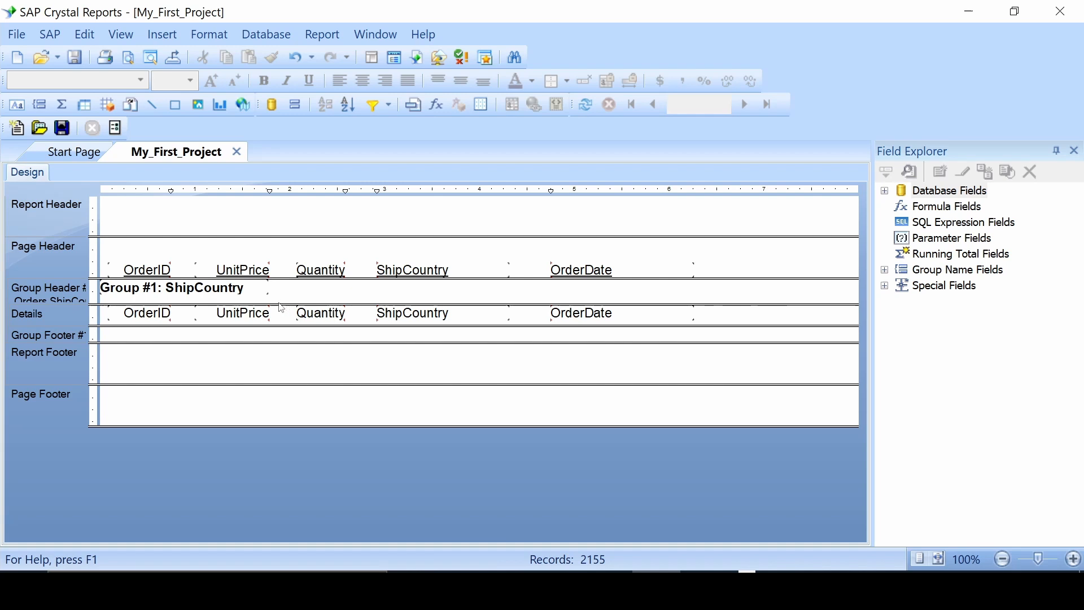
left_click(171, 287)
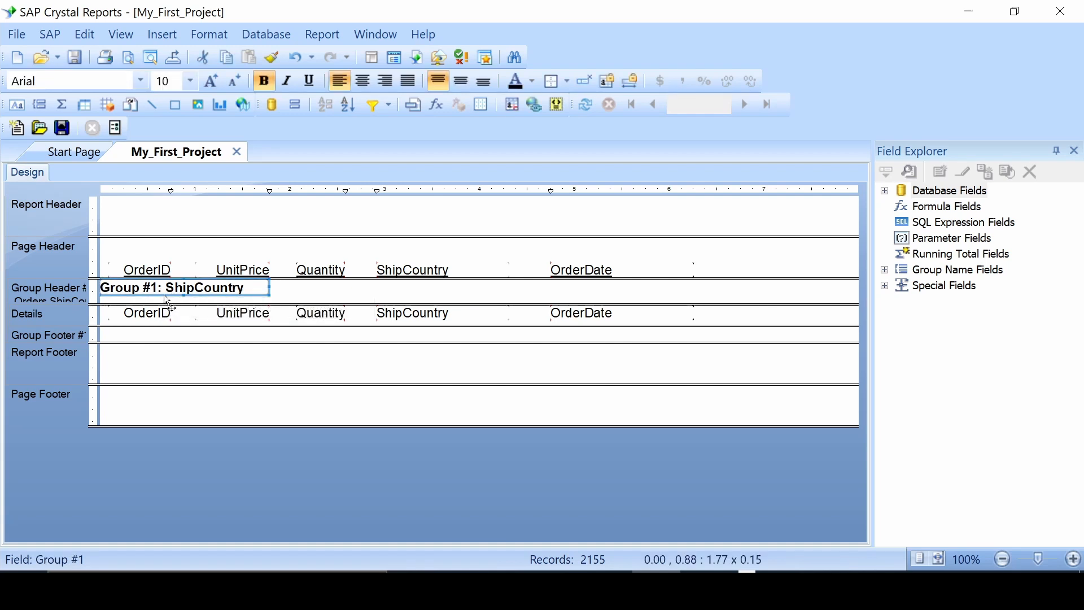
mouse_move(183, 288)
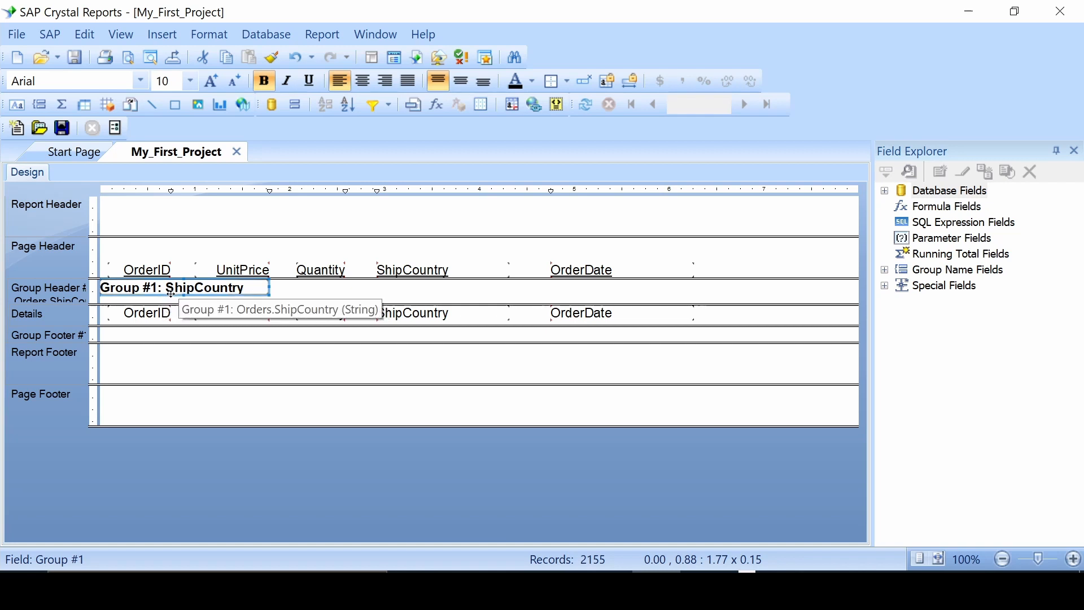
mouse_move(188, 297)
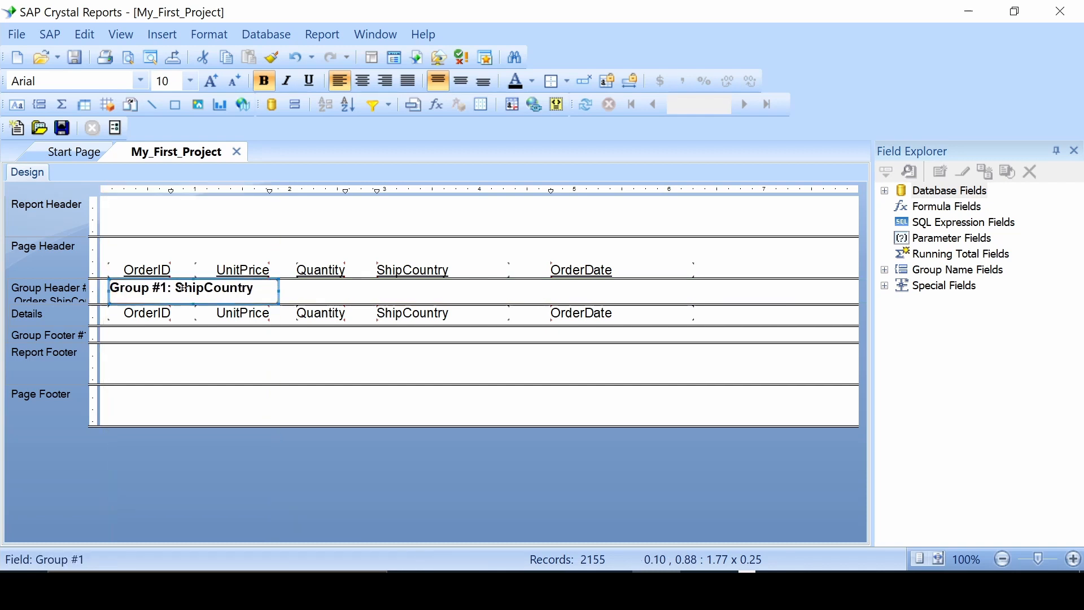
left_click(190, 82)
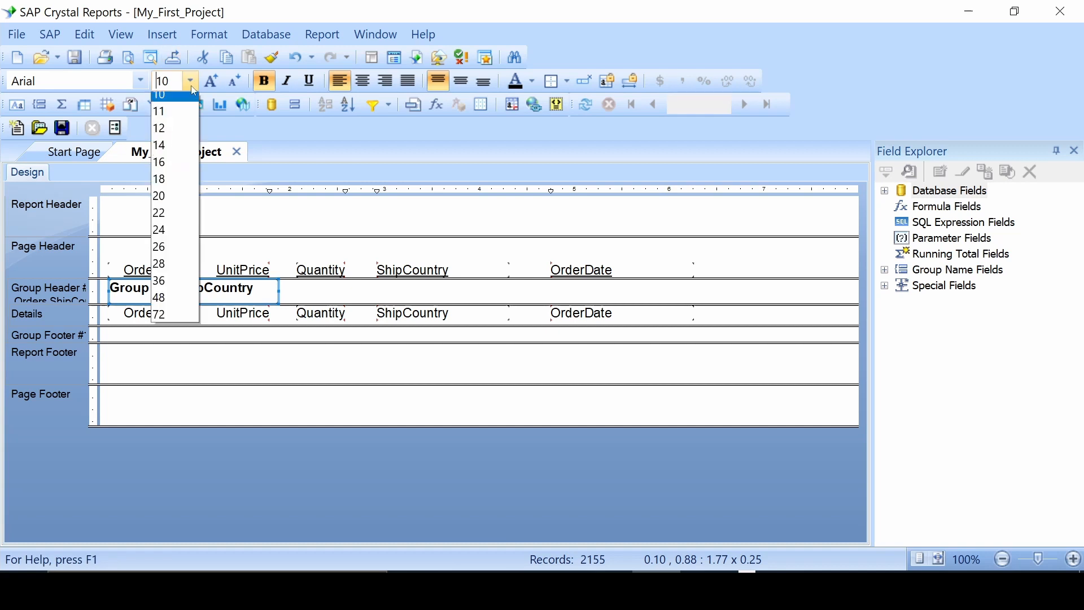
left_click(158, 128)
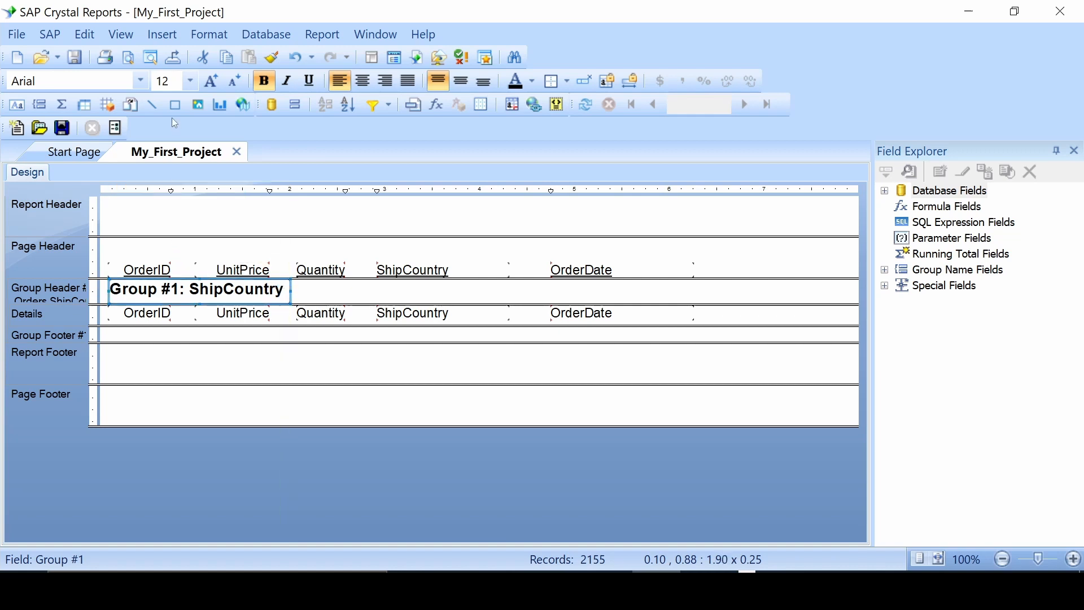
- Preview the report with the larger country names, then return to the design layout
left_click(119, 33)
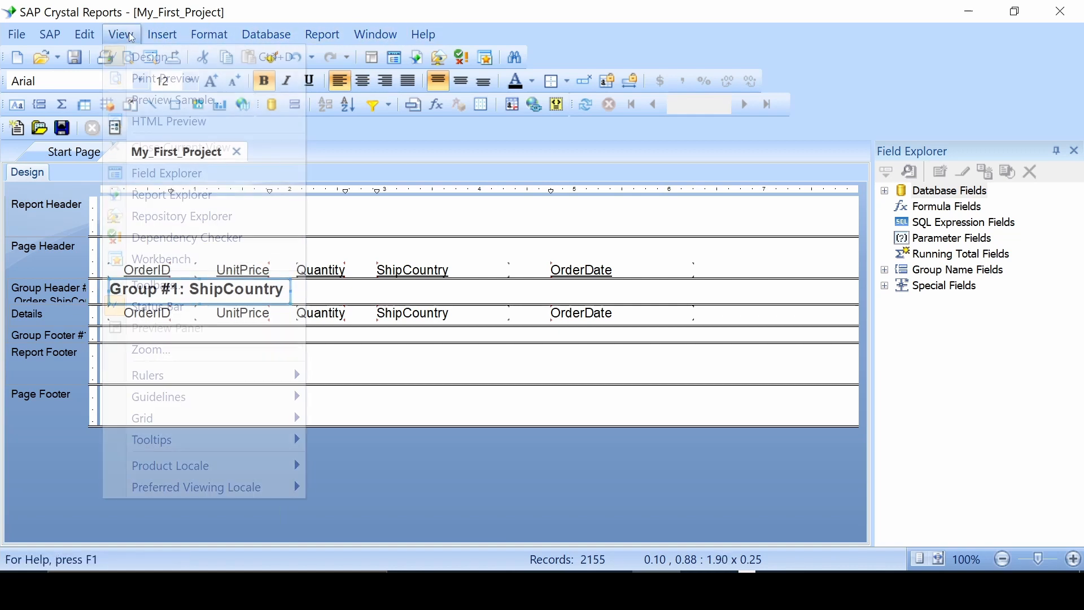
left_click(165, 78)
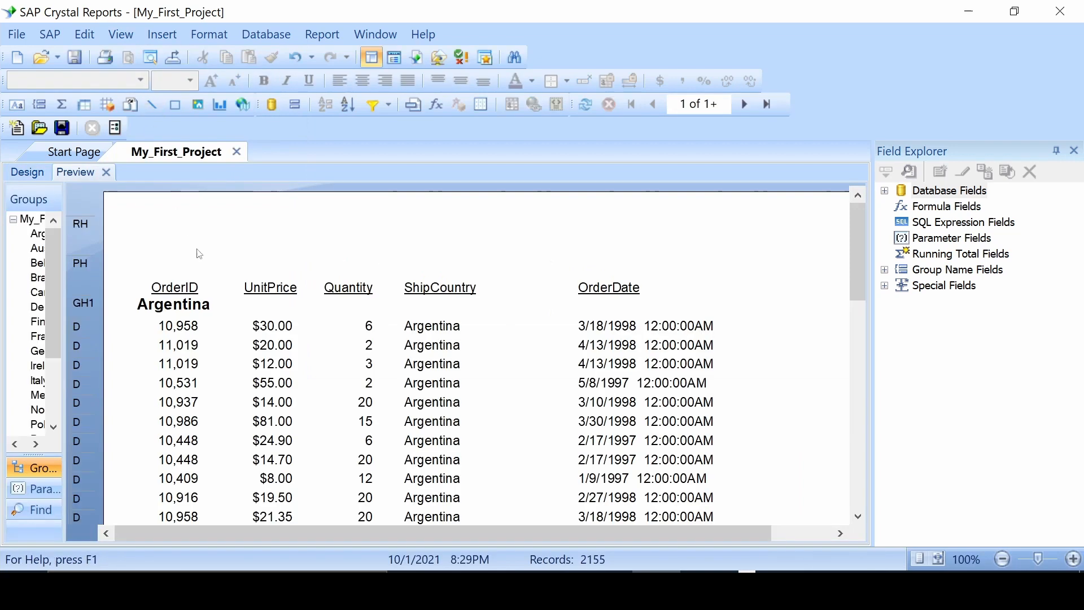
mouse_move(827, 288)
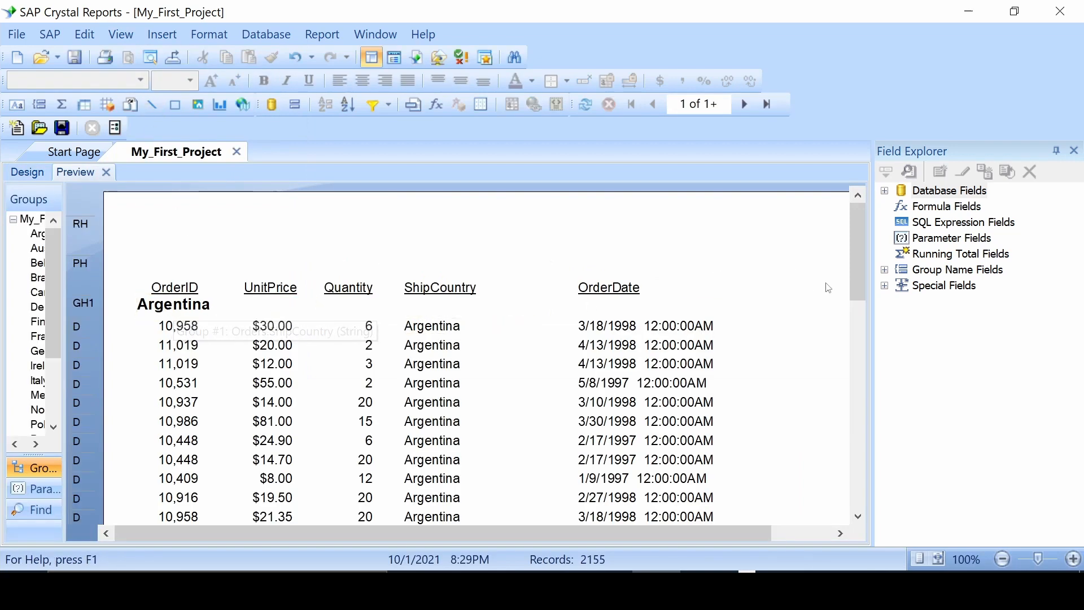
scroll("down", 3)
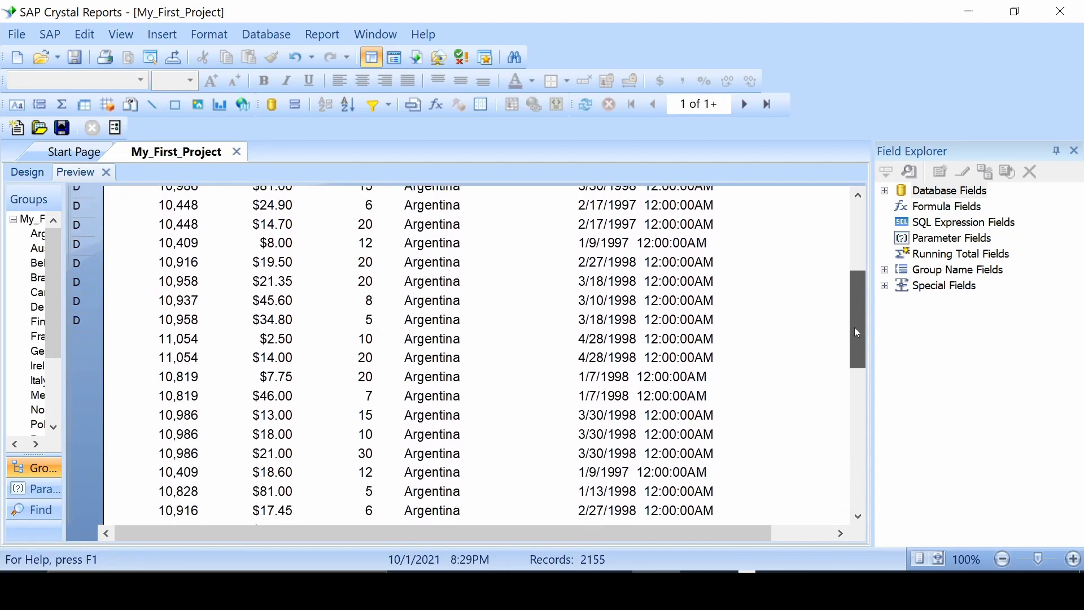
scroll("down", 3)
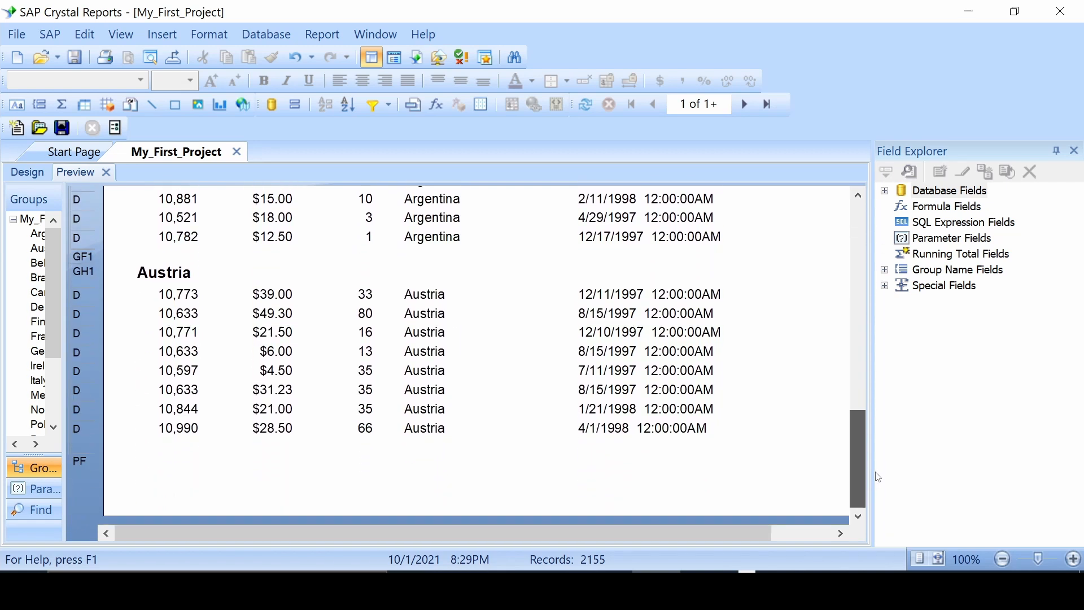
left_click(743, 104)
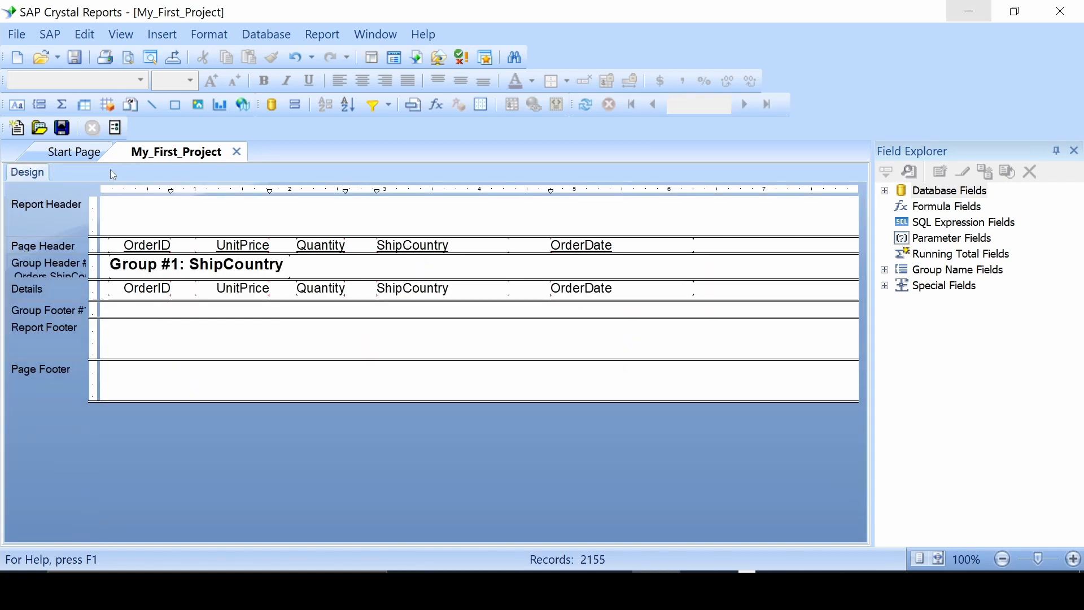
mouse_move(294, 104)
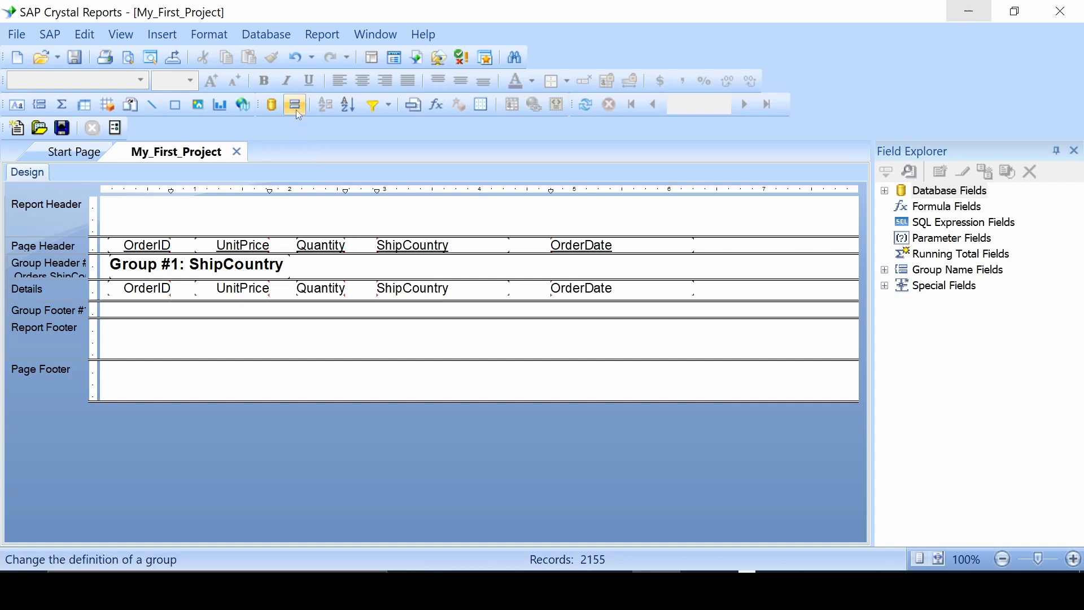
- Change the ShipCountry group sort to descending order in the group options
left_click(293, 104)
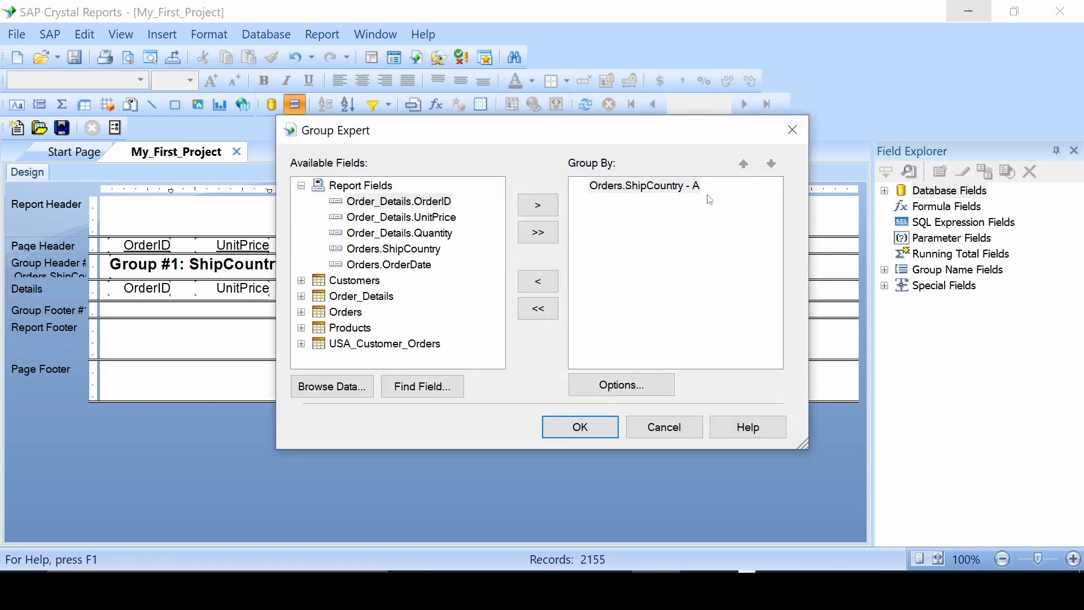
mouse_move(628, 188)
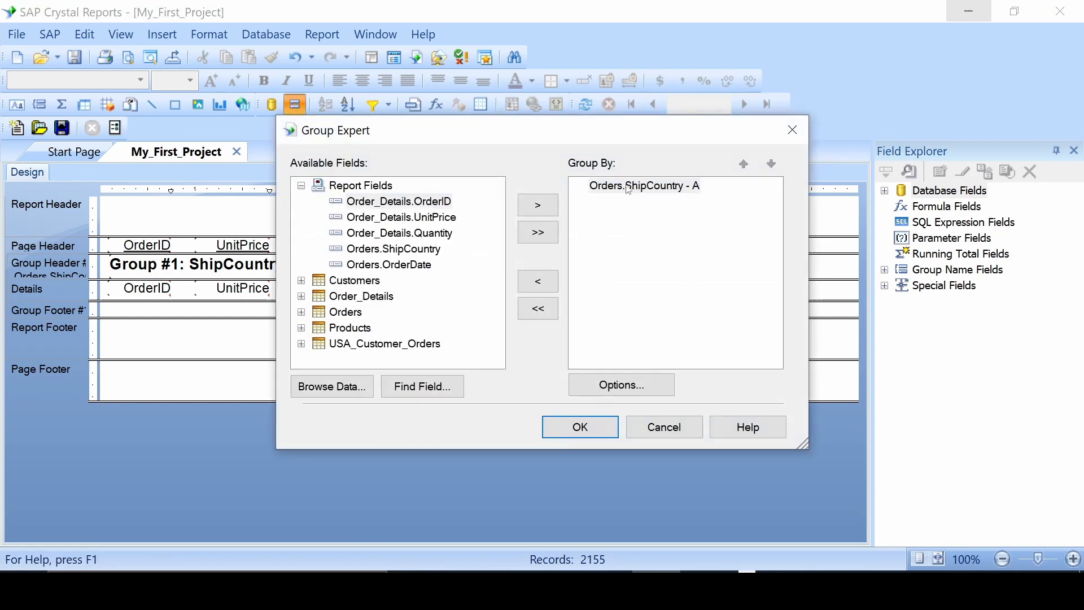
mouse_move(700, 192)
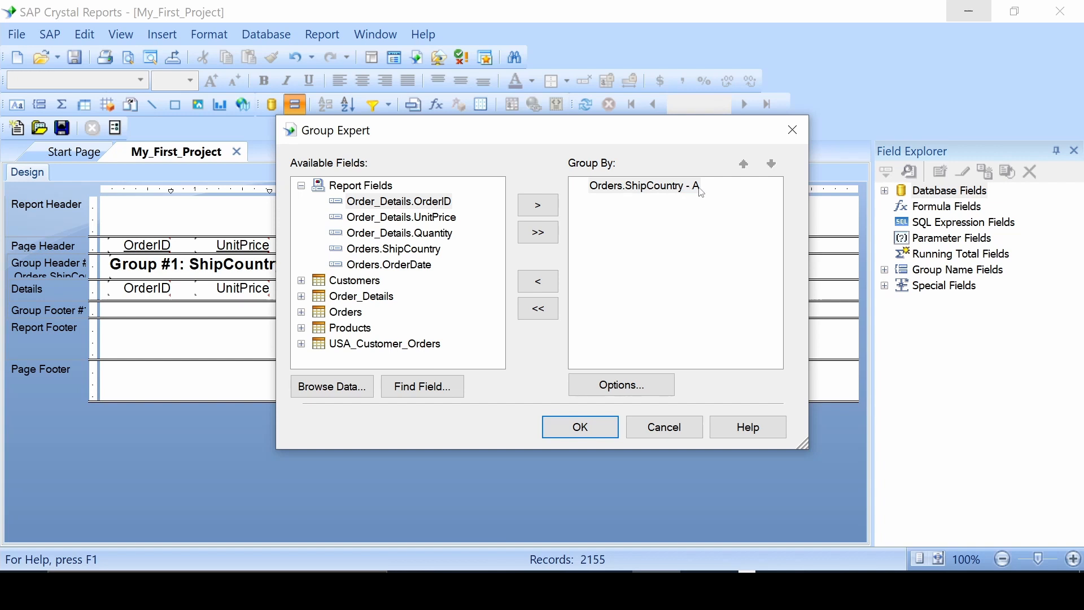
mouse_move(620, 383)
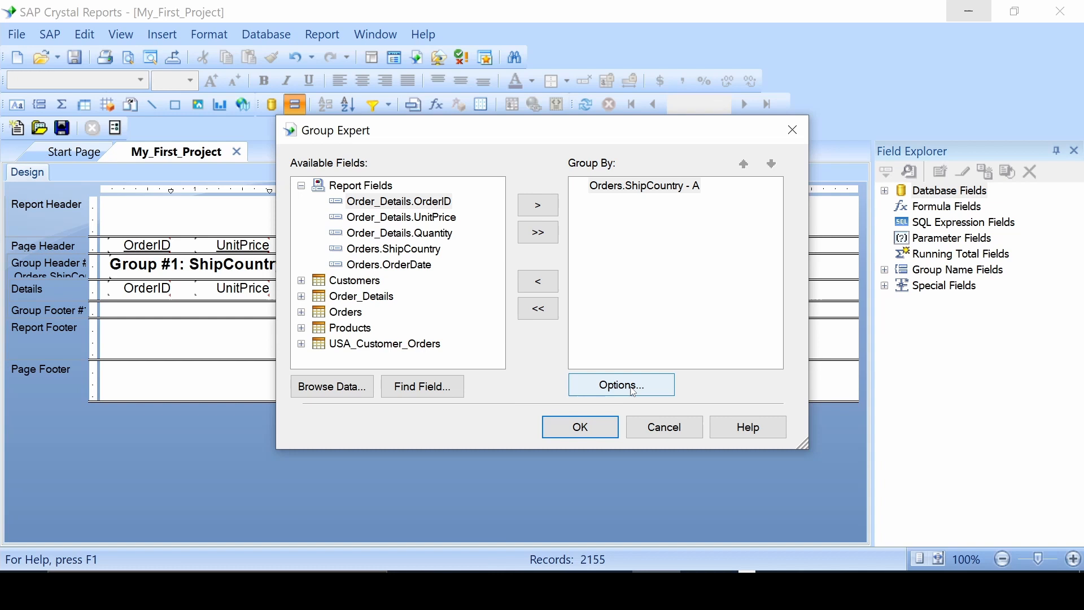
left_click(620, 384)
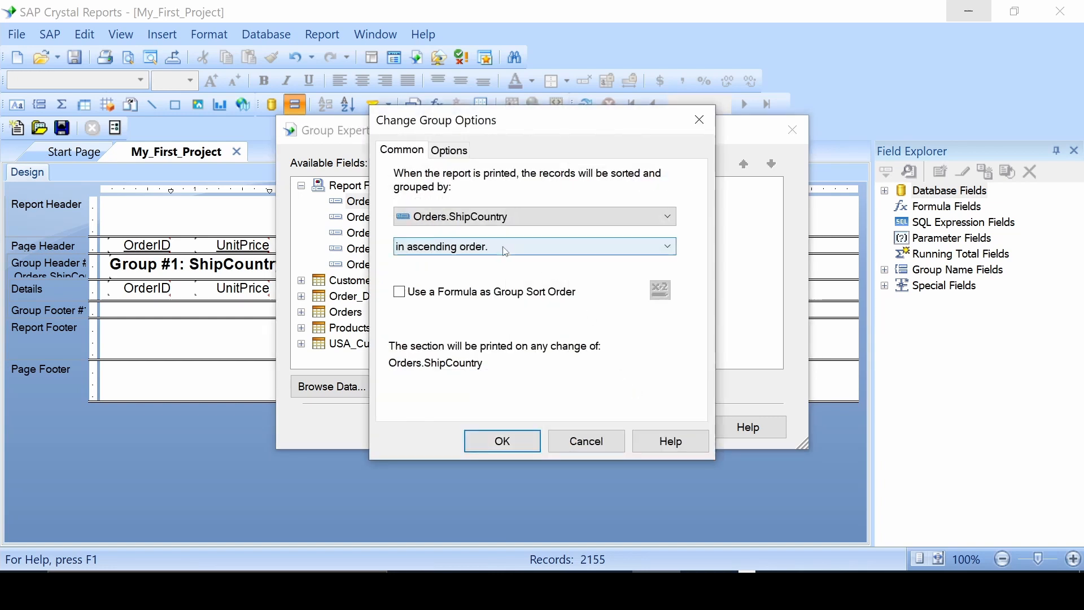
left_click(666, 246)
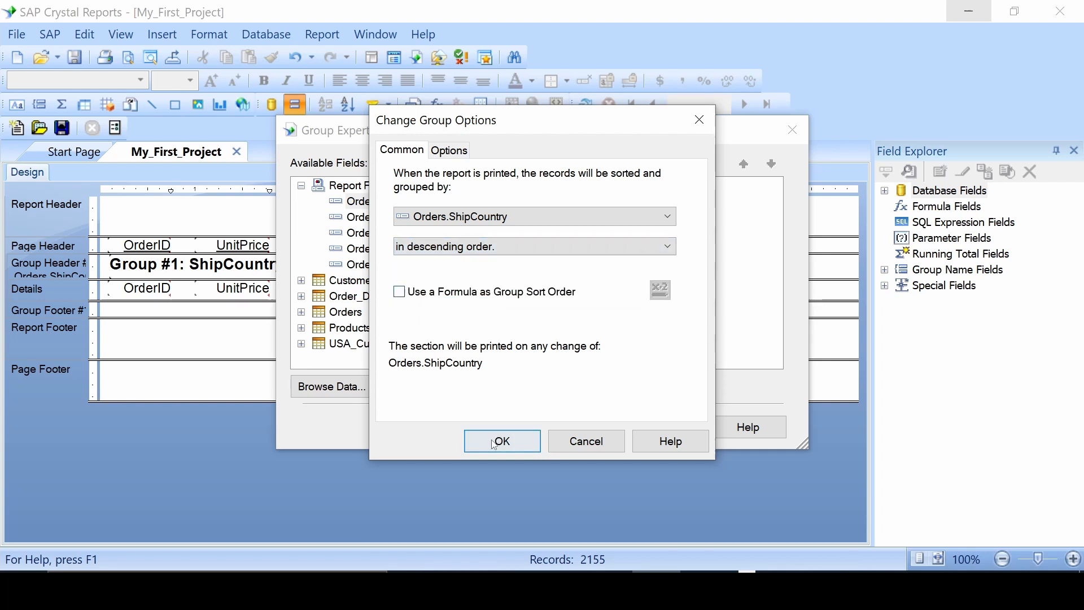
left_click(501, 440)
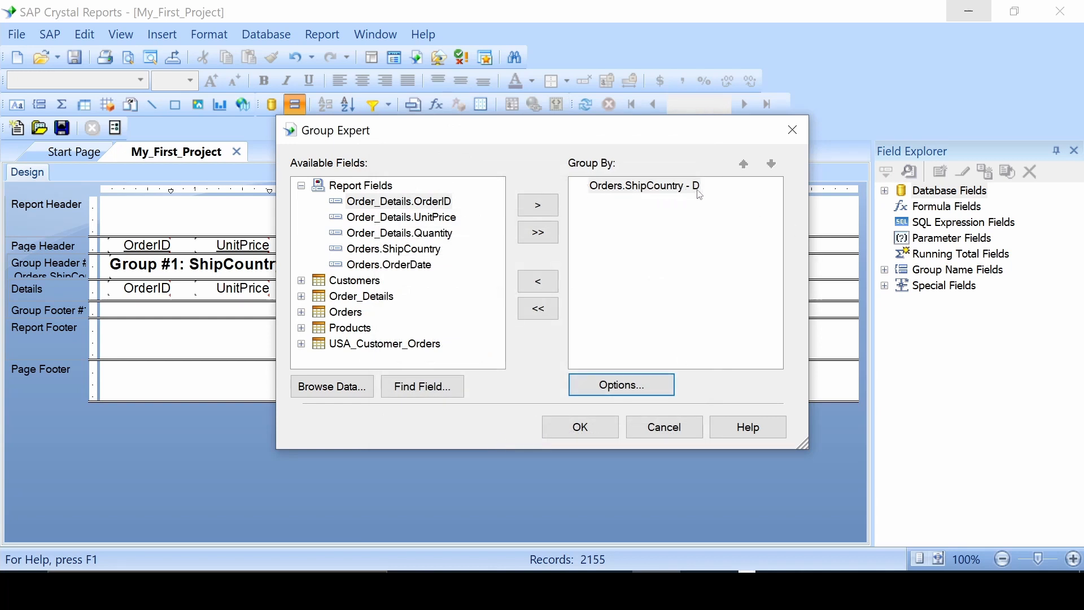
mouse_move(694, 193)
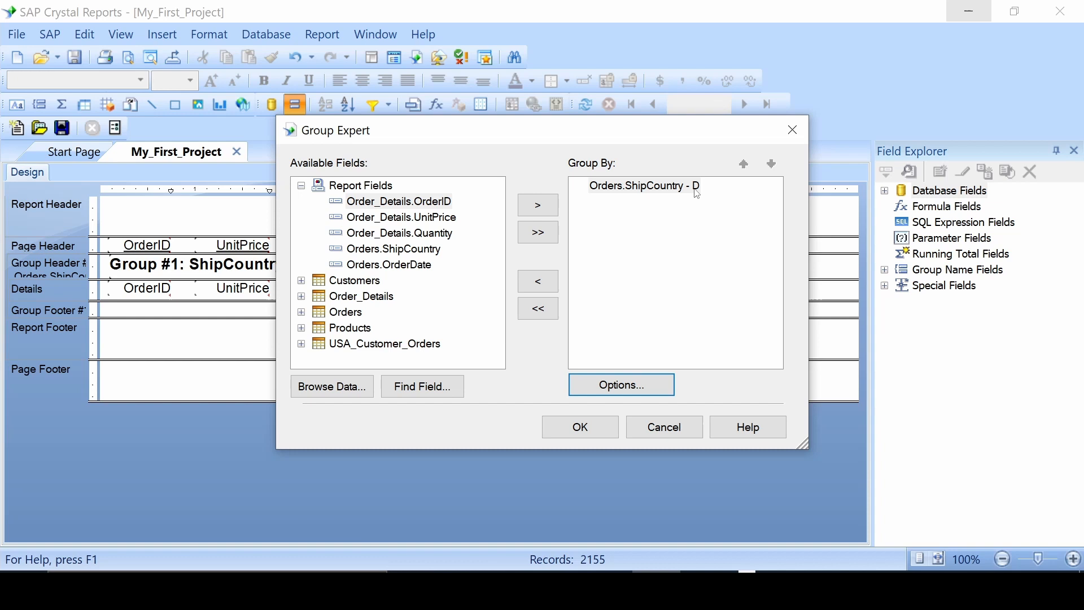
- Switch the ShipCountry group sort back to ascending and reopen its options
left_click(620, 384)
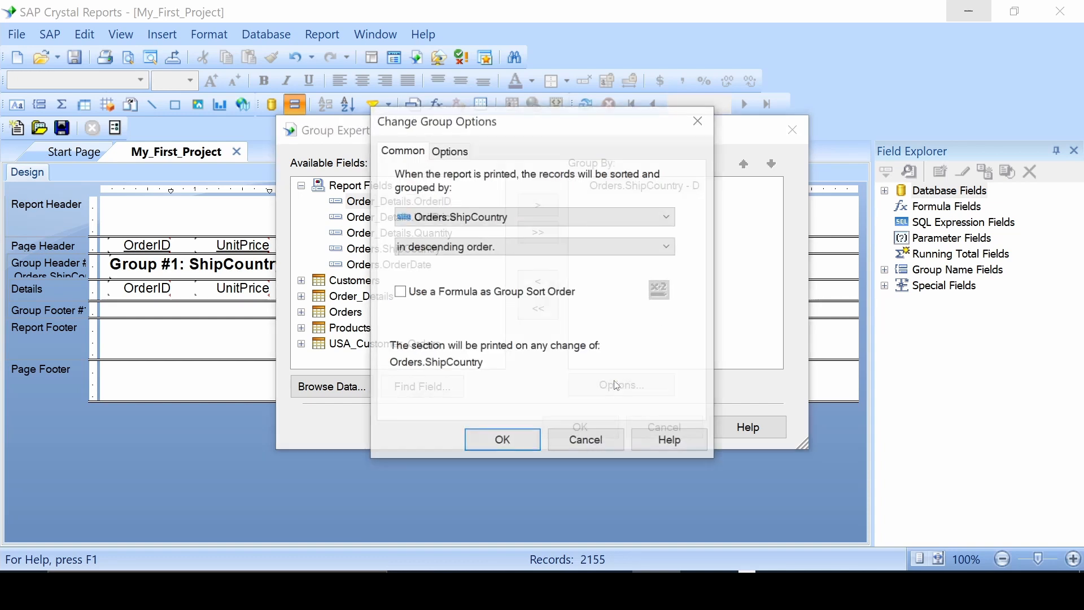
left_click(664, 246)
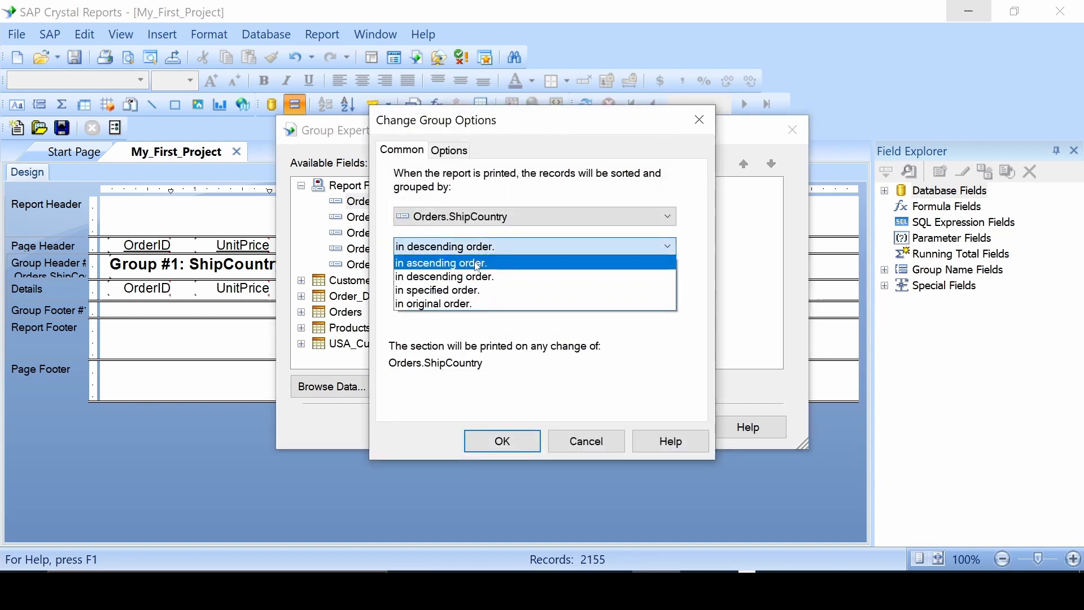
left_click(501, 440)
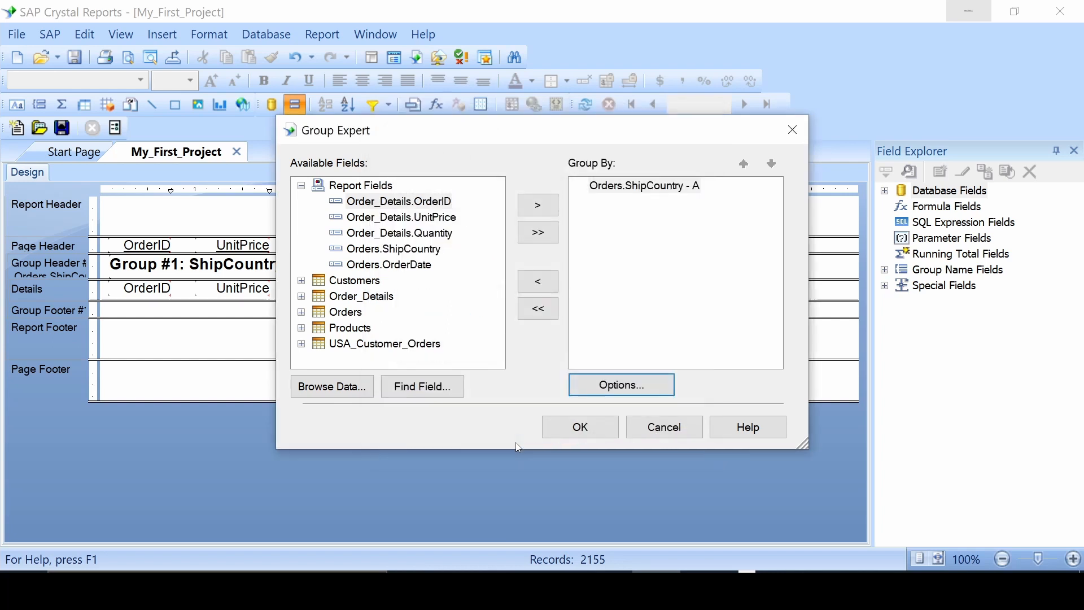
left_click(620, 384)
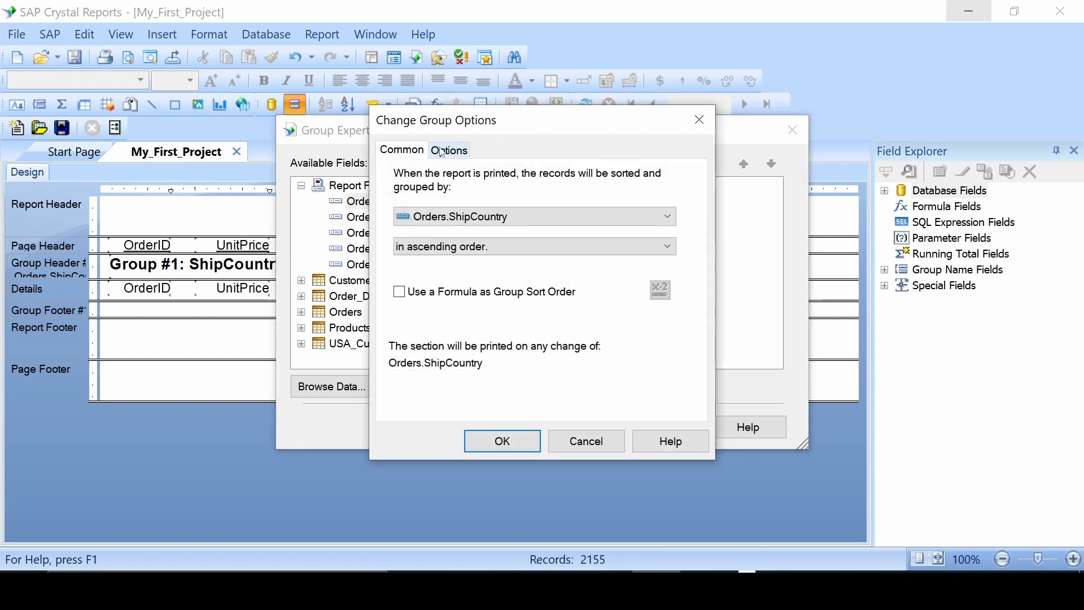
- Review the Options tab without changes and confirm the grouping back to design
left_click(448, 151)
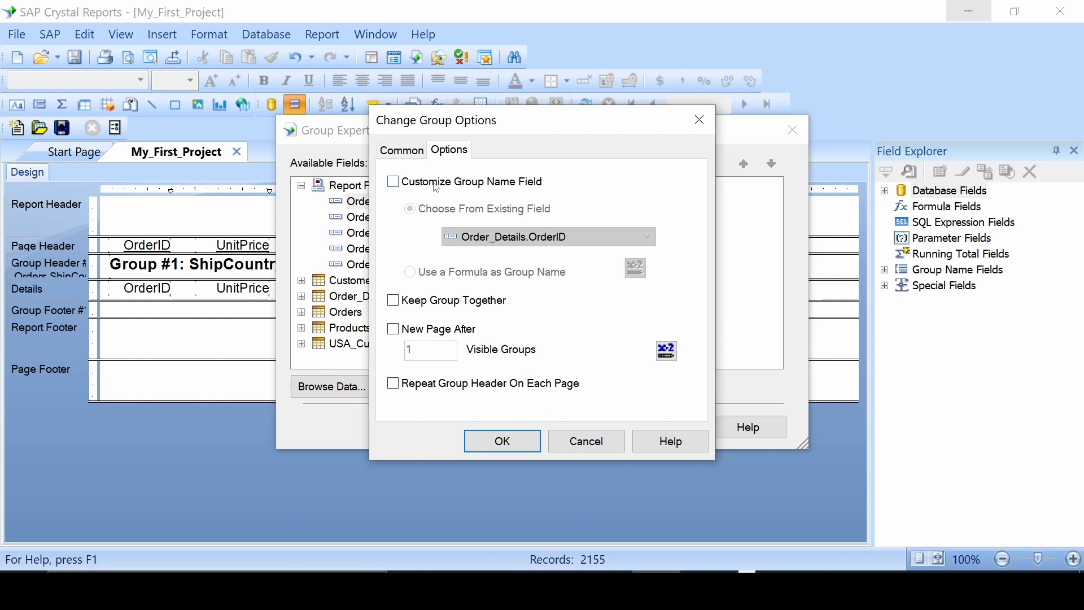
mouse_move(441, 315)
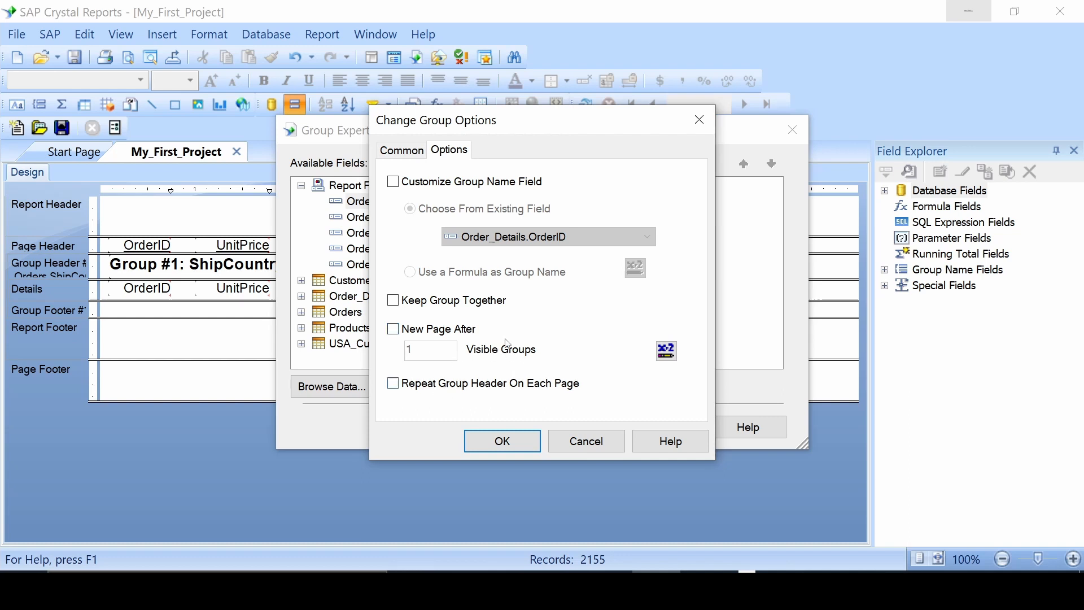
mouse_move(568, 391)
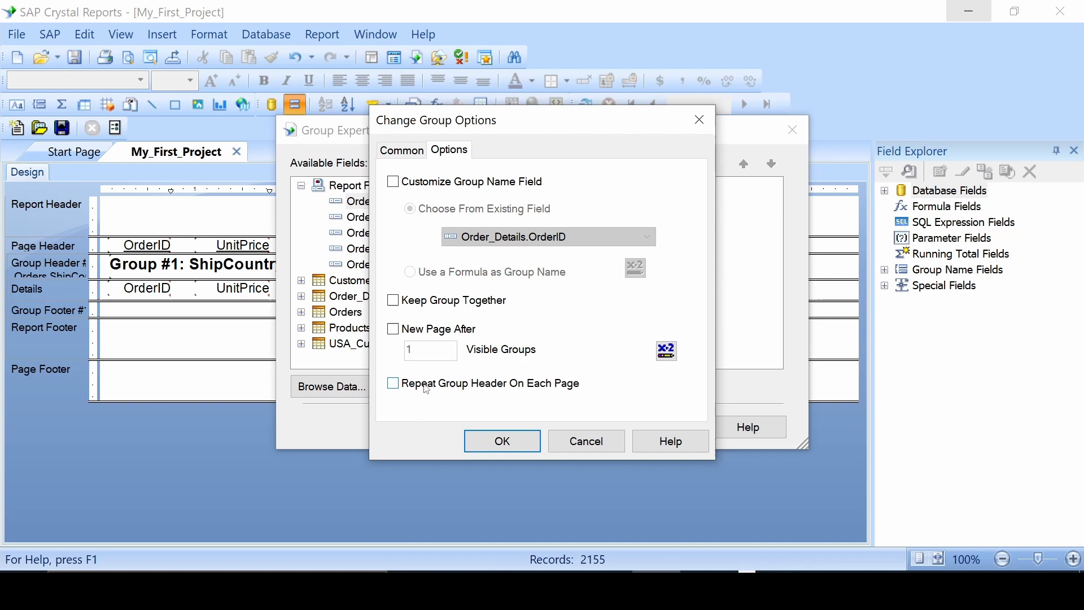
mouse_move(520, 398)
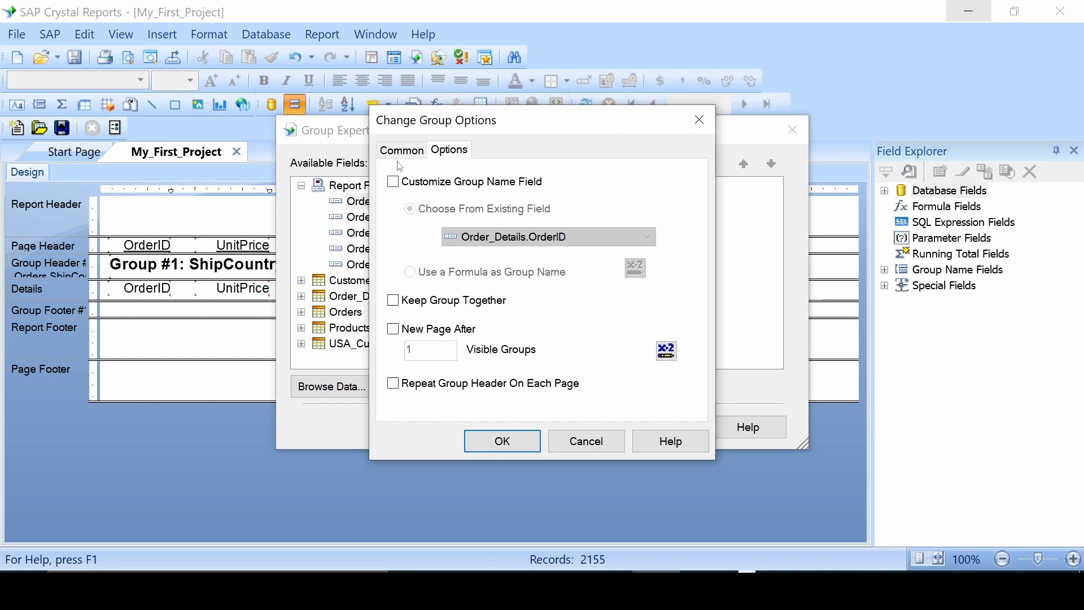
mouse_move(391, 218)
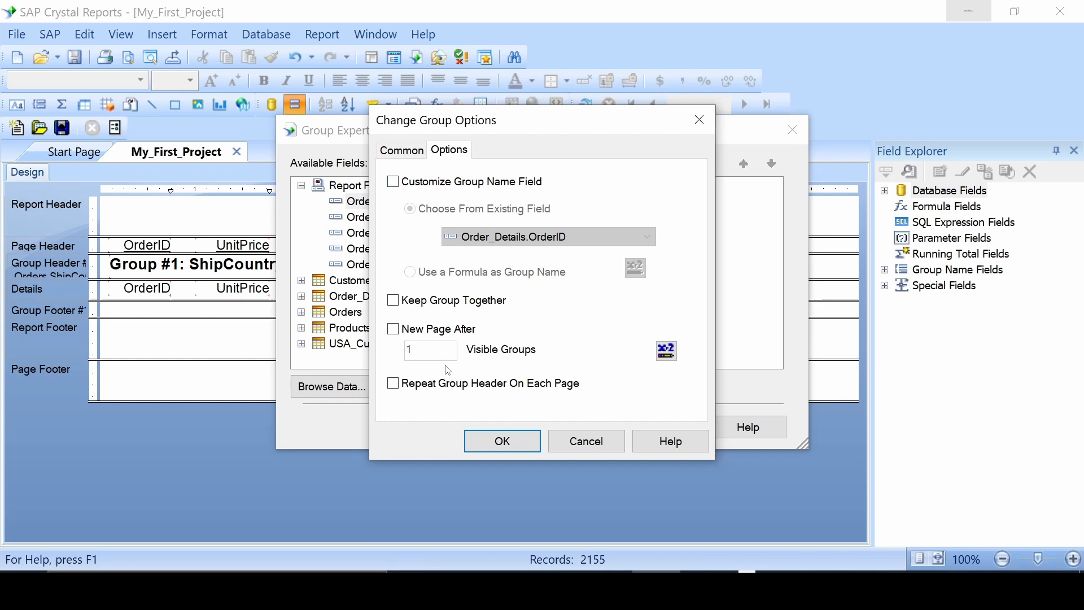
mouse_move(495, 152)
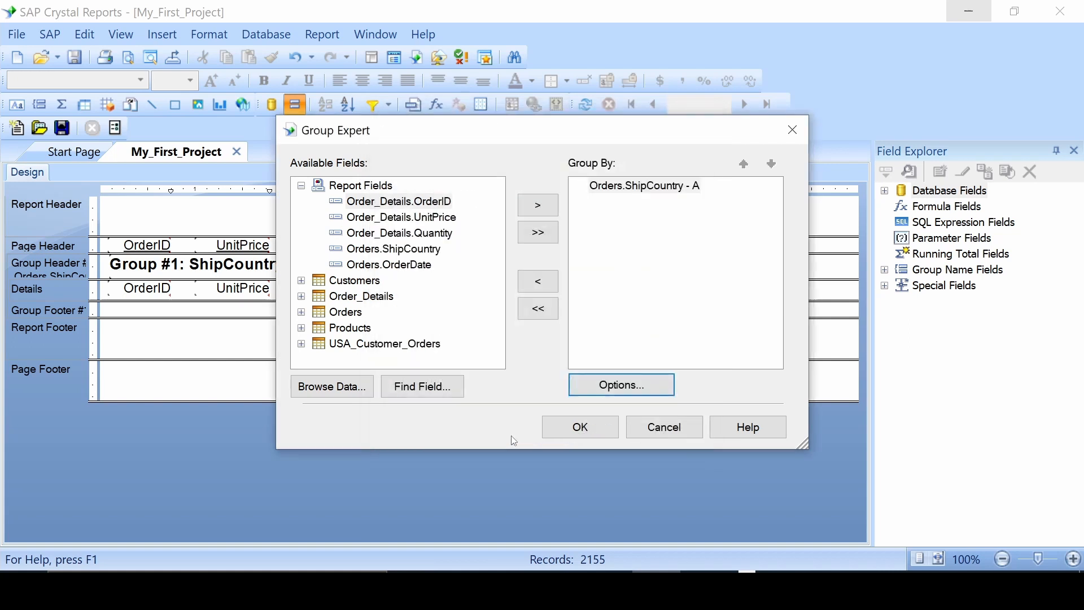
left_click(579, 427)
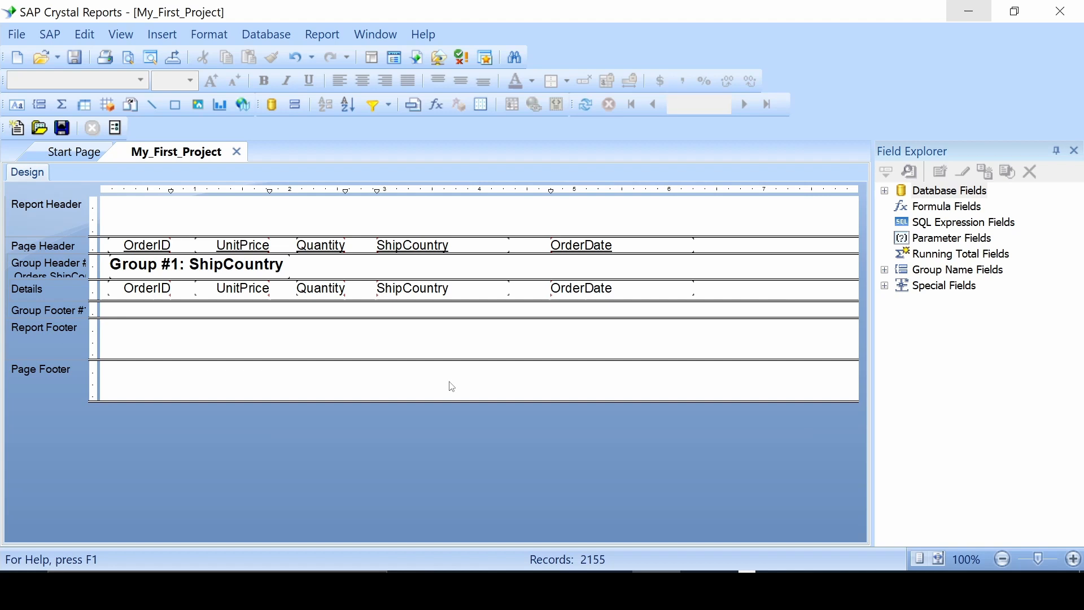
mouse_move(120, 34)
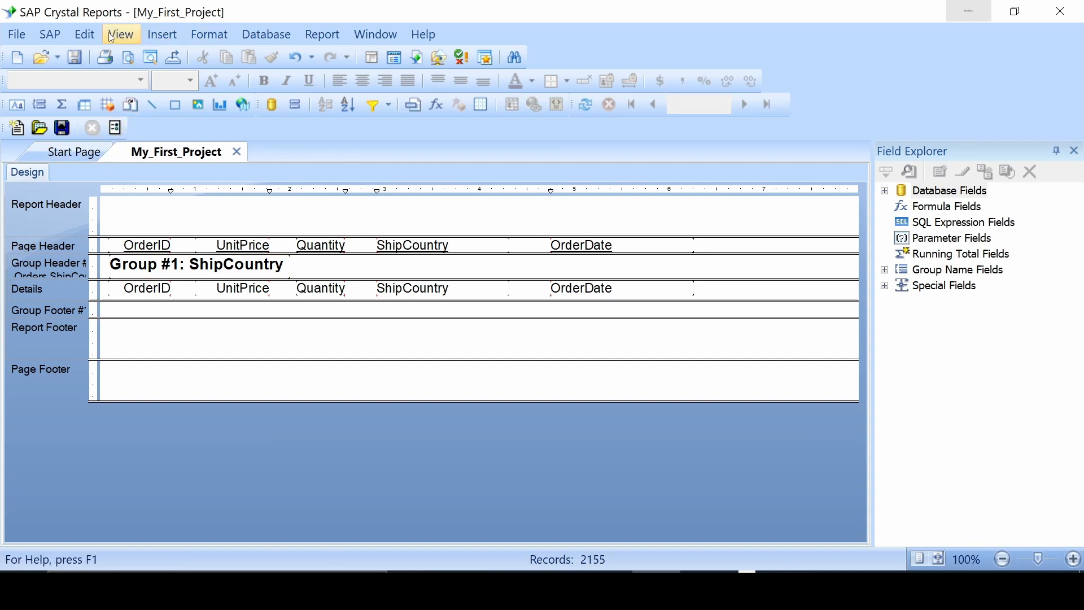
left_click(371, 57)
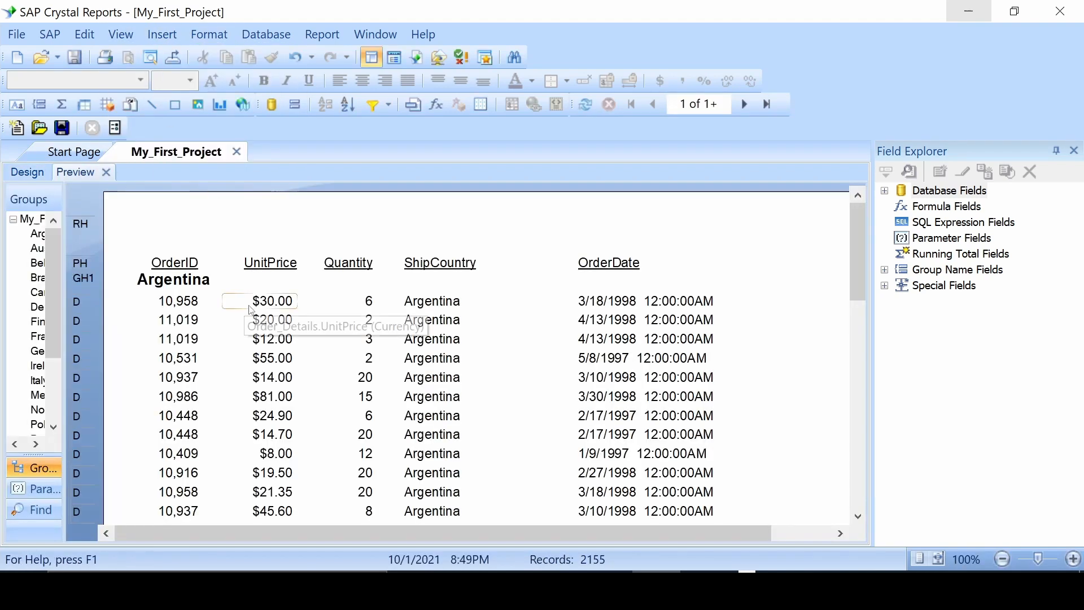
scroll("down", 3)
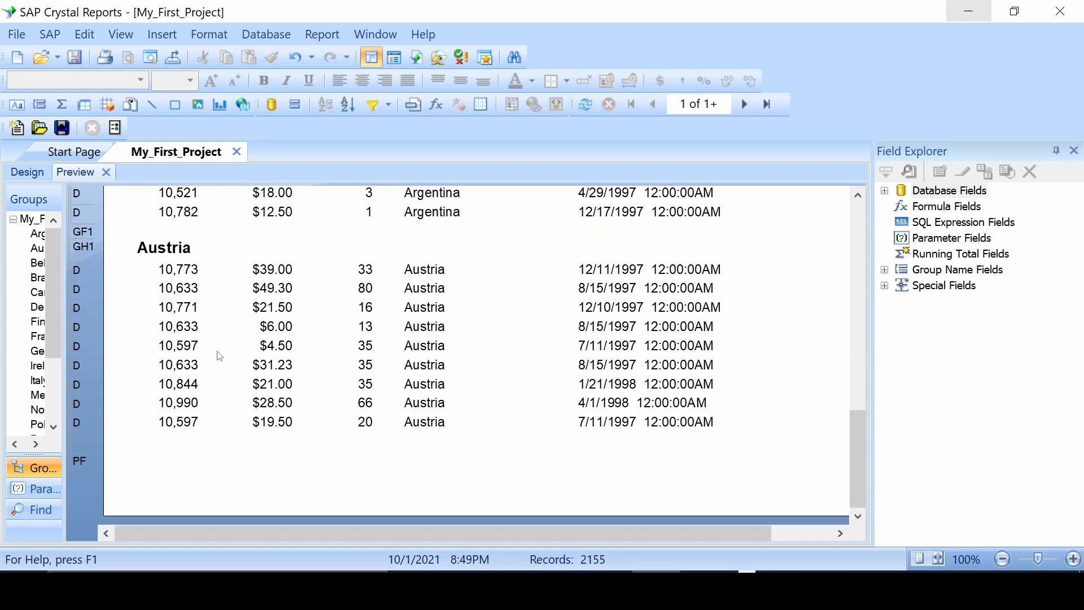
mouse_move(718, 104)
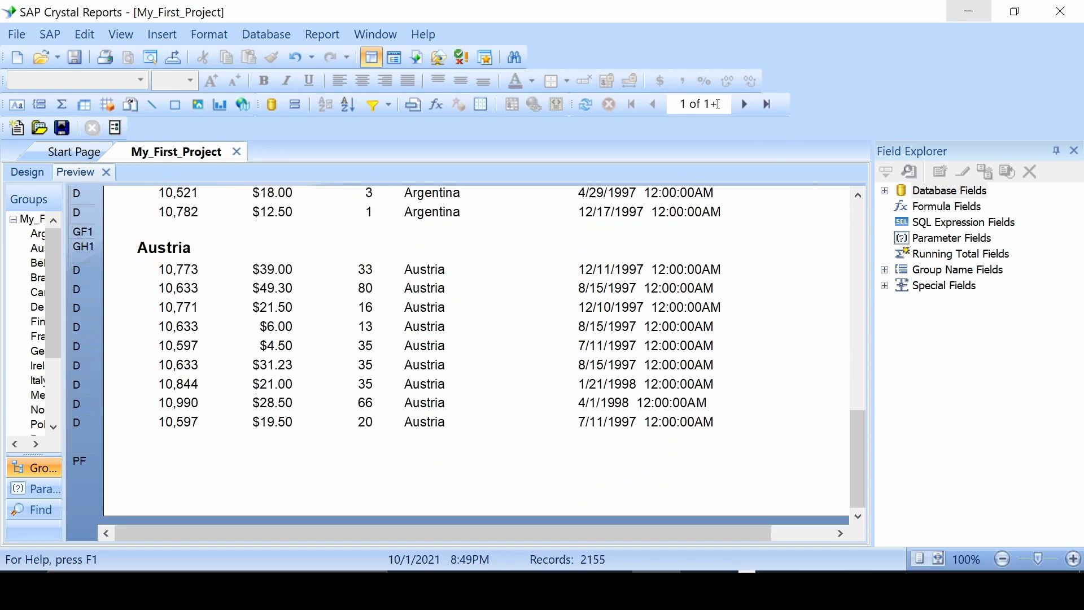
left_click(744, 104)
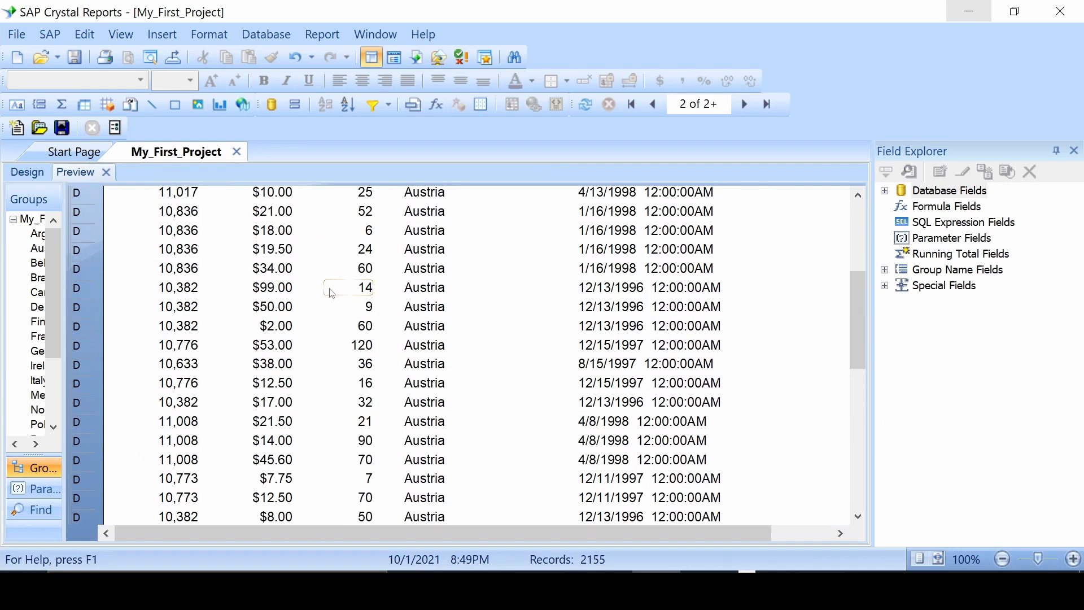
scroll("up", 3)
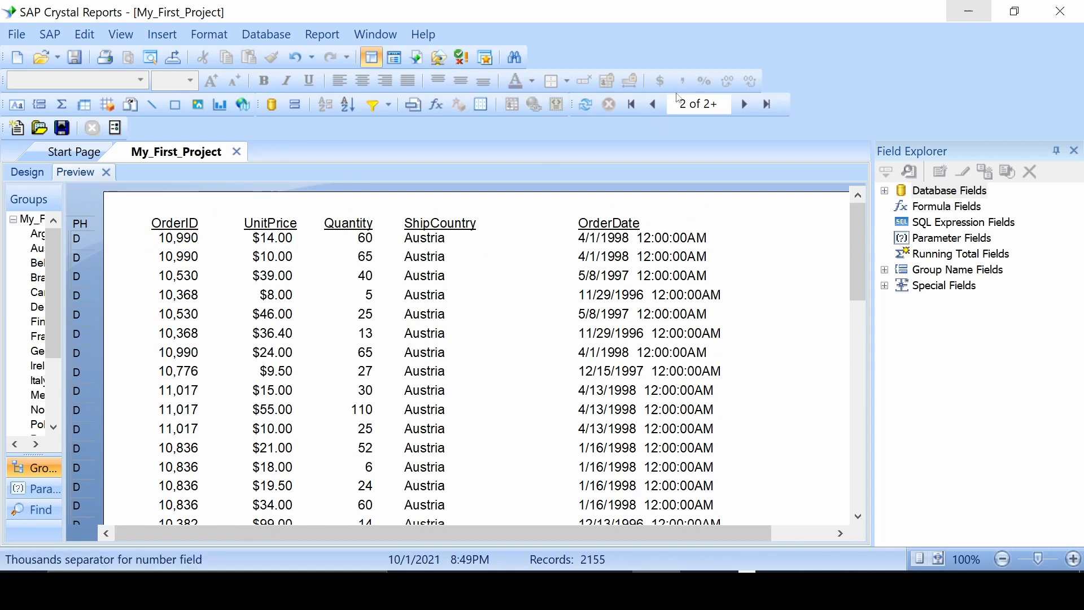
left_click(630, 104)
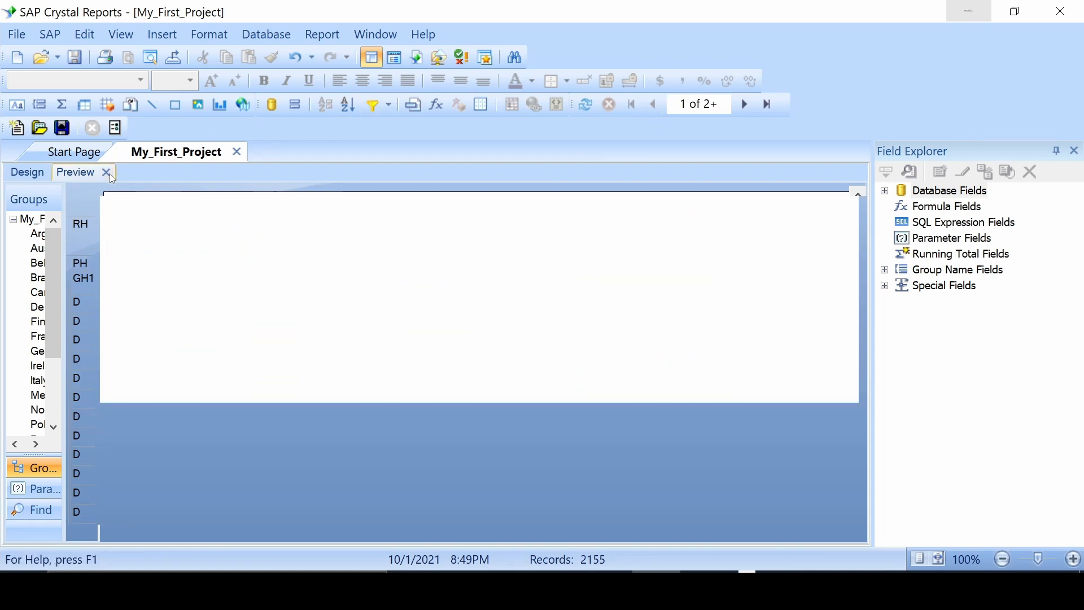
- Tick Repeat Group Header On Each Page for the ShipCountry group and confirm
left_click(106, 172)
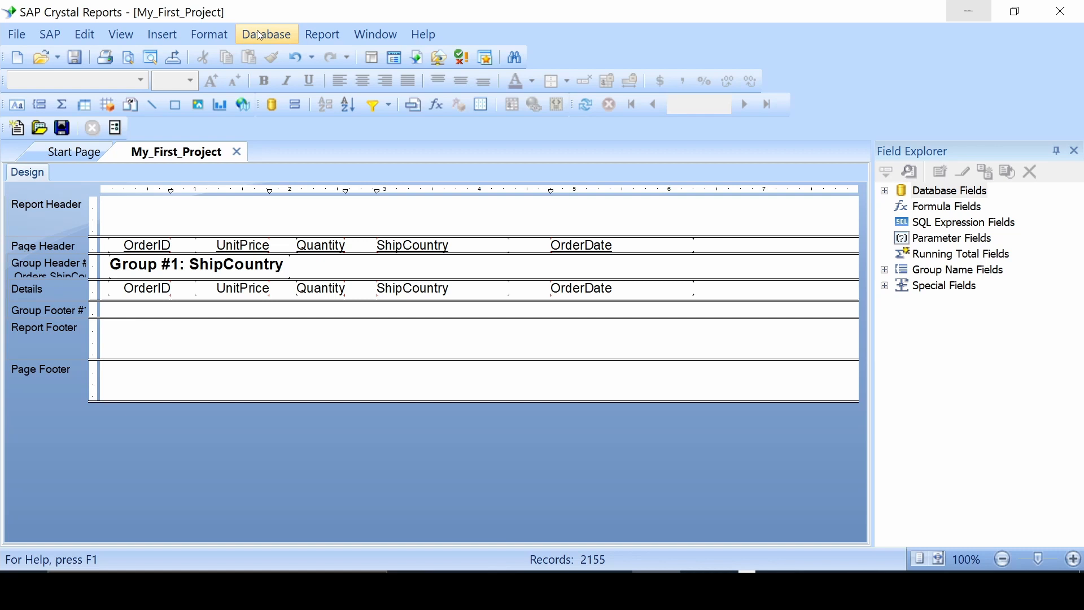
left_click(295, 104)
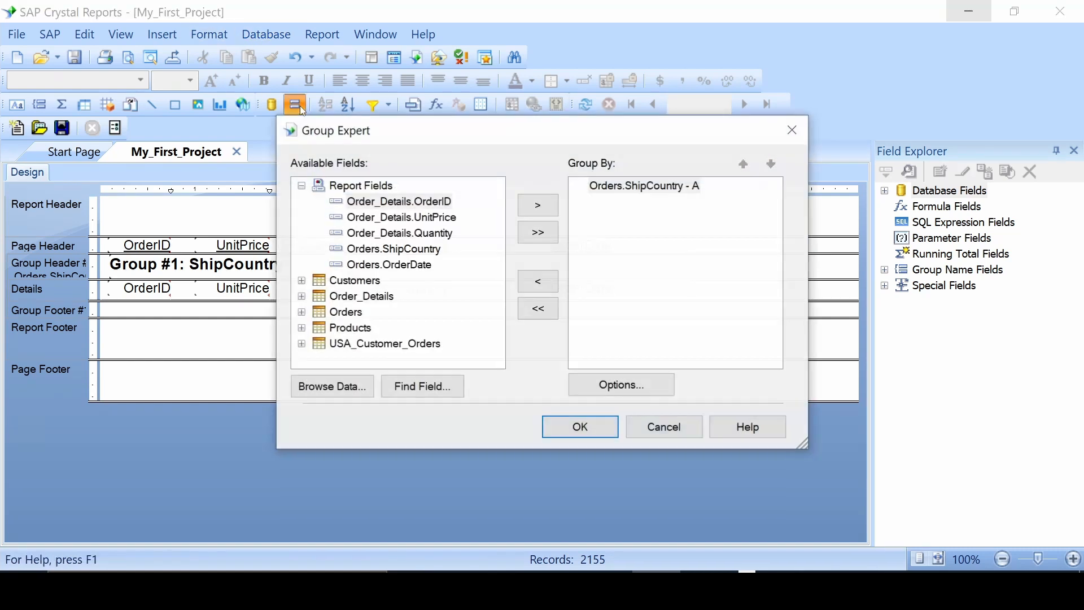
mouse_move(621, 384)
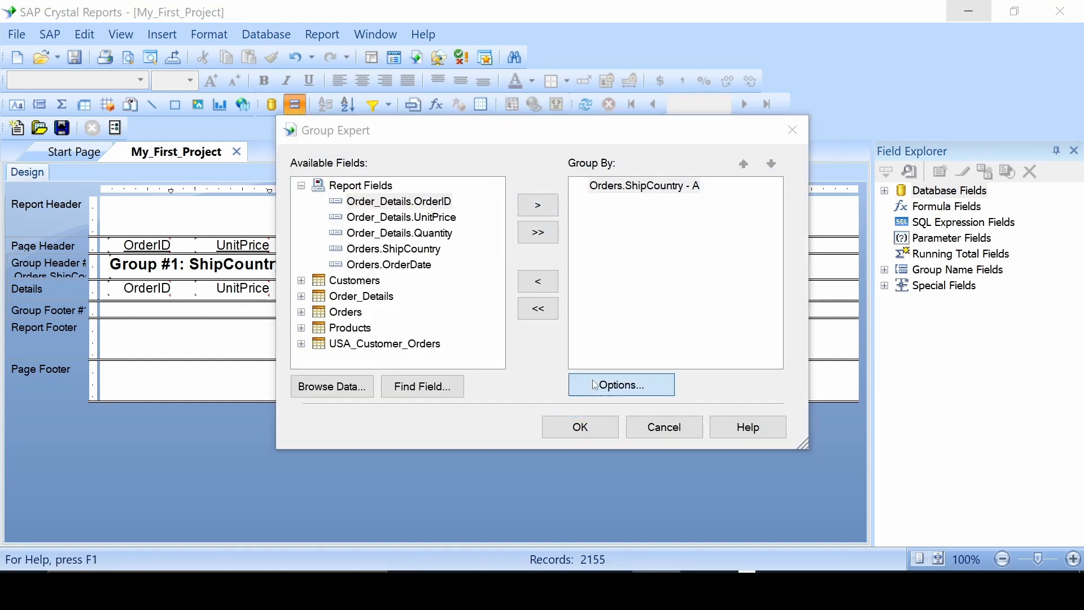
left_click(619, 384)
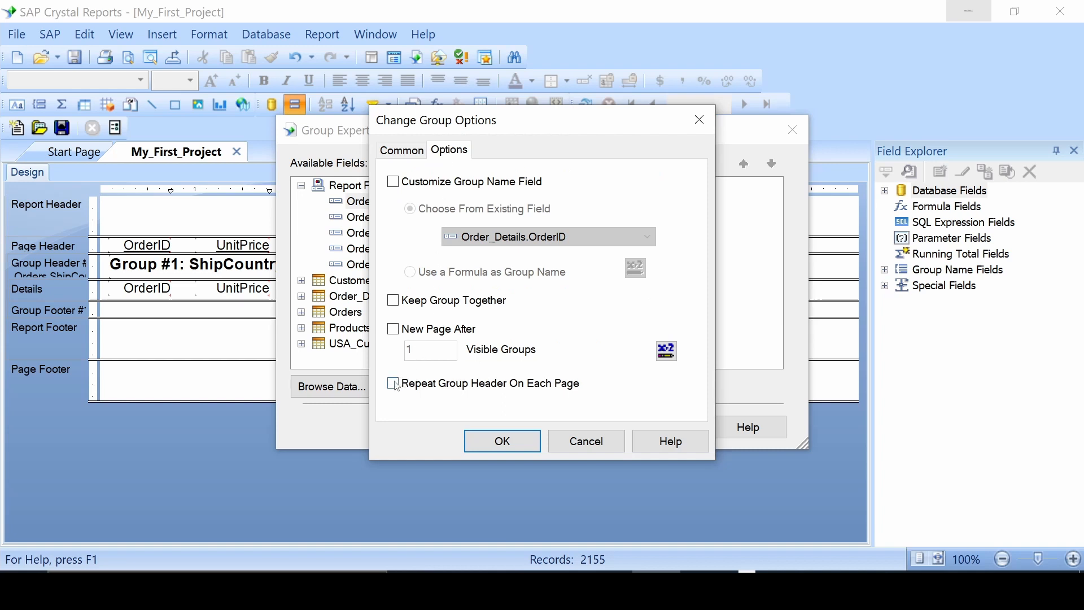
left_click(393, 382)
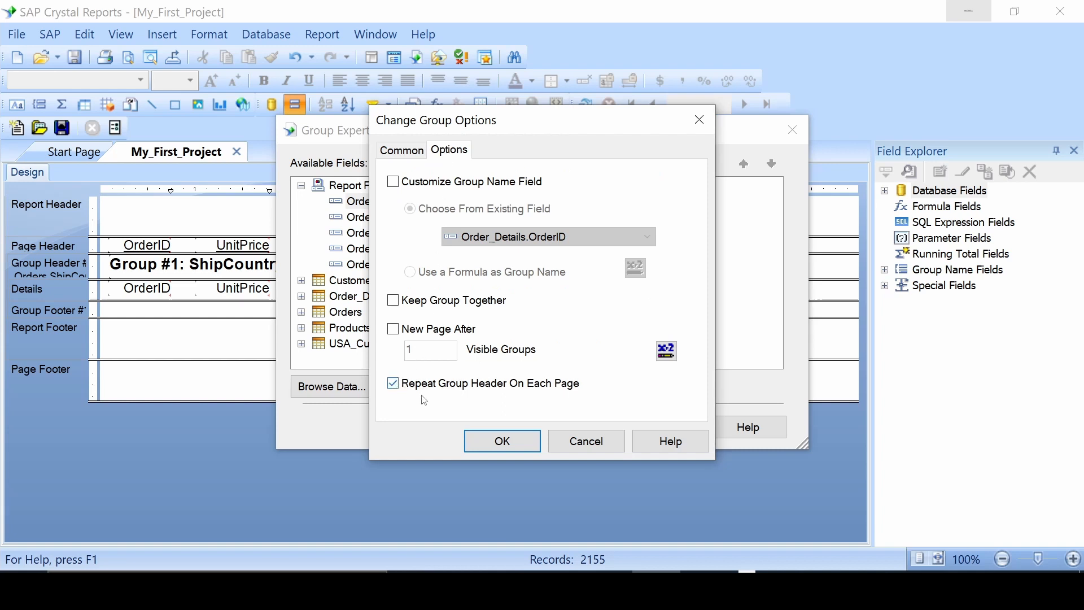
left_click(501, 440)
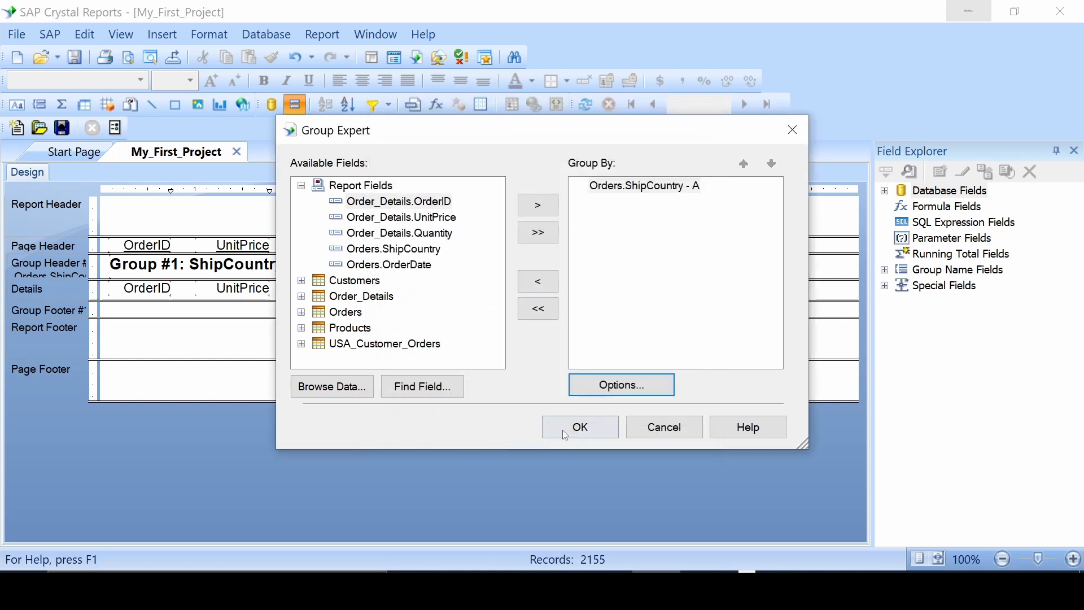
left_click(580, 427)
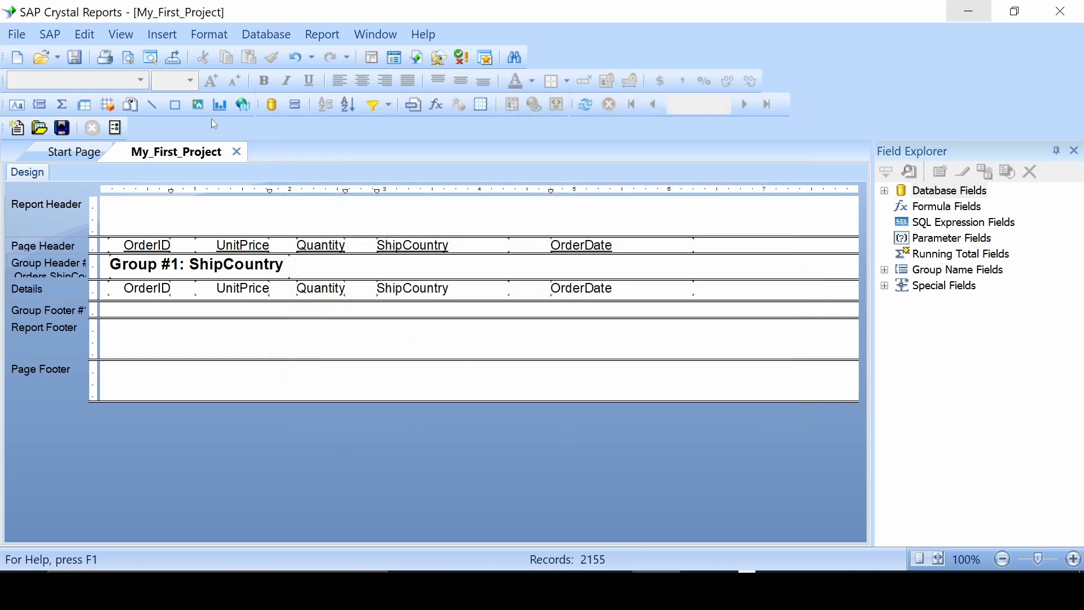
- Preview the report and check the repeating group header on the first pages
left_click(121, 34)
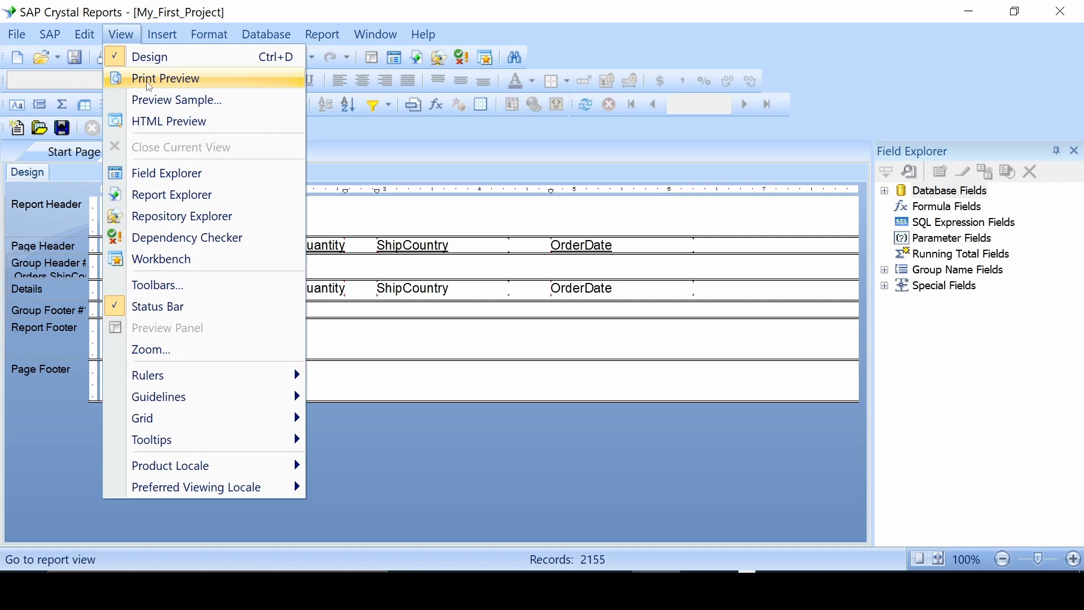
left_click(165, 78)
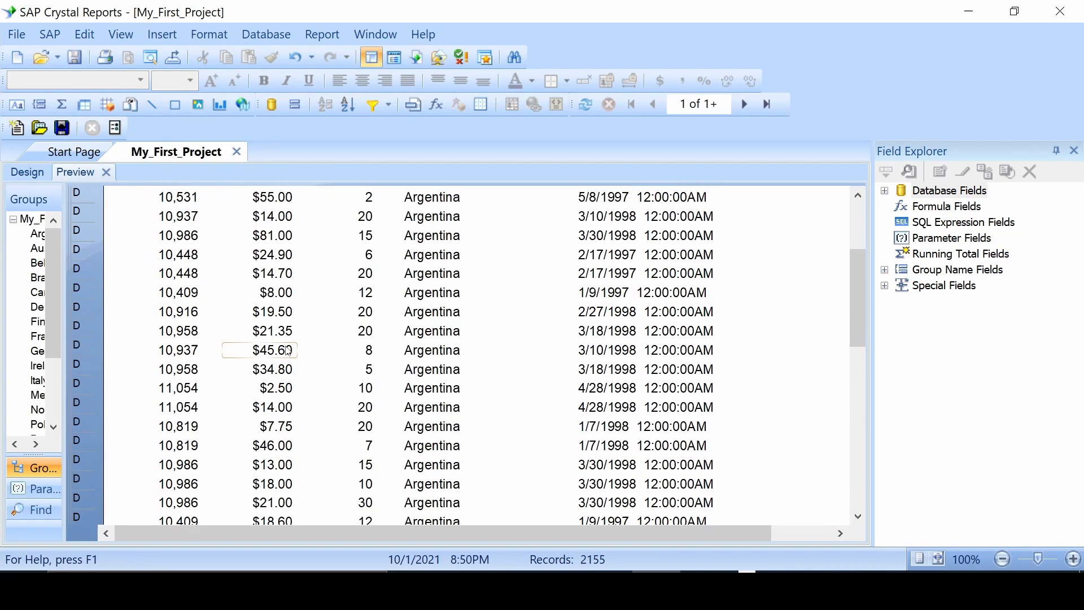
scroll("down", 3)
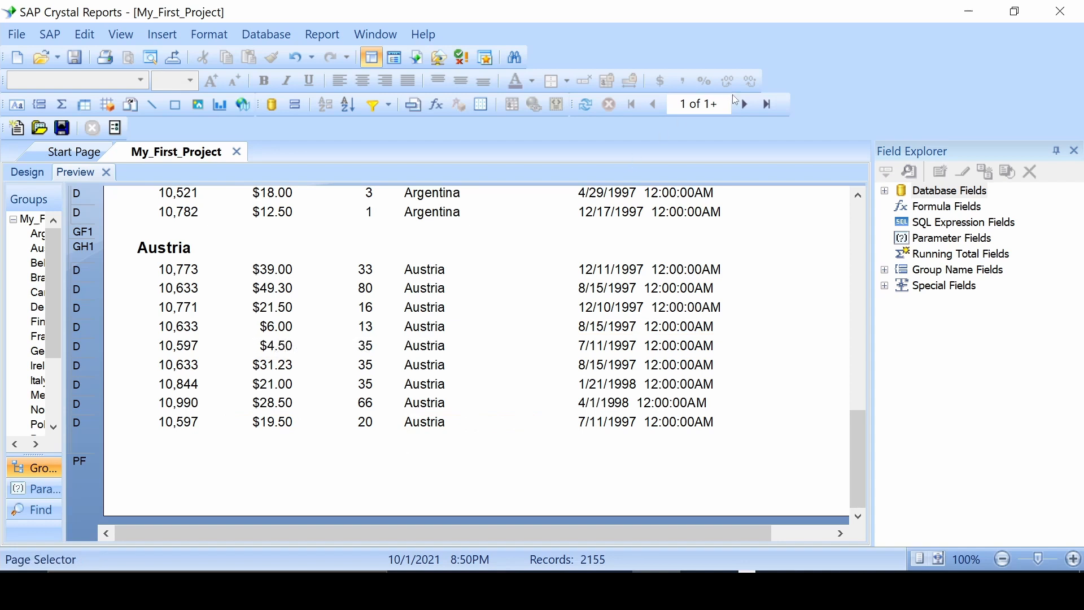
left_click(743, 104)
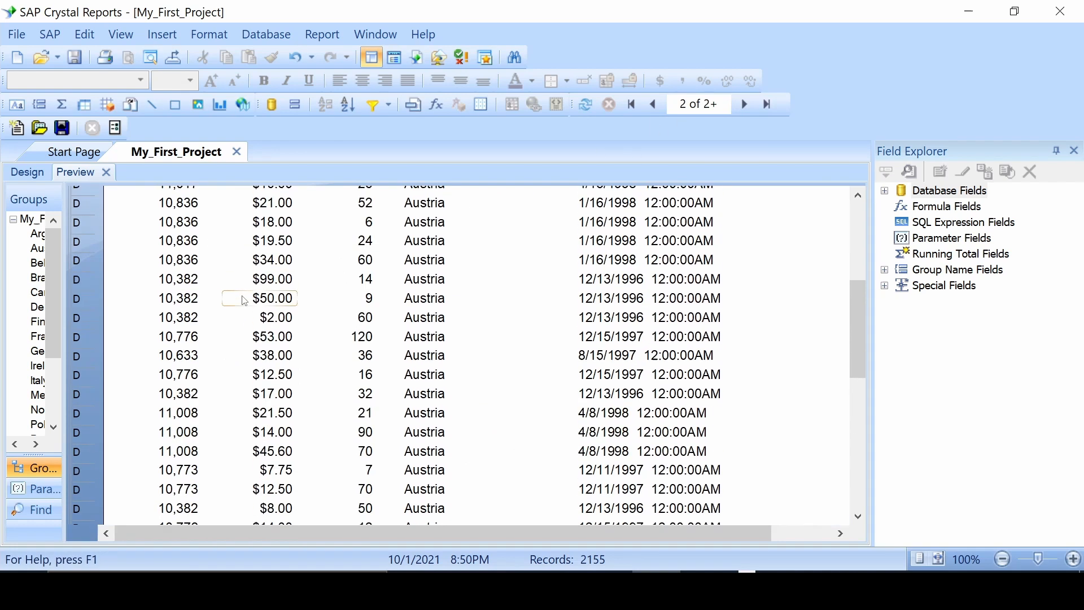
scroll("up", 3)
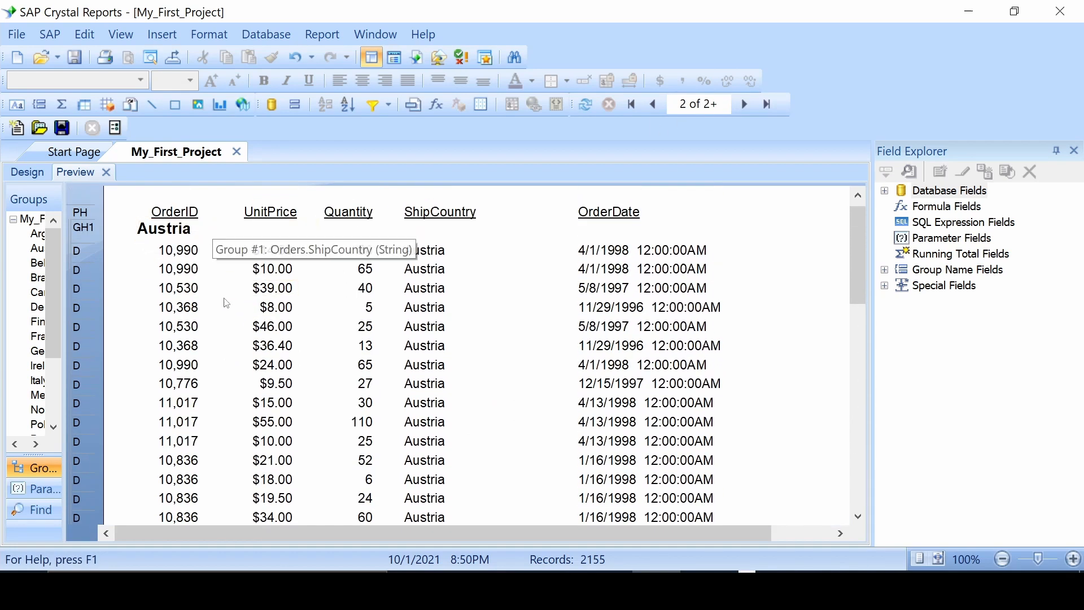
scroll("down", 3)
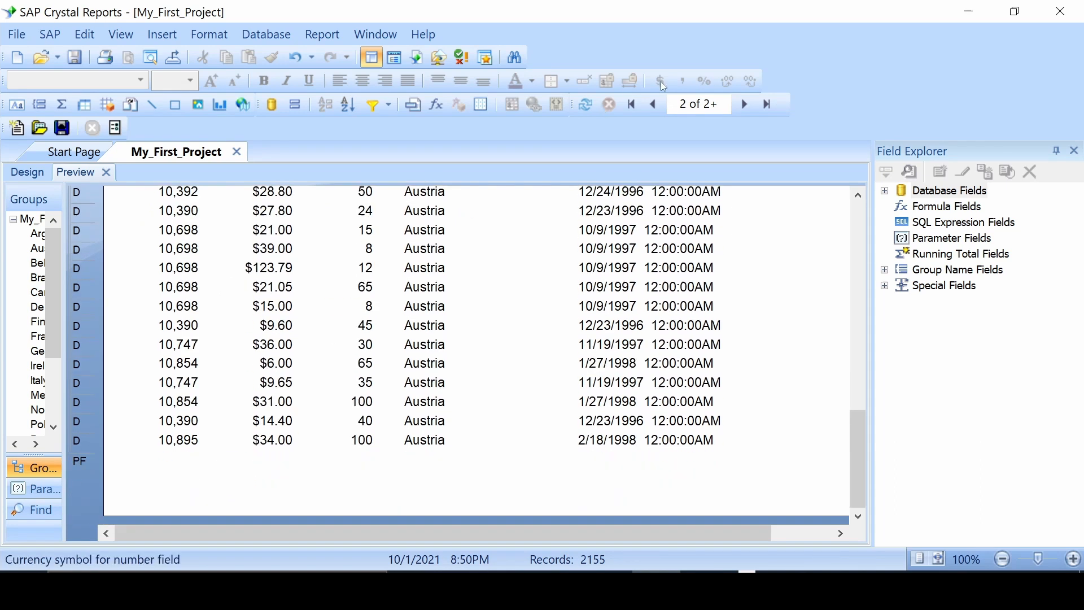
- Page further through the preview to see Austria and Belgium headers repeating
left_click(744, 104)
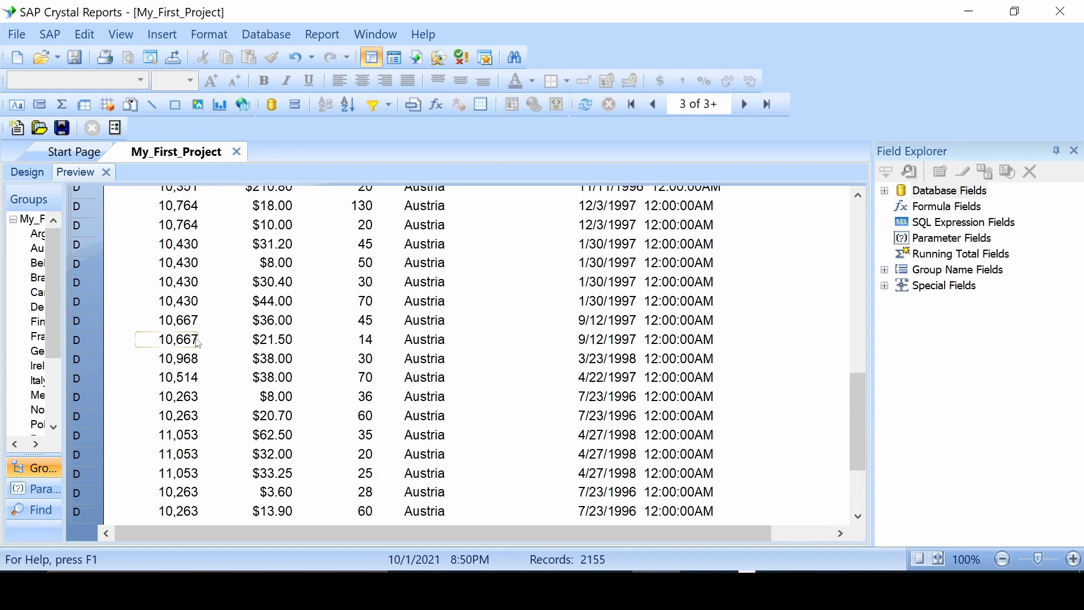
scroll("up", 3)
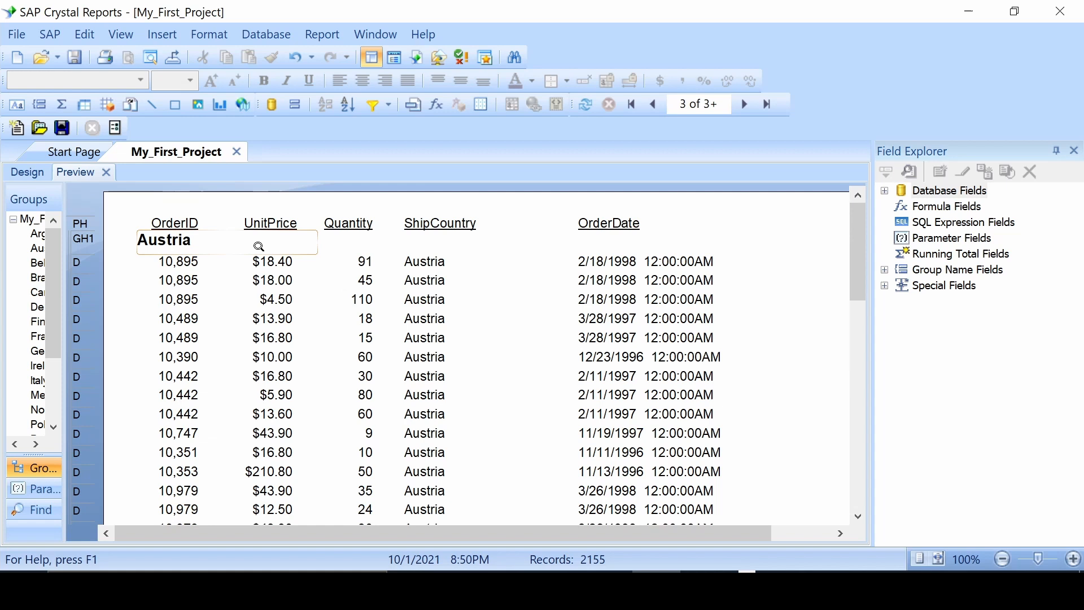
left_click(743, 104)
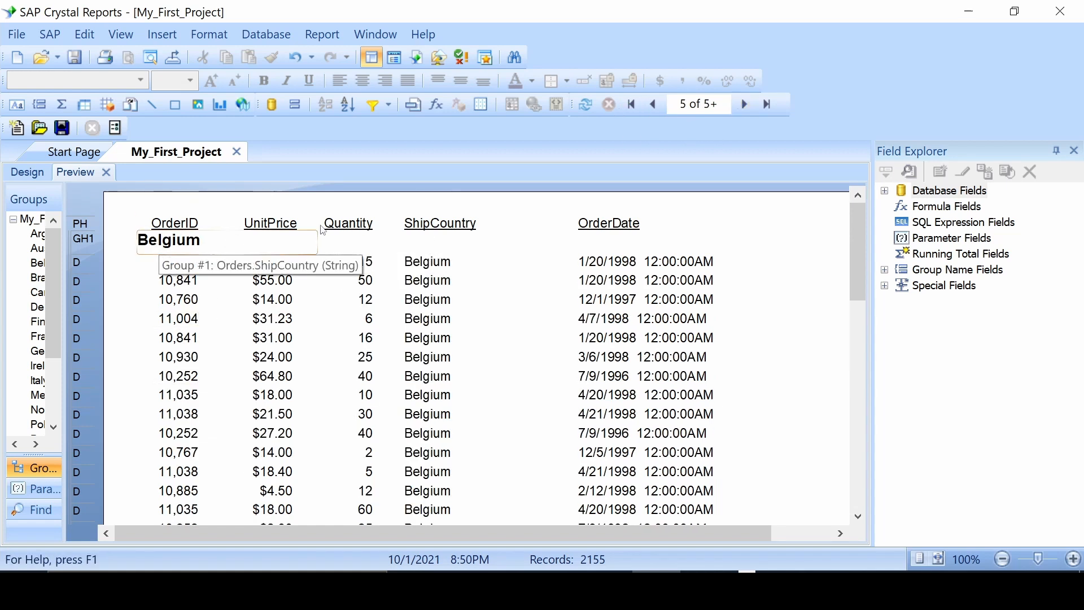
left_click(651, 104)
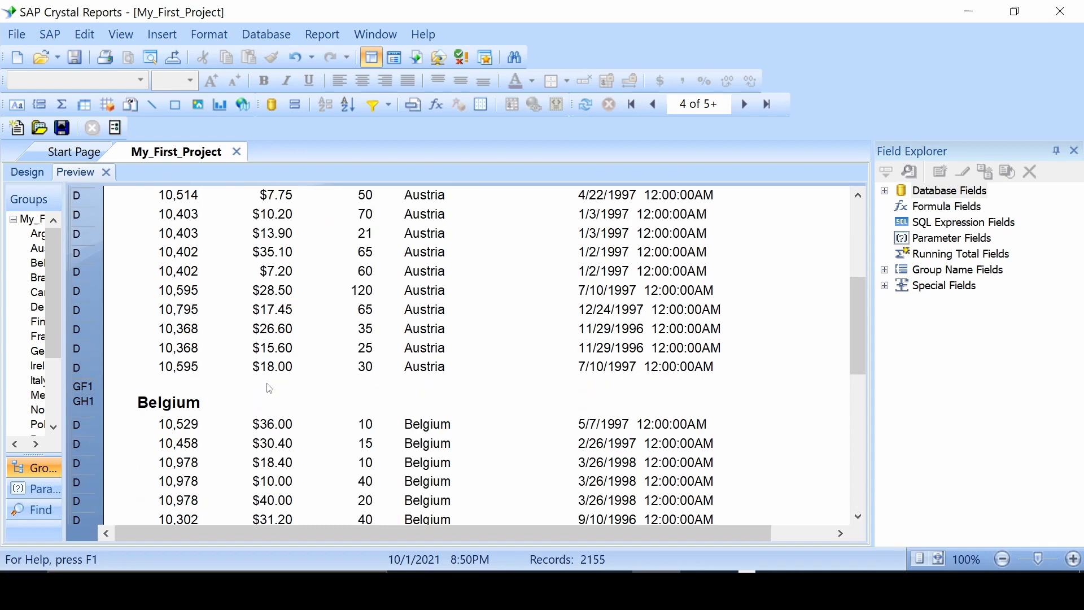
scroll("down", 3)
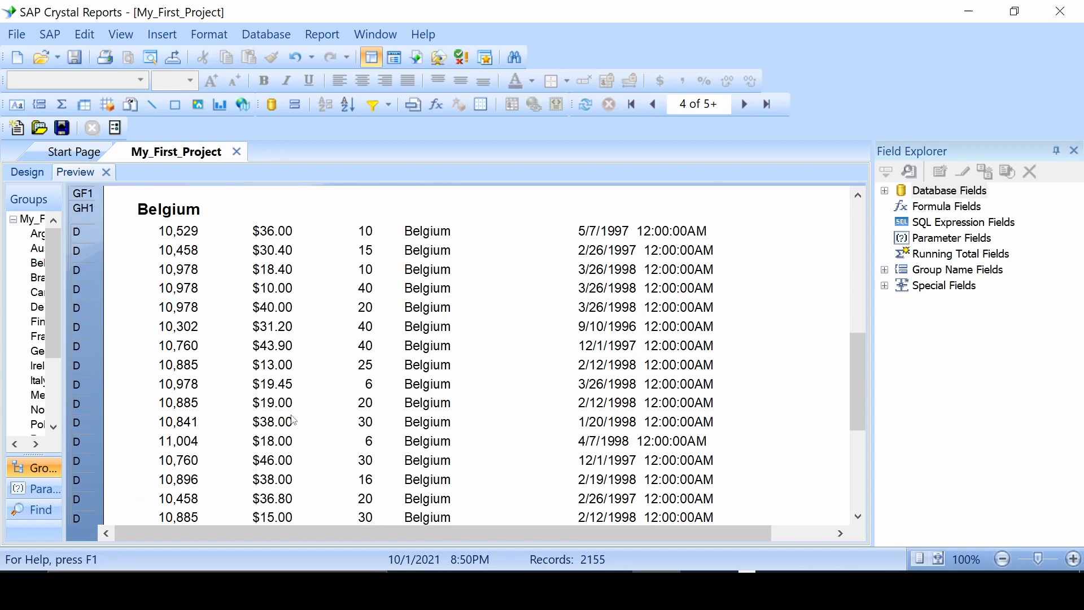
scroll("down", 3)
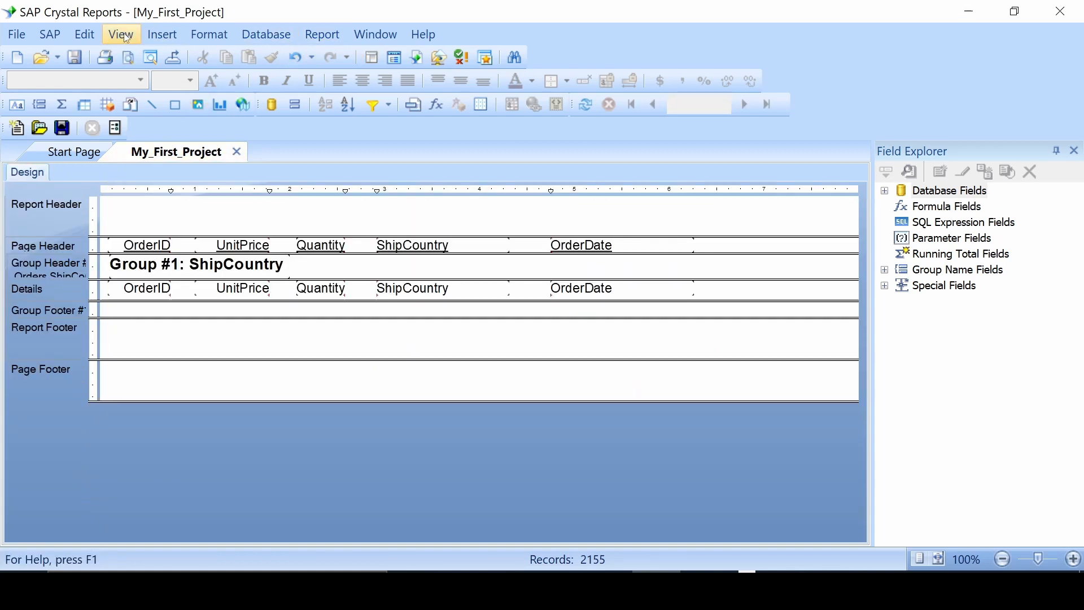
mouse_move(422, 150)
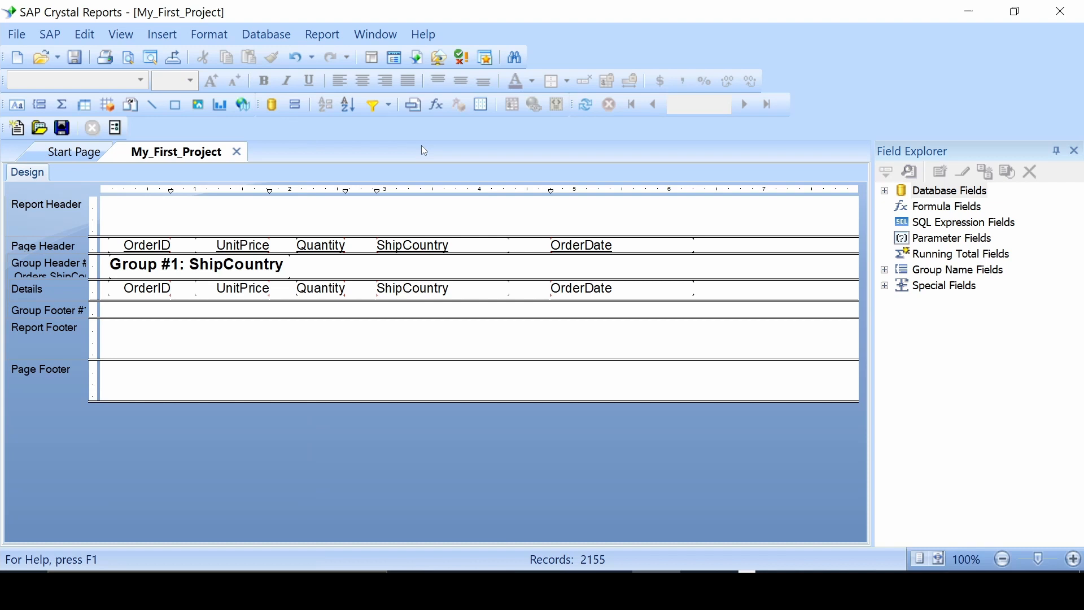
mouse_move(294, 104)
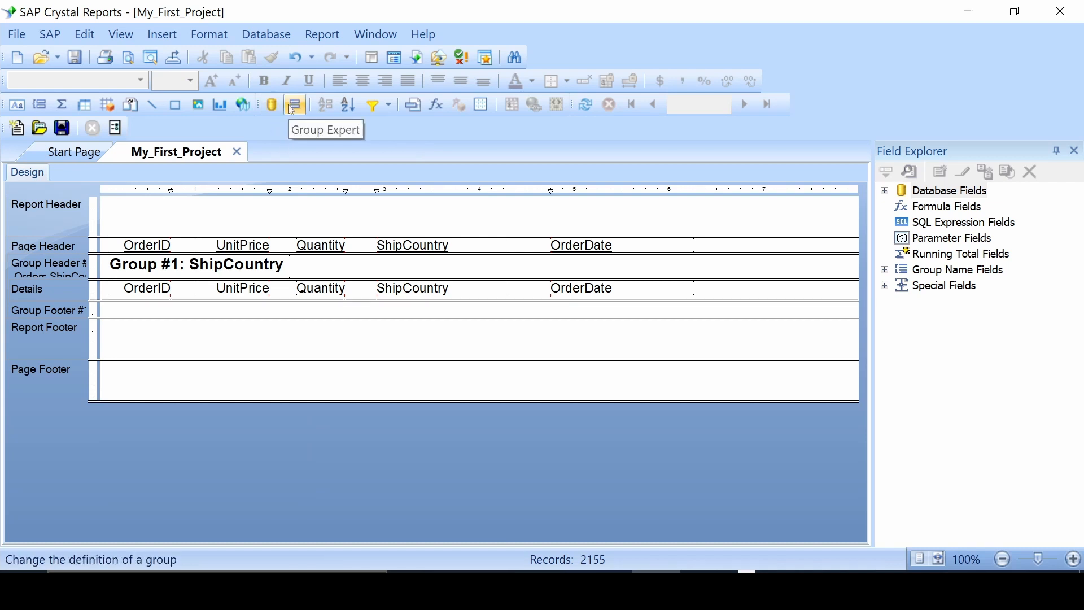
left_click(293, 104)
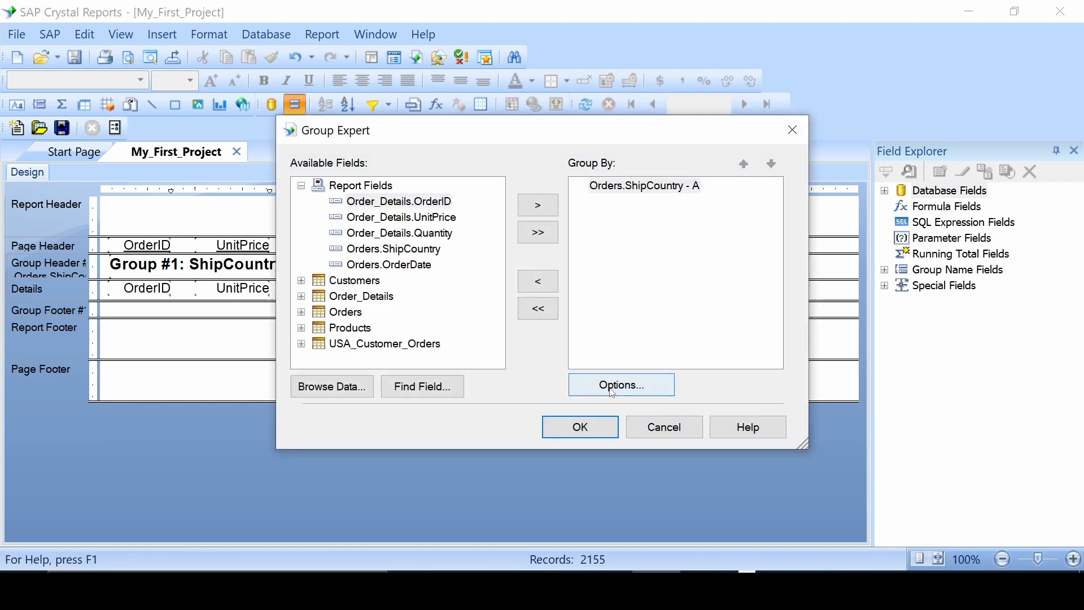
left_click(620, 384)
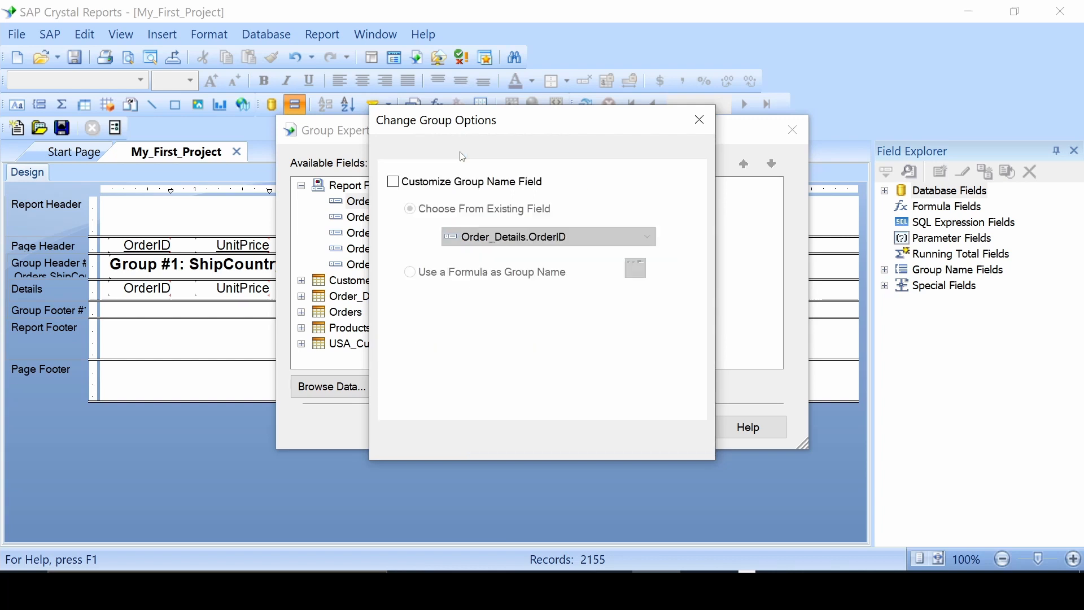
left_click(448, 150)
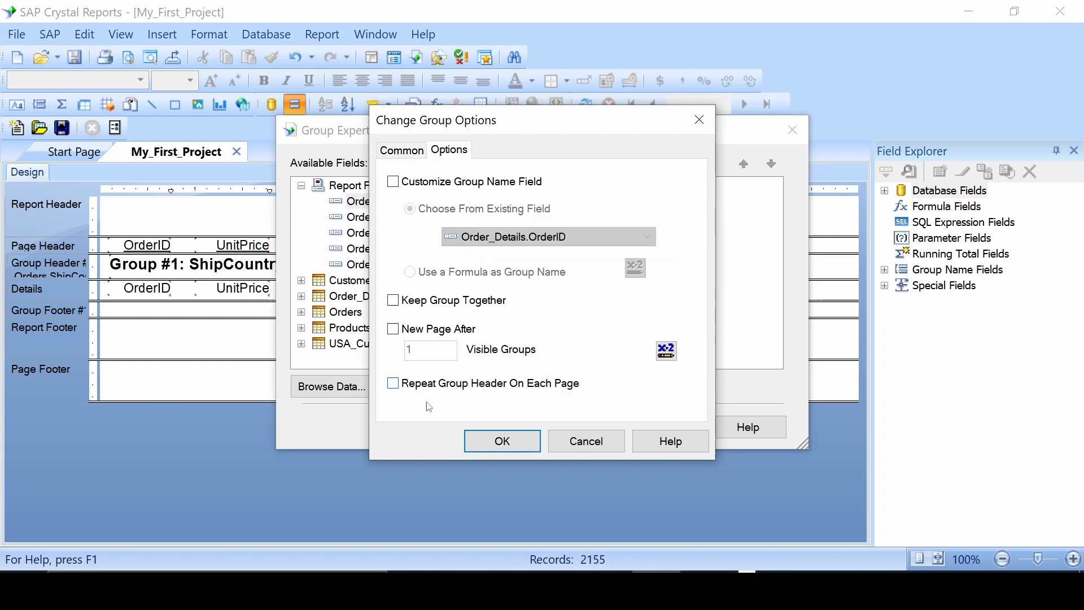
left_click(501, 441)
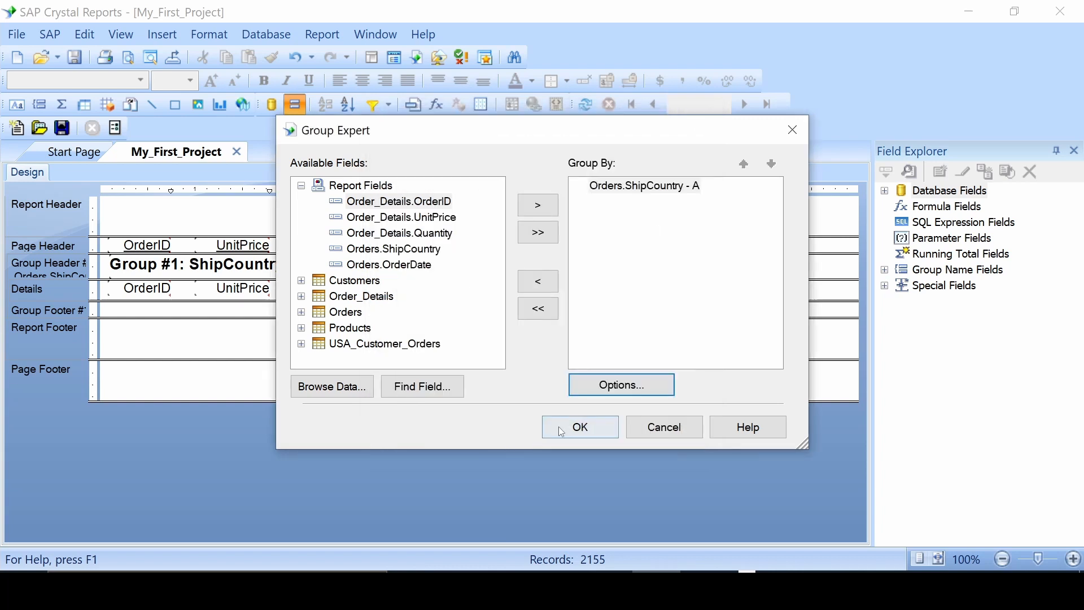
left_click(579, 426)
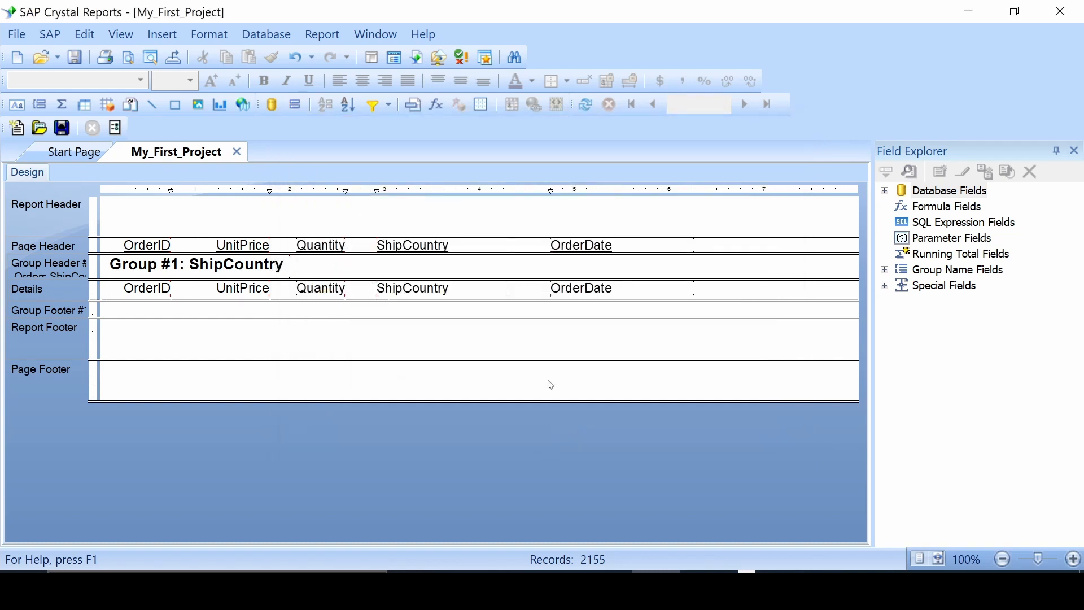
mouse_move(186, 279)
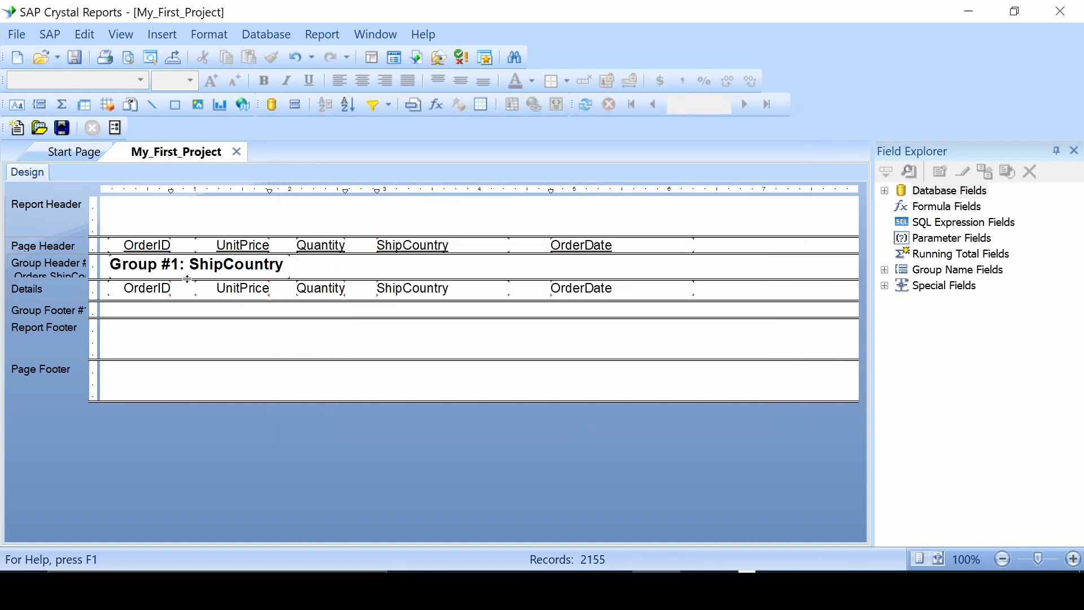
mouse_move(147, 245)
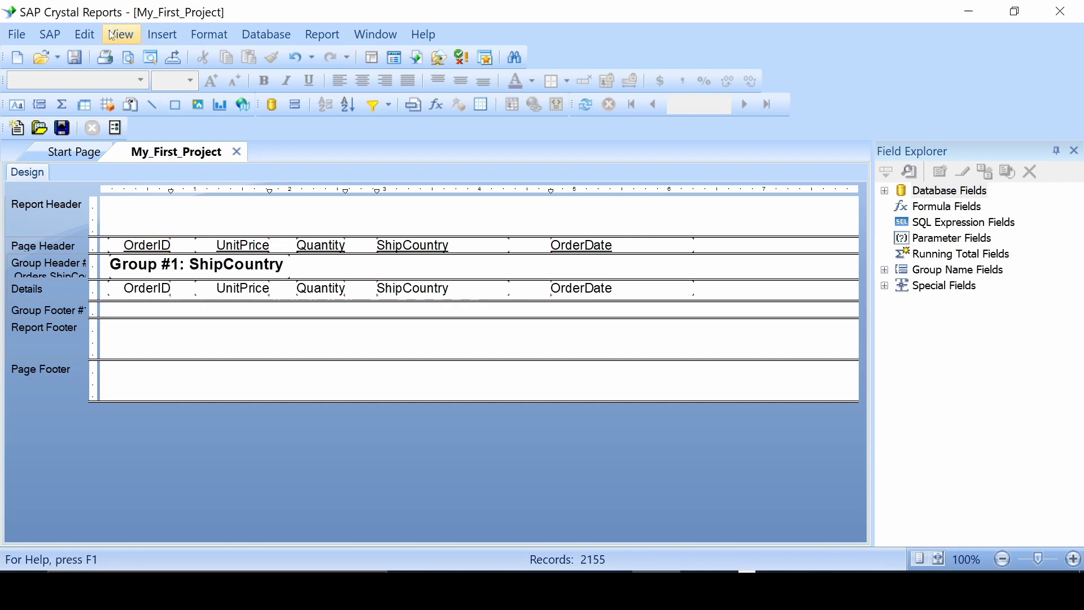
- Preview the report showing headings once above Argentina's orders and the Austria group
left_click(372, 57)
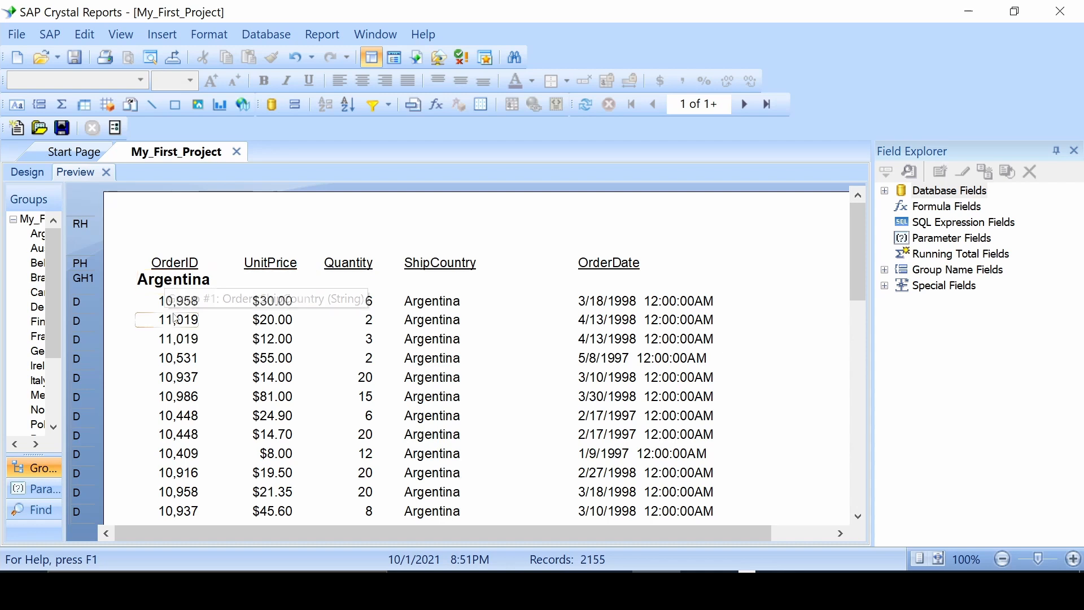
mouse_move(349, 262)
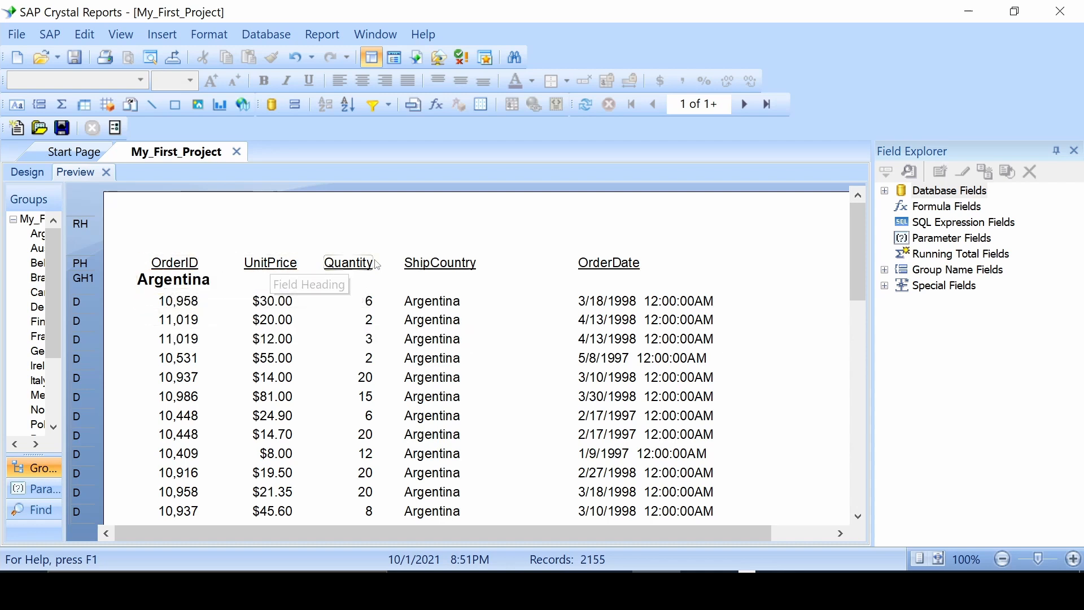
mouse_move(403, 380)
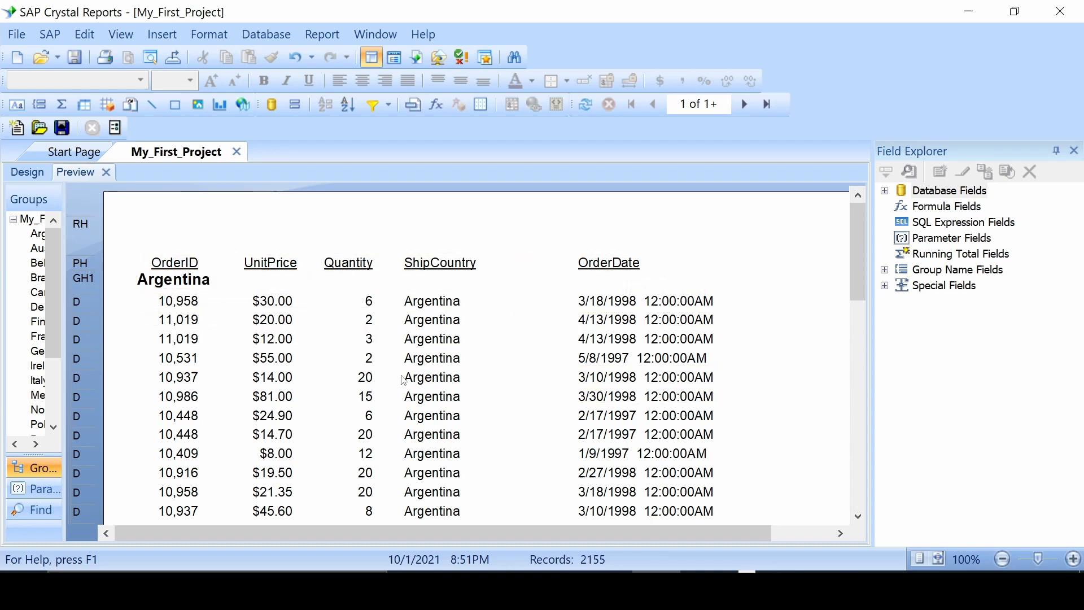
mouse_move(786, 252)
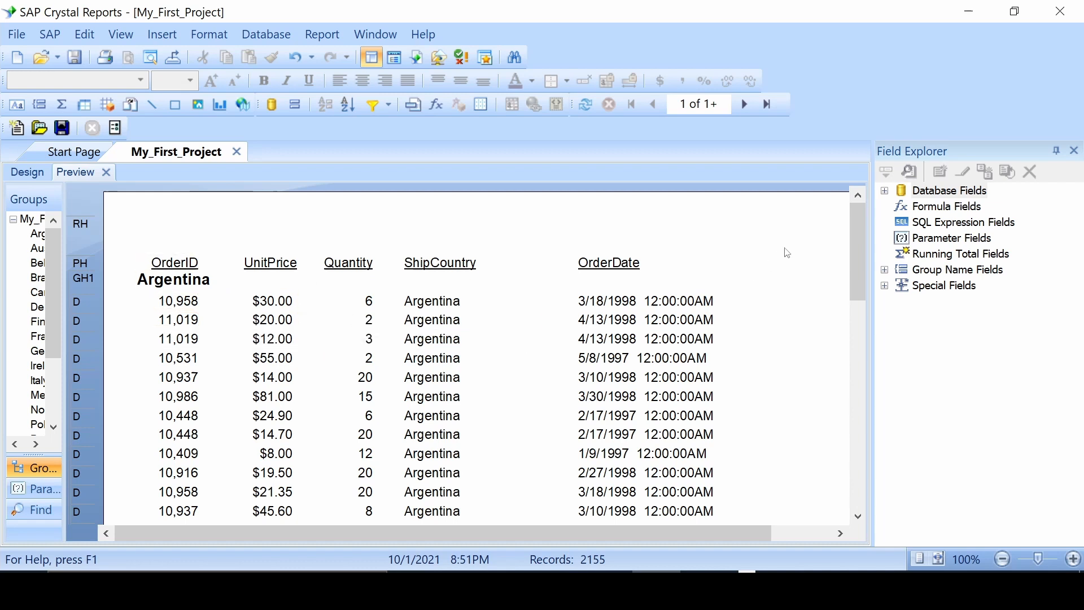
scroll("down", 3)
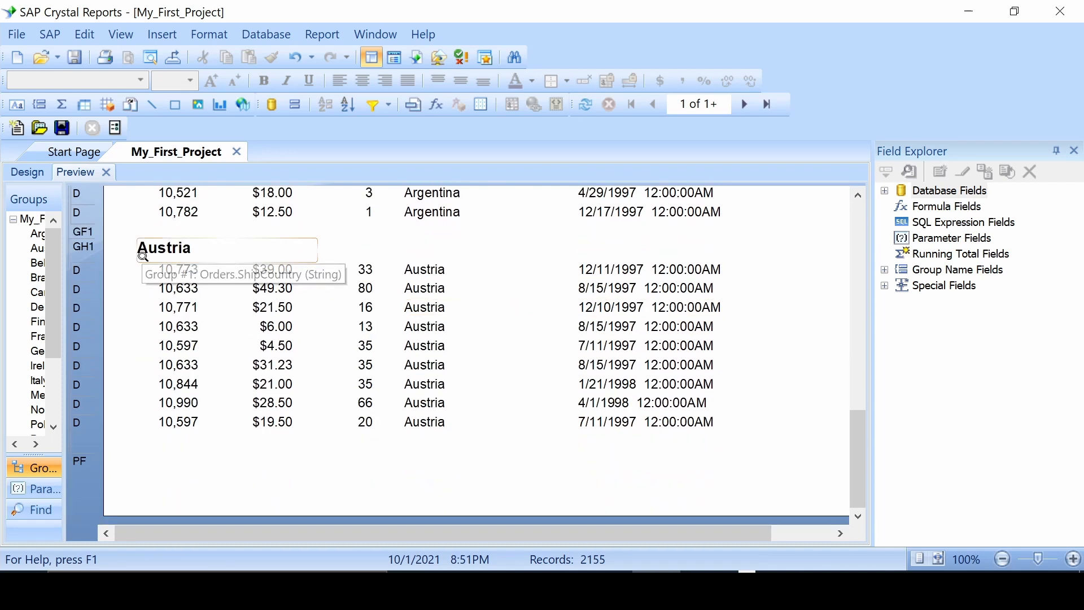
mouse_move(272, 268)
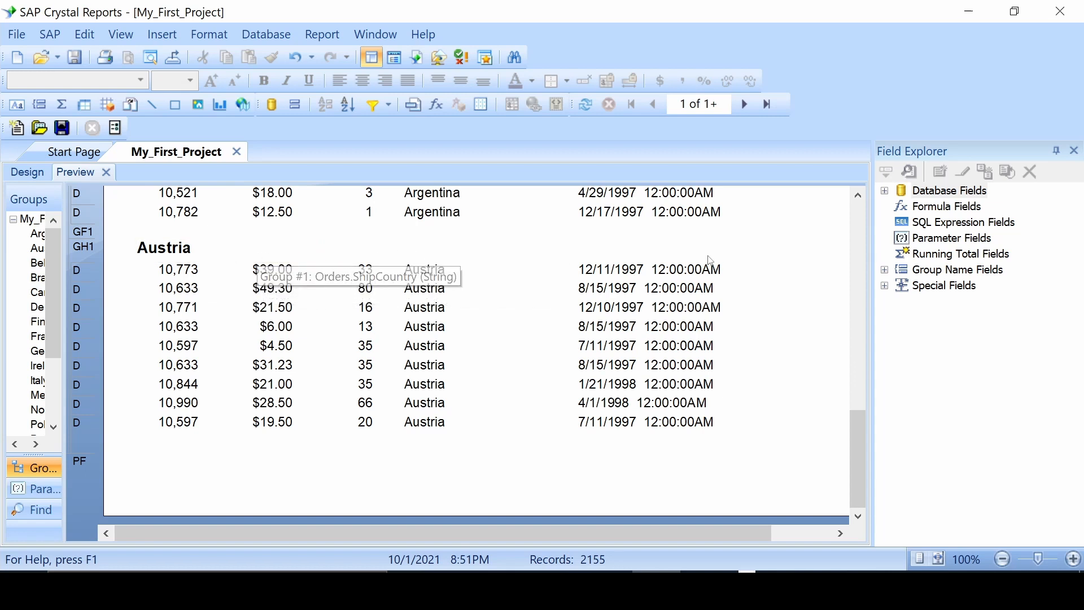
mouse_move(302, 269)
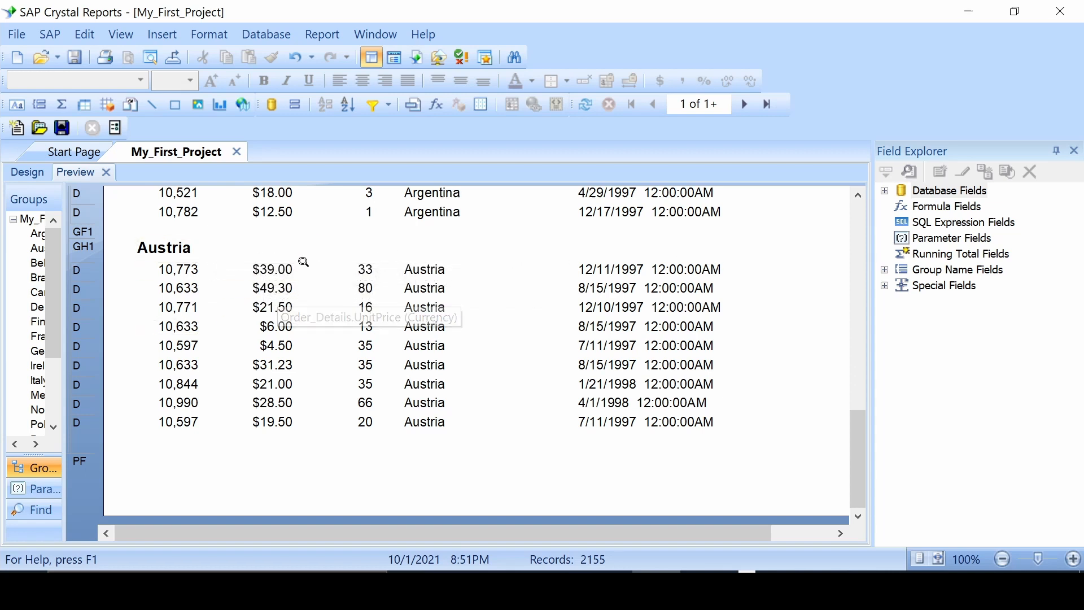
scroll("up", 3)
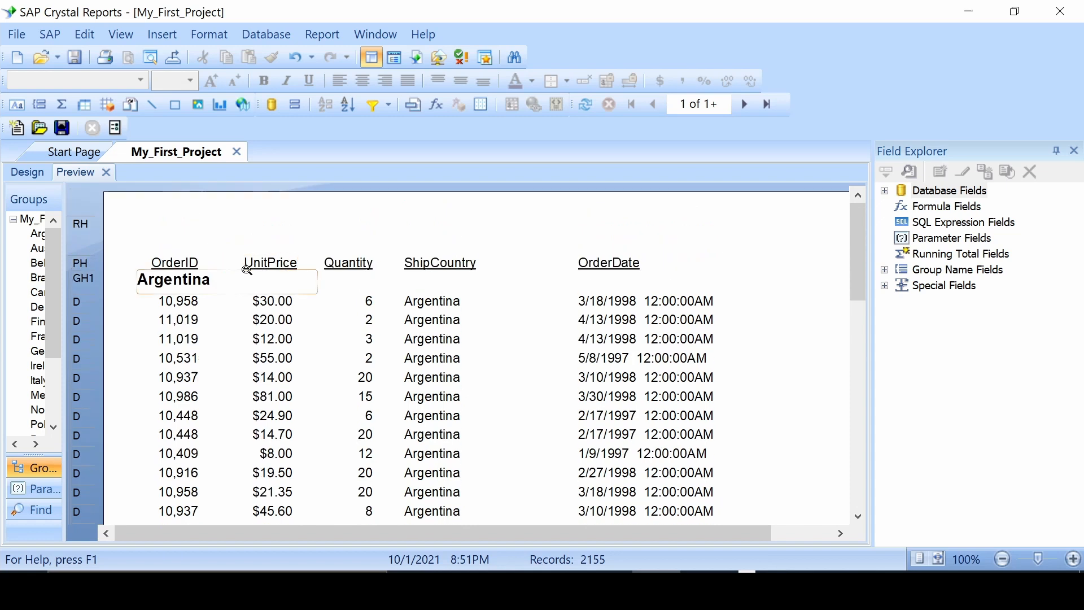
scroll("down", 3)
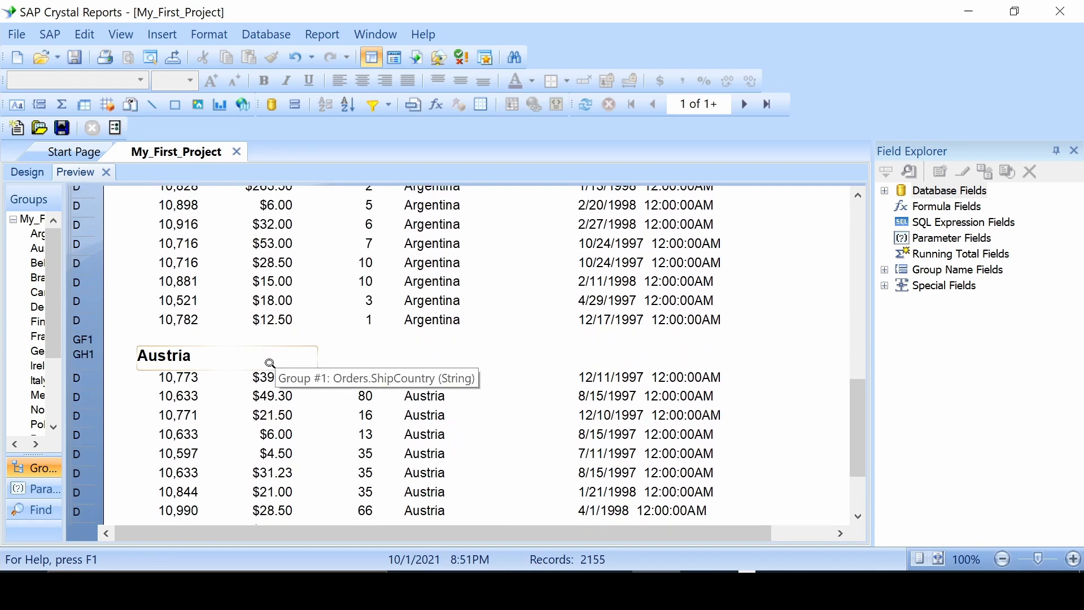
mouse_move(213, 380)
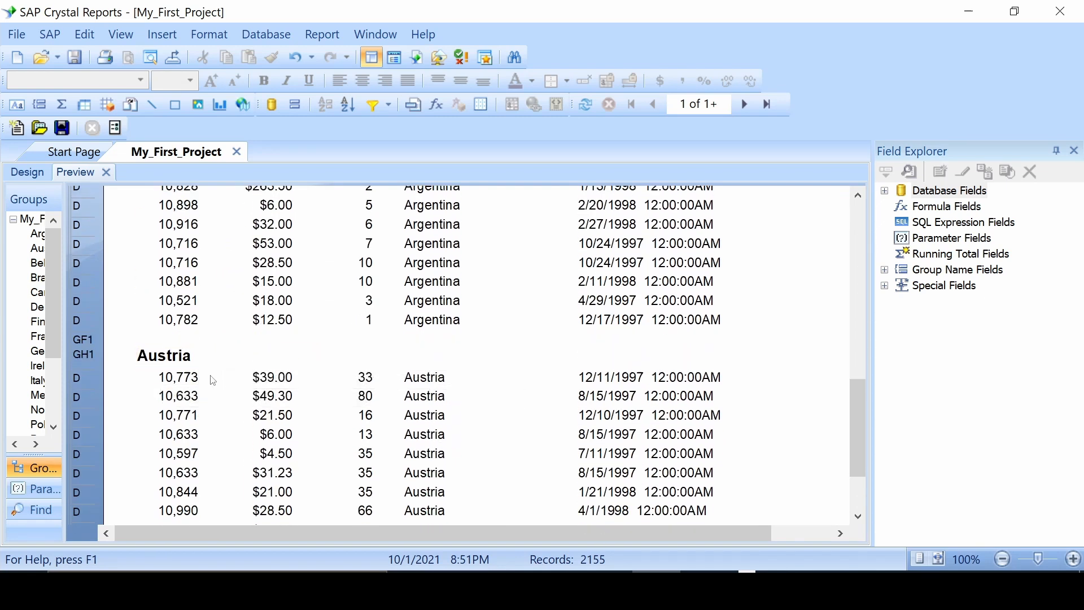
mouse_move(222, 375)
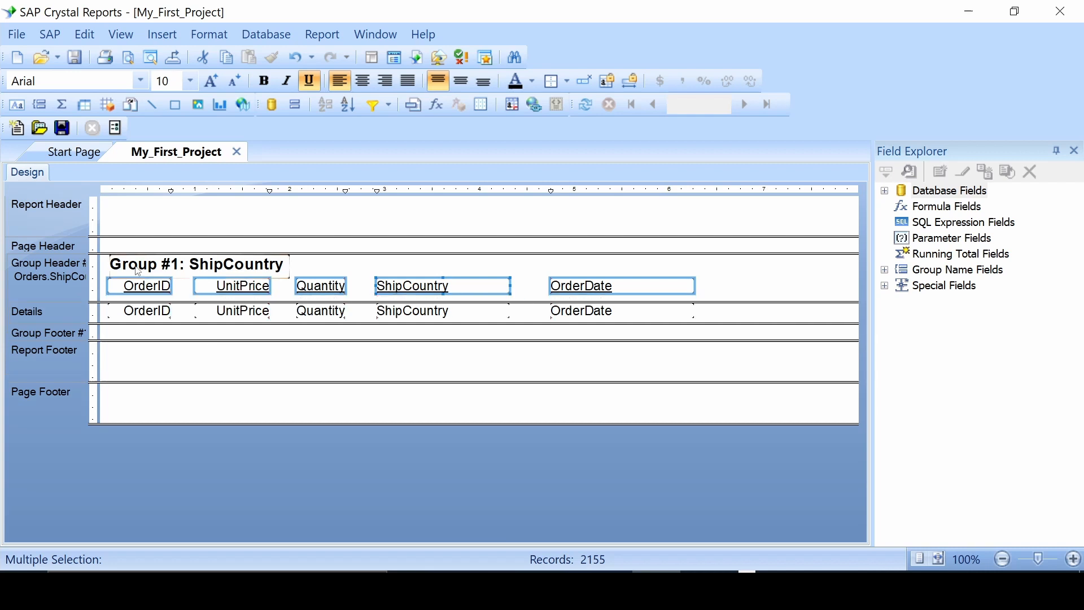
mouse_move(120, 33)
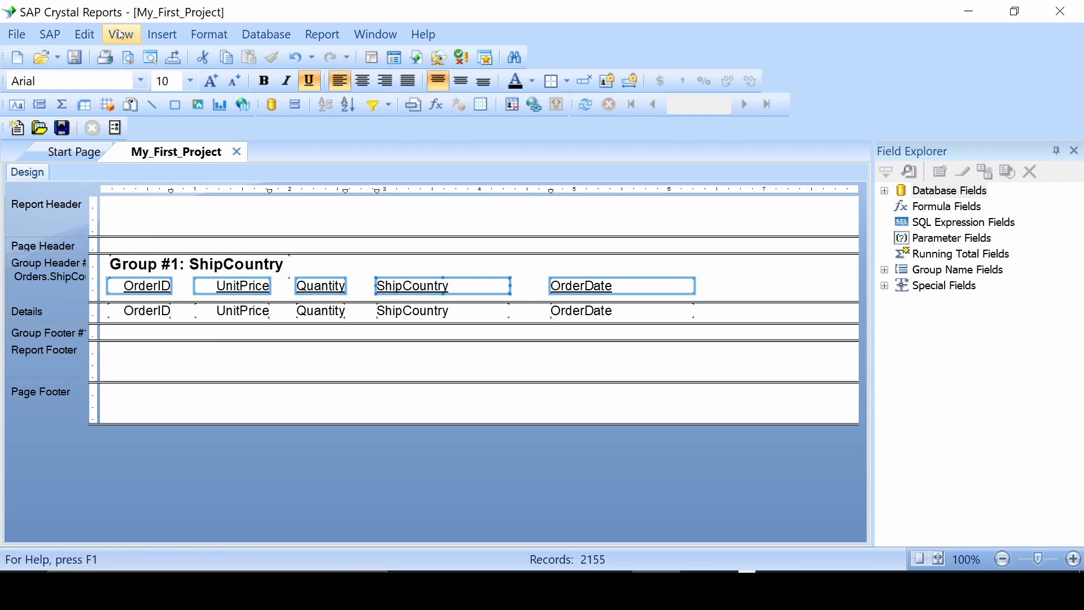
- Preview the report and scroll to check headings repeating under each country
left_click(120, 34)
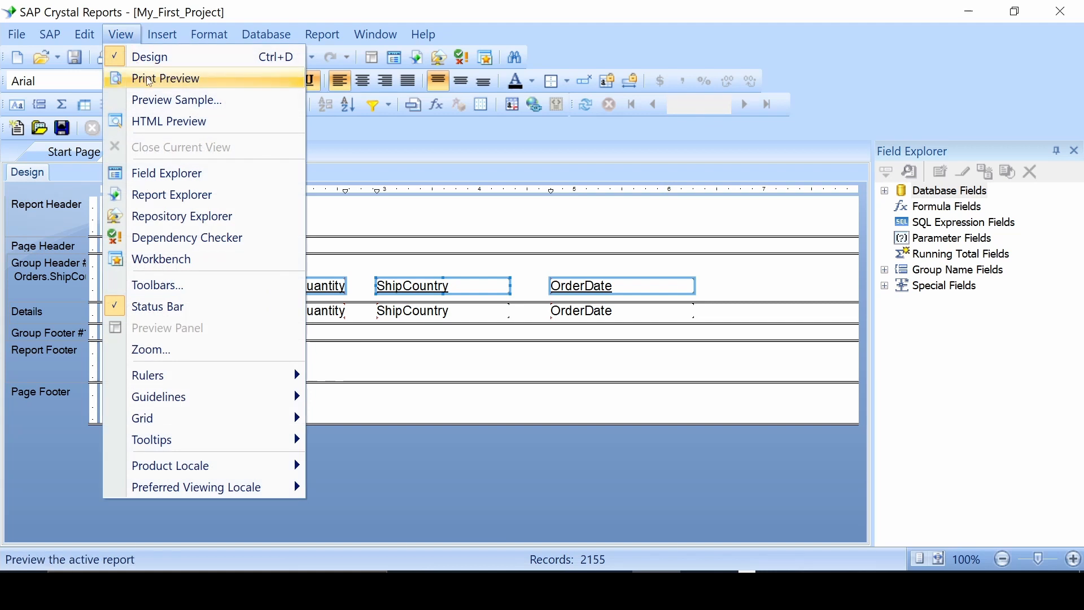
left_click(165, 78)
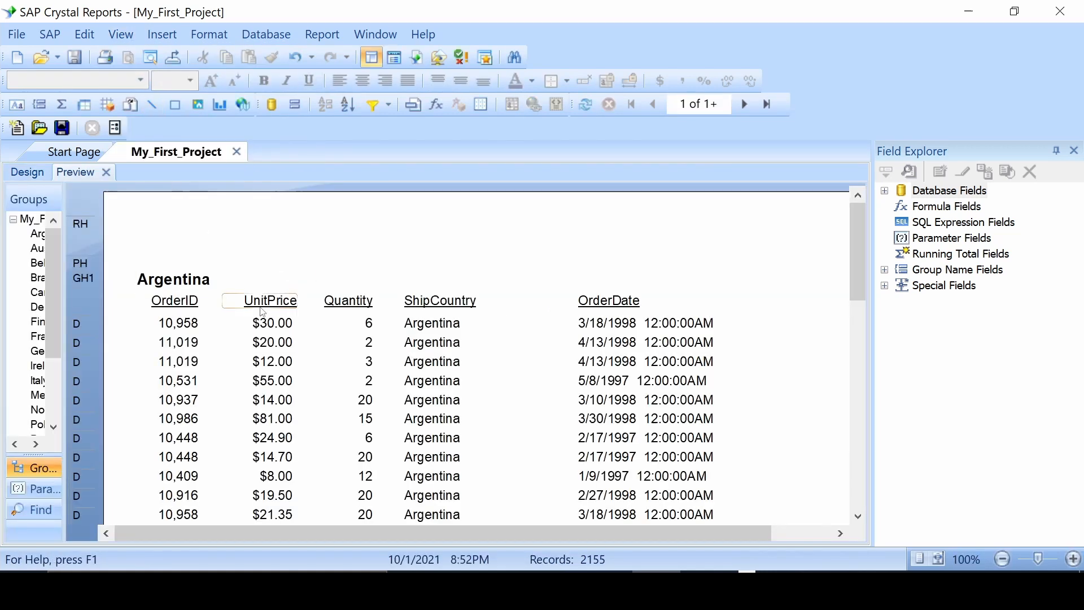
mouse_move(153, 264)
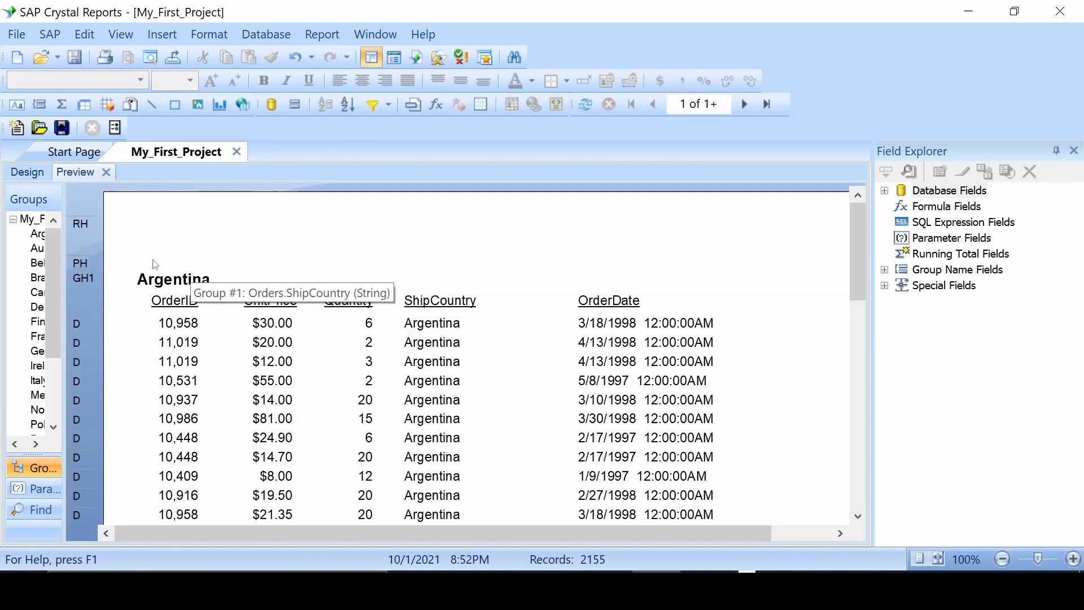
mouse_move(173, 322)
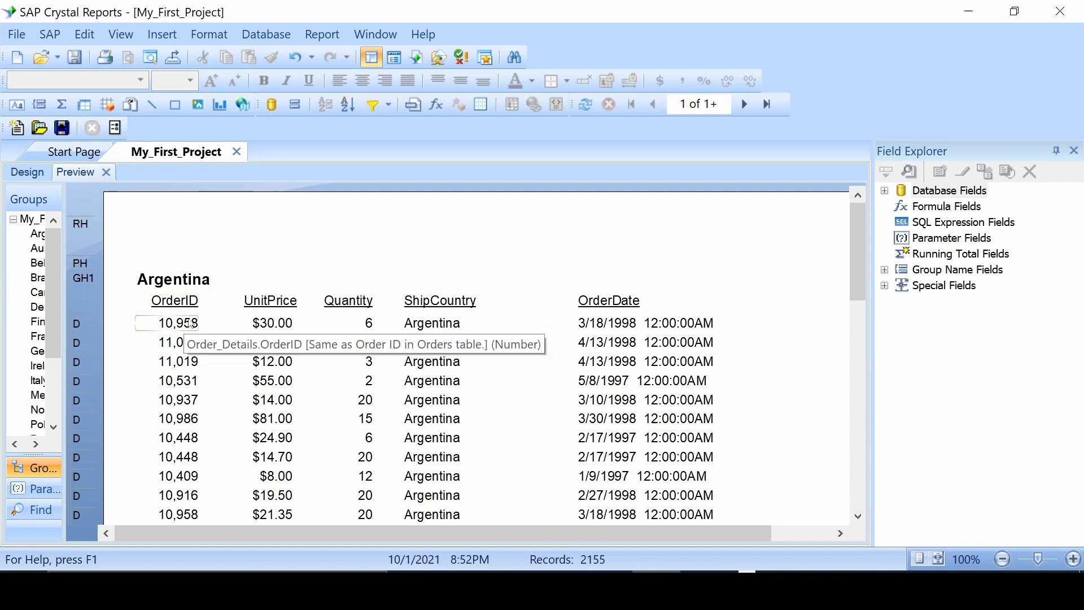
mouse_move(307, 312)
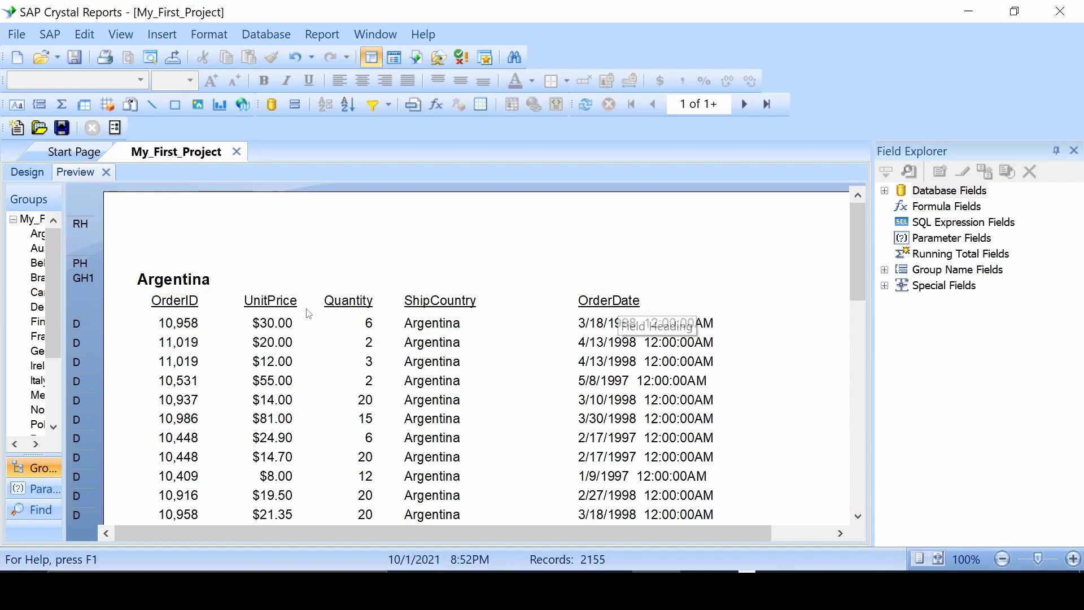
scroll("down", 3)
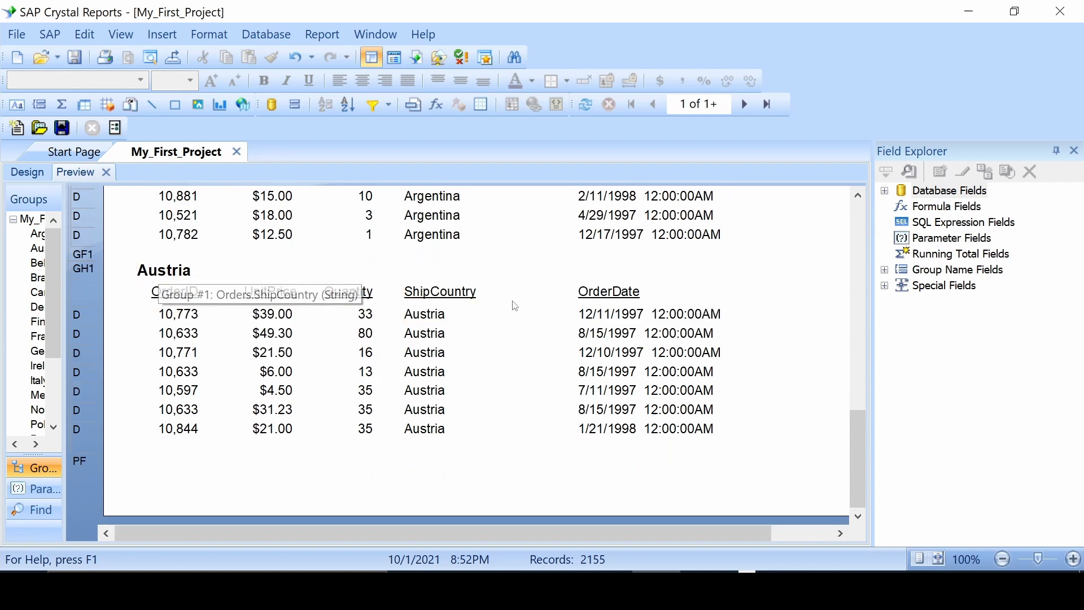
mouse_move(772, 315)
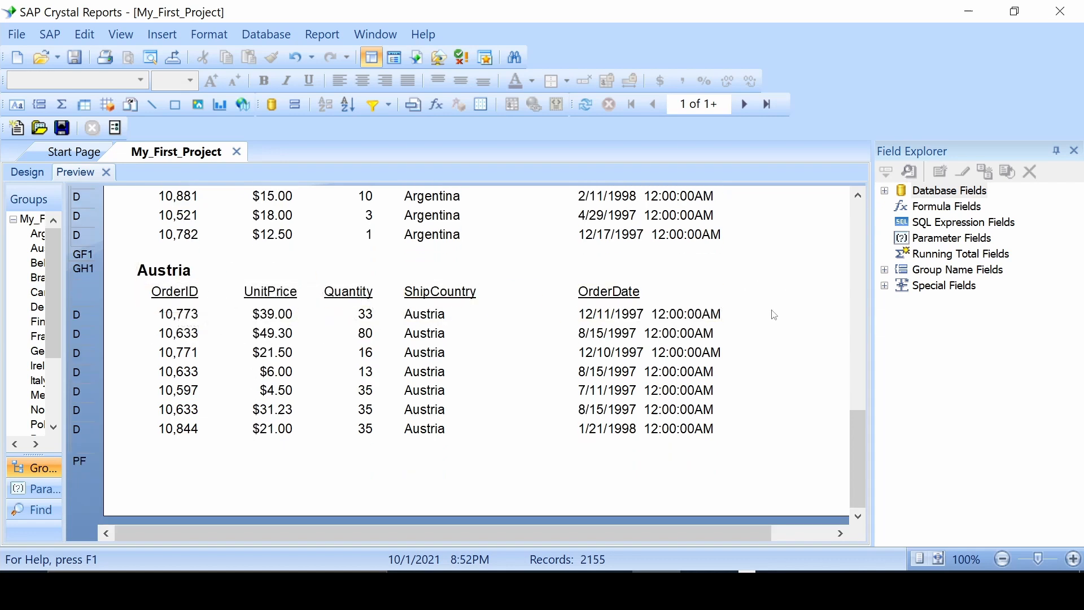
left_click(271, 352)
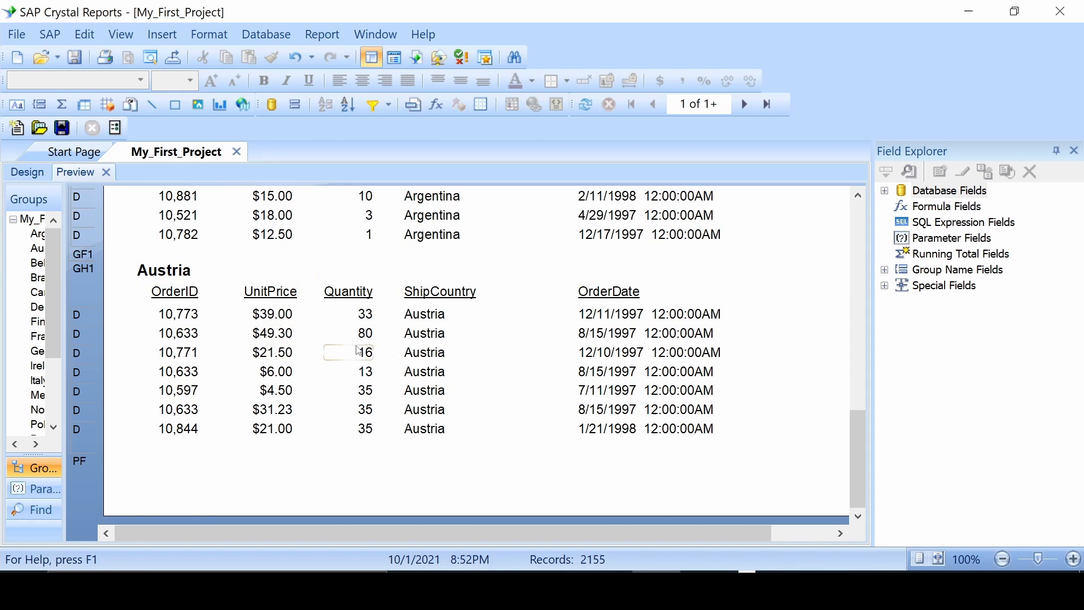
- Finish reviewing the country groups and return to the design layout
scroll("up", 3)
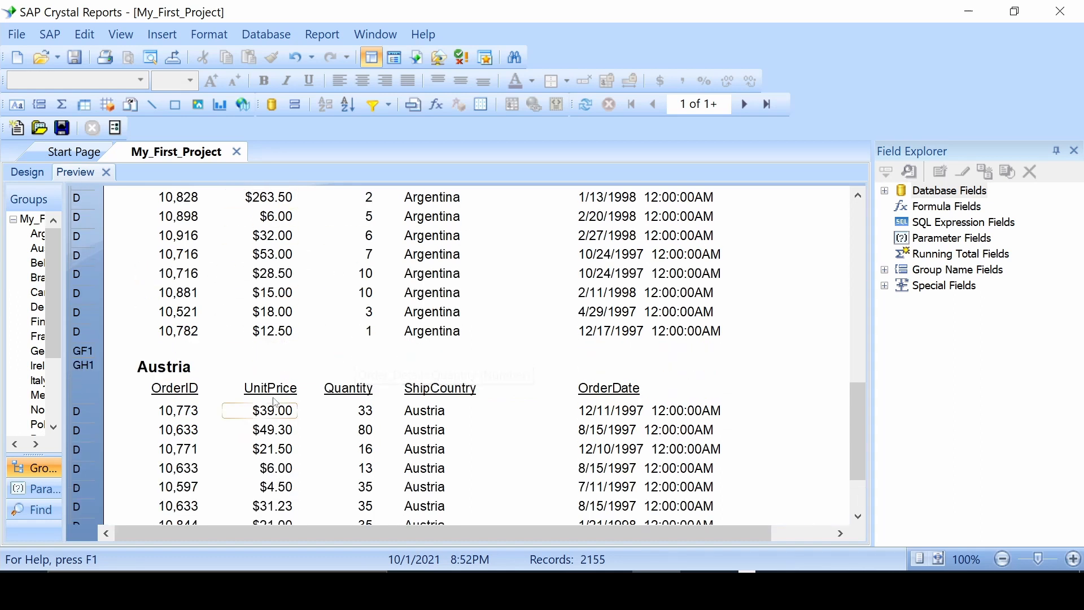
left_click(174, 387)
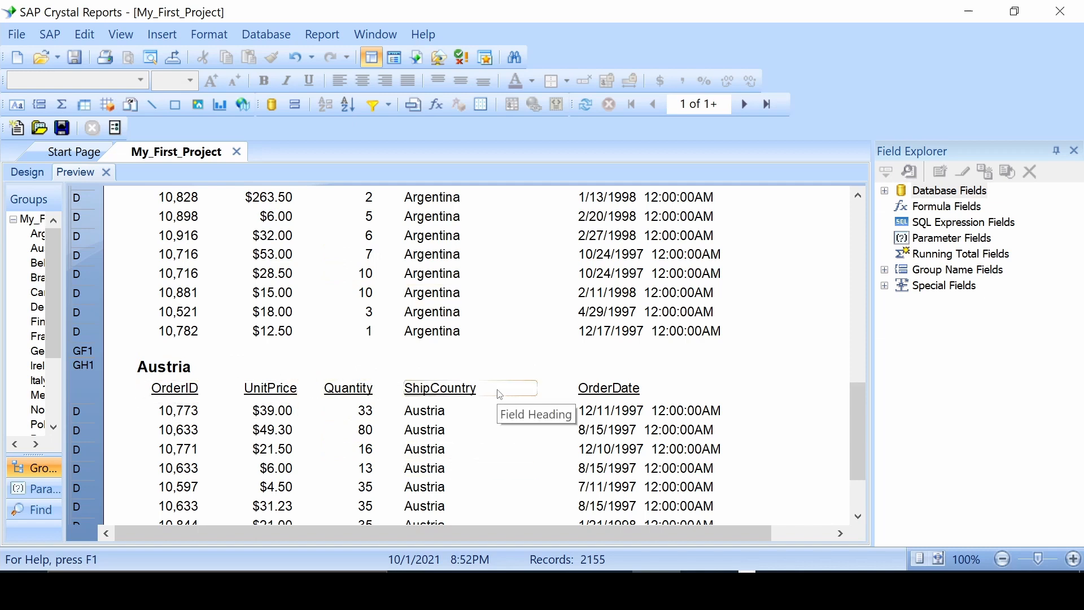
mouse_move(315, 326)
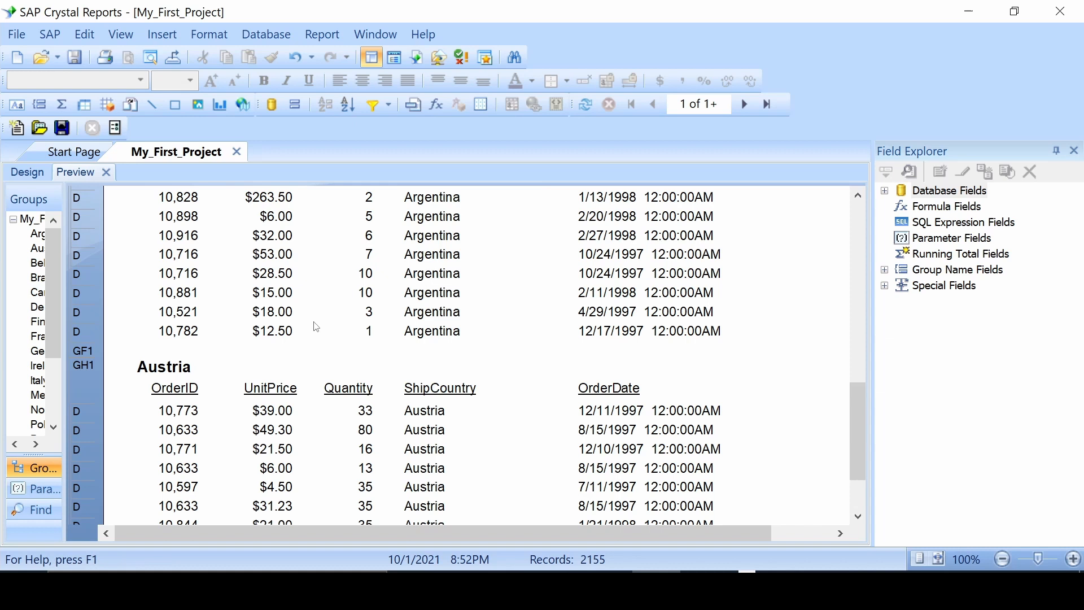
scroll("up", 3)
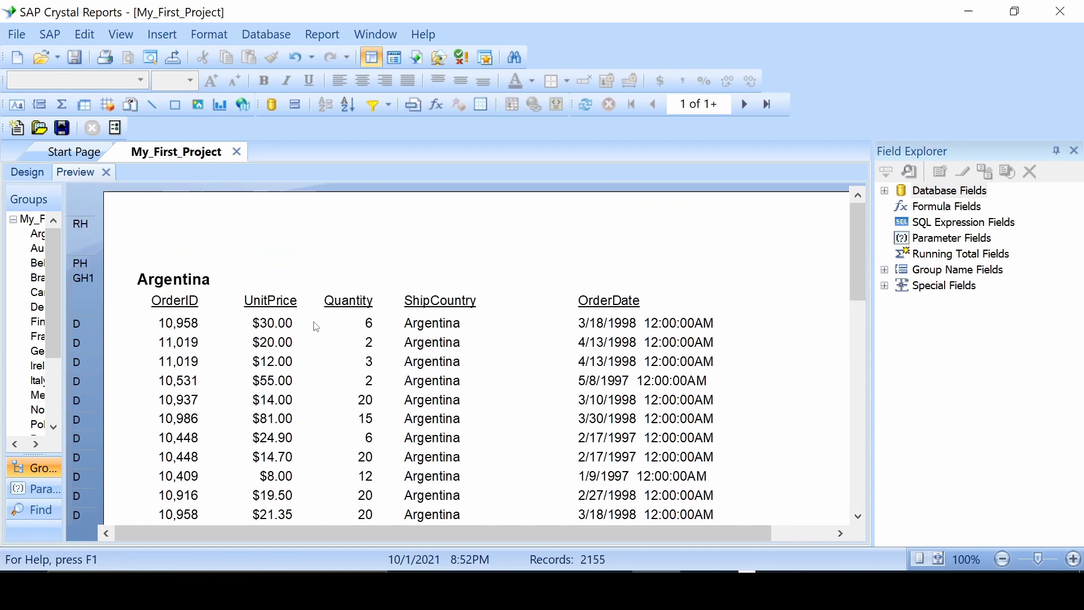
left_click(26, 171)
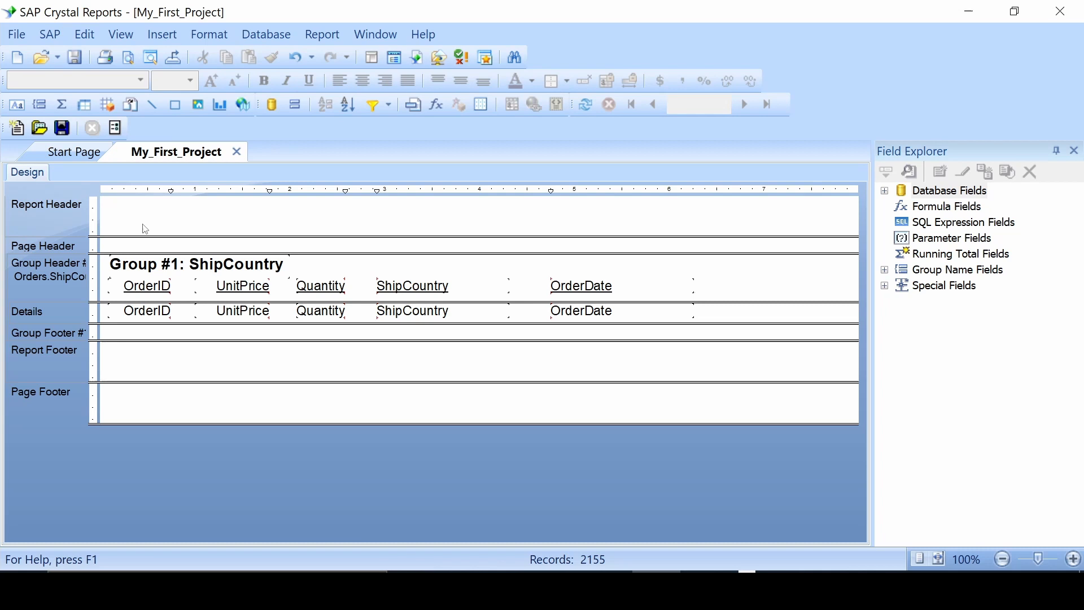
mouse_move(122, 251)
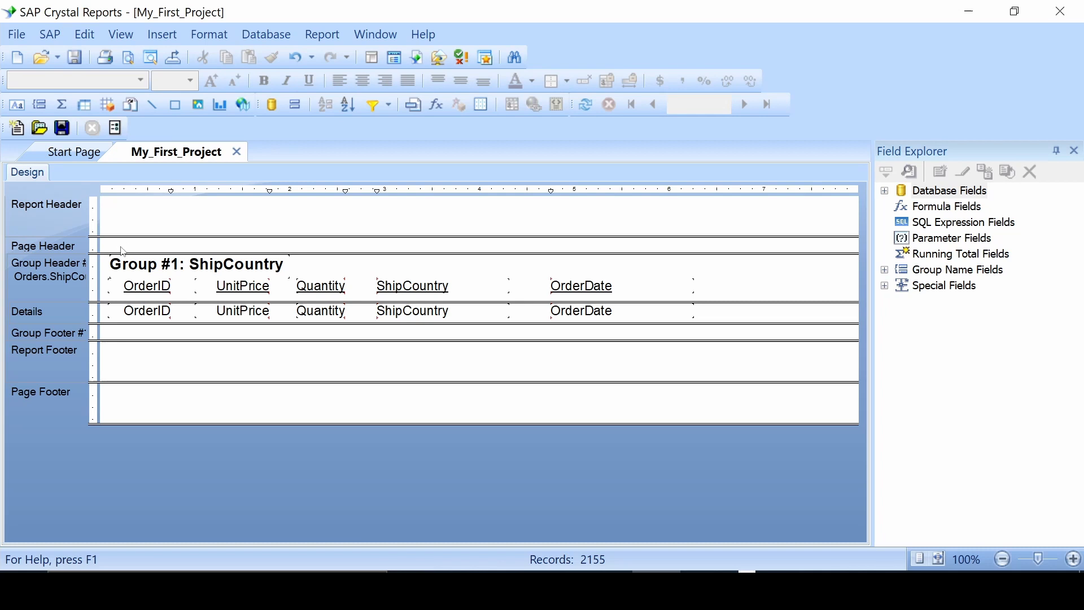
left_click(581, 286)
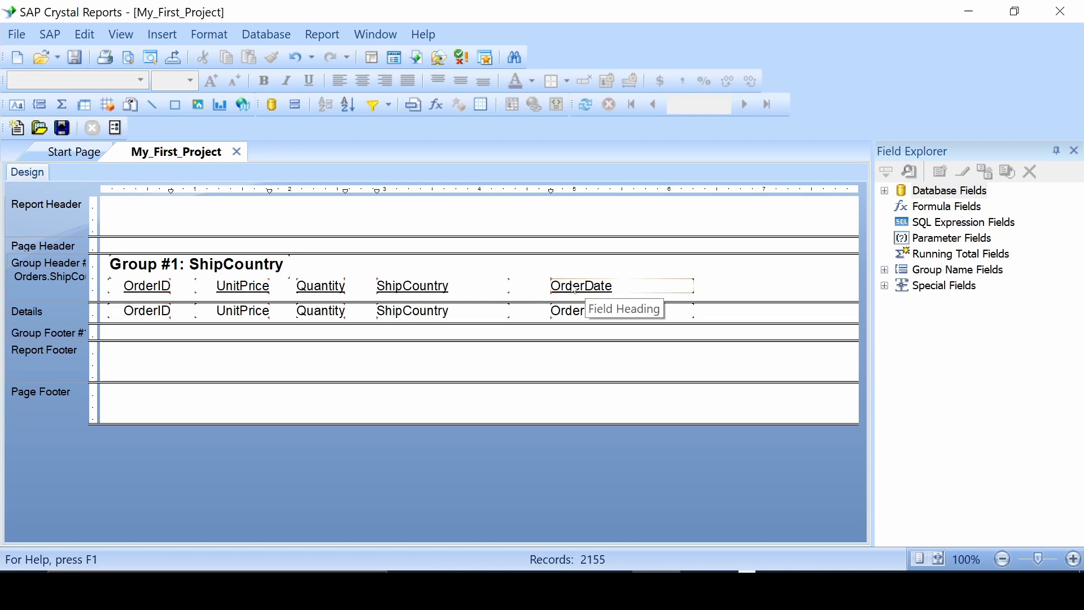
mouse_move(559, 245)
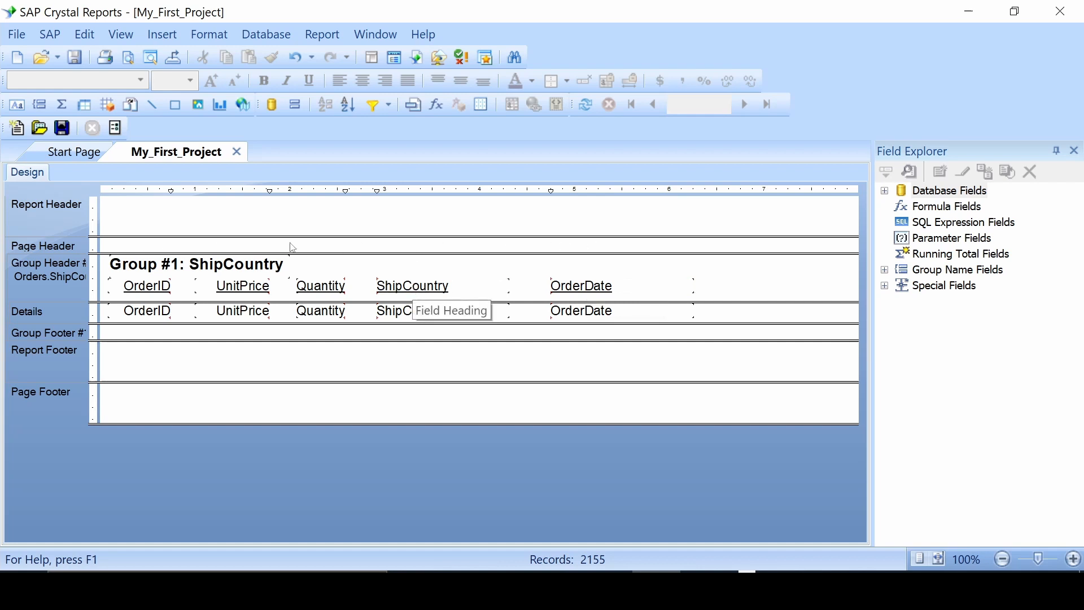
mouse_move(55, 316)
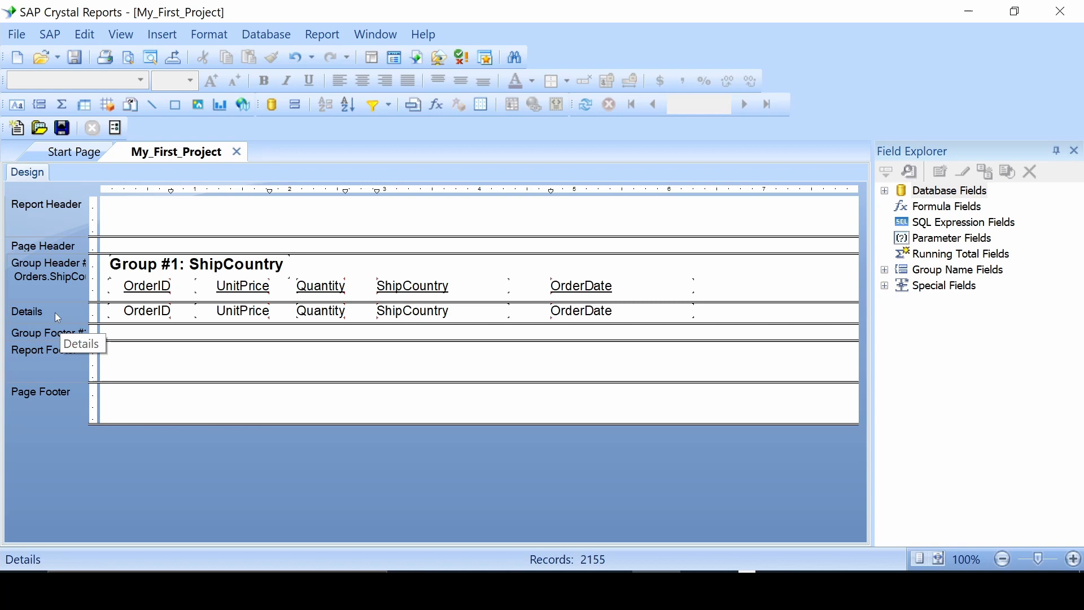
mouse_move(67, 315)
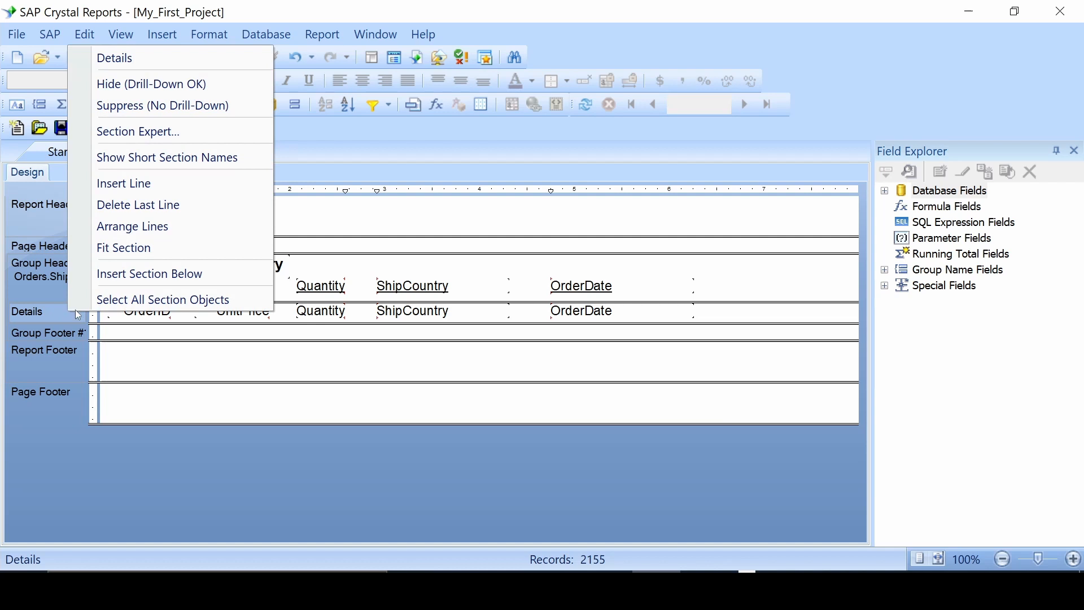
mouse_move(162, 299)
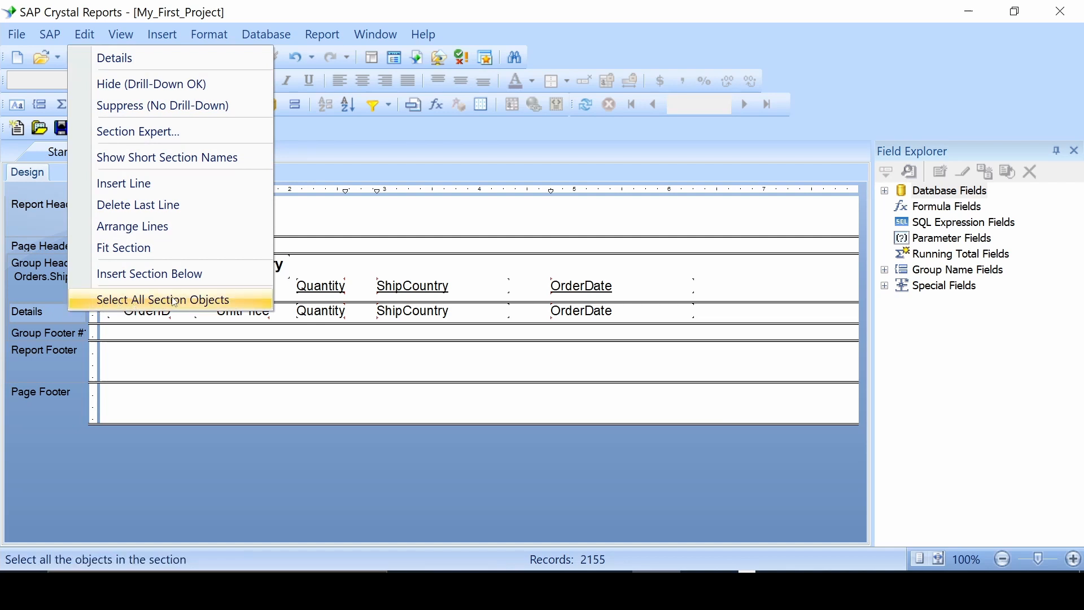
left_click(162, 299)
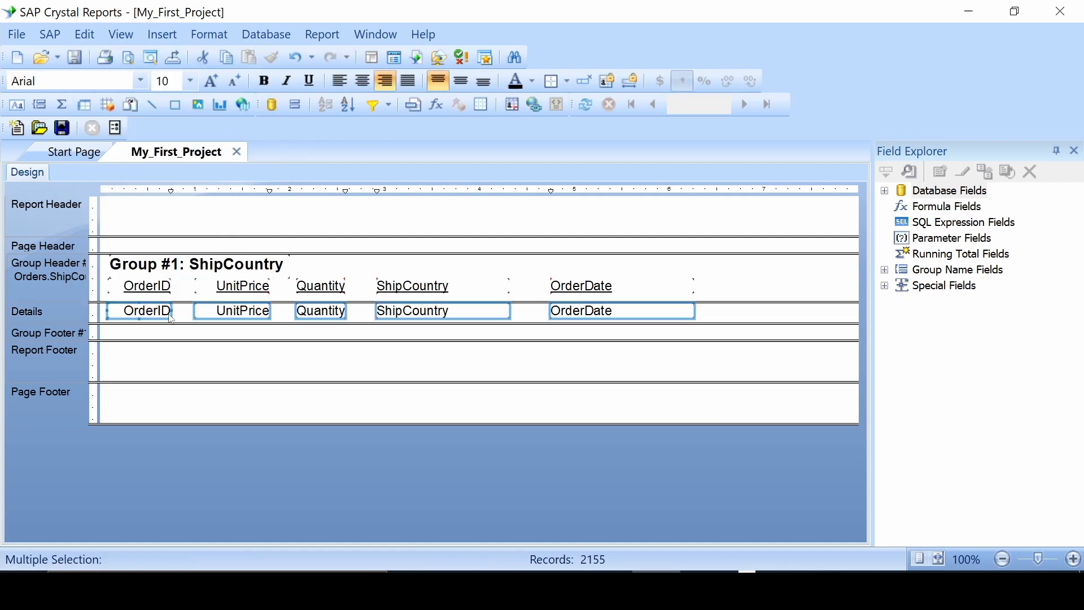
mouse_move(412, 310)
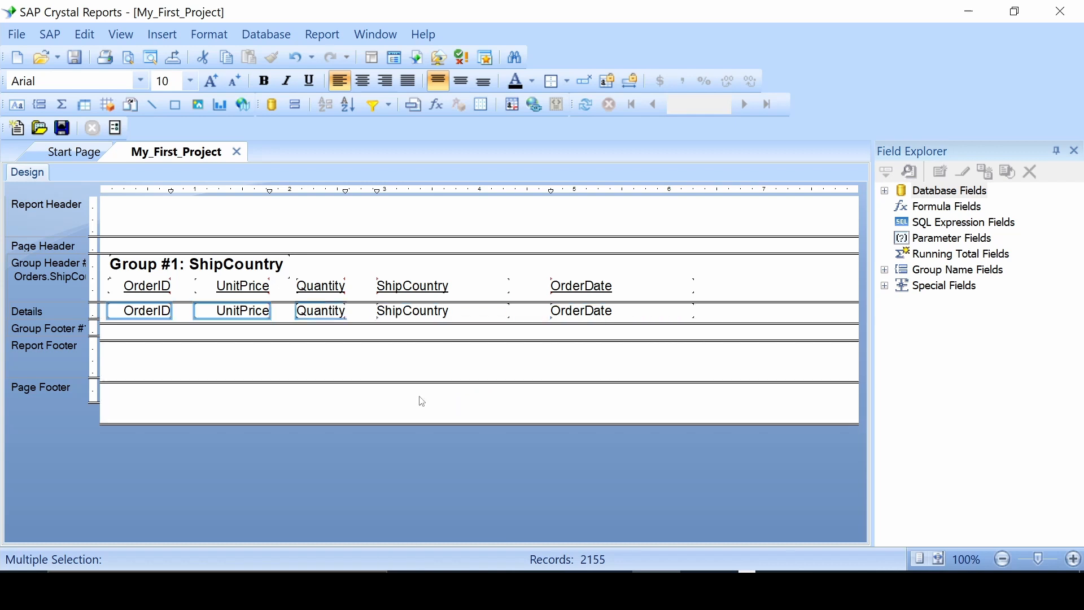
left_click(284, 352)
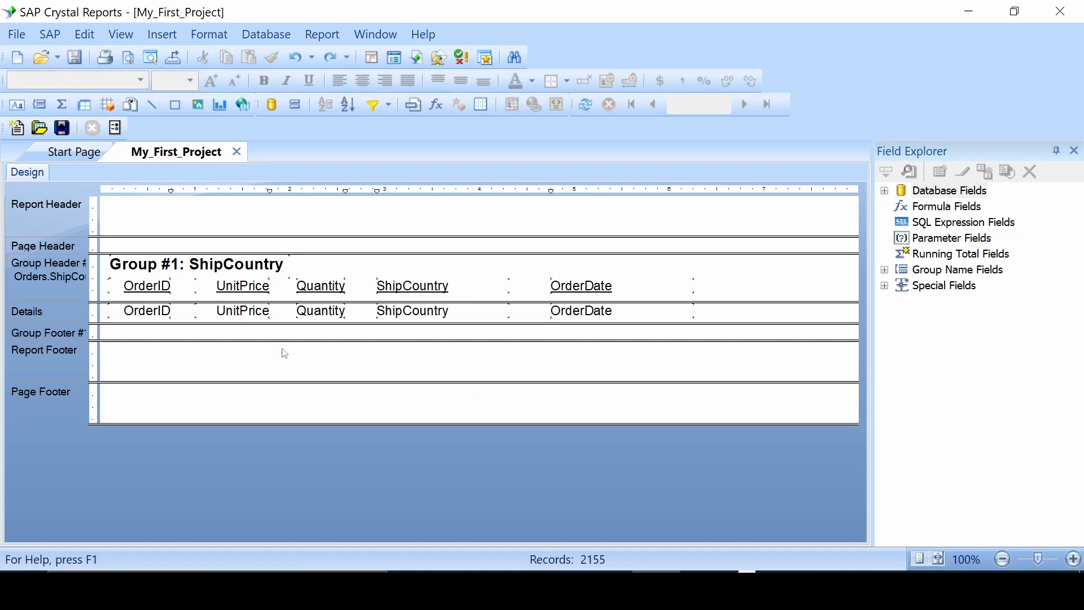
mouse_move(167, 230)
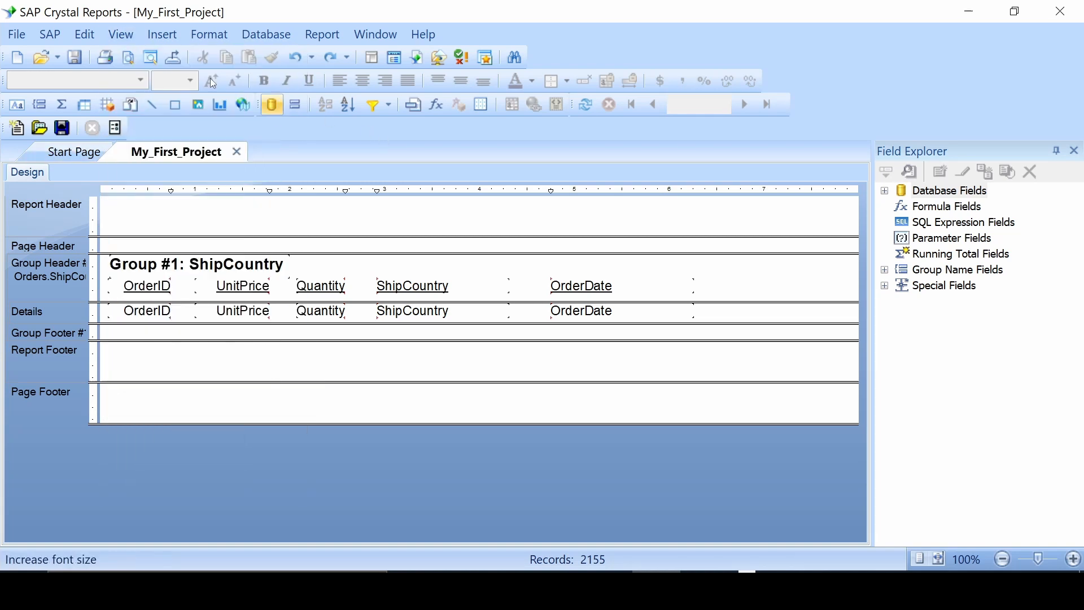
mouse_move(127, 58)
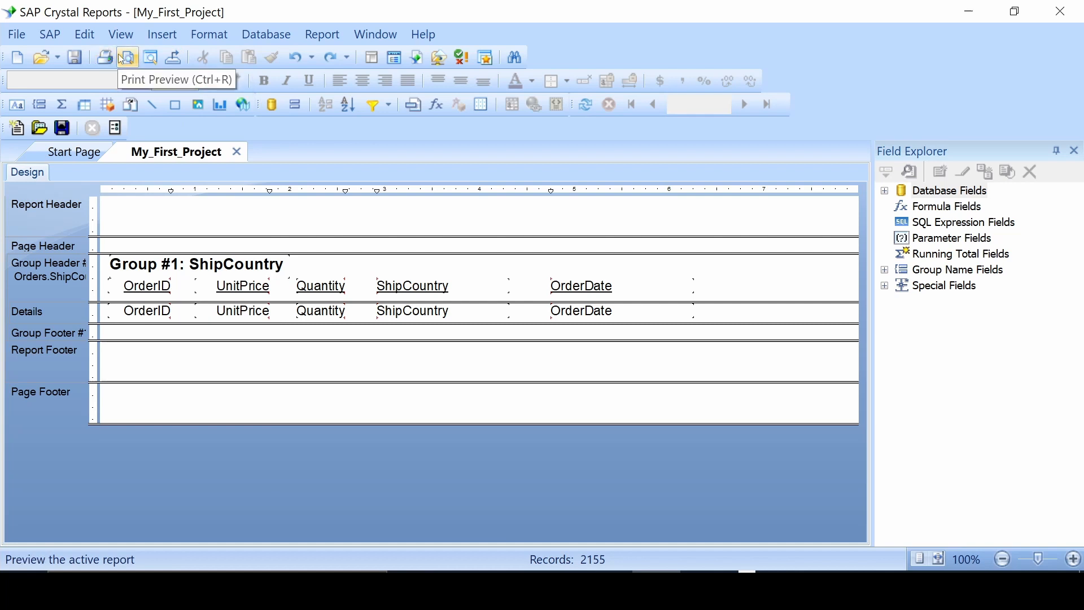
- Preview the report with live data and jump to Poland's orders via the Groups tree
left_click(126, 57)
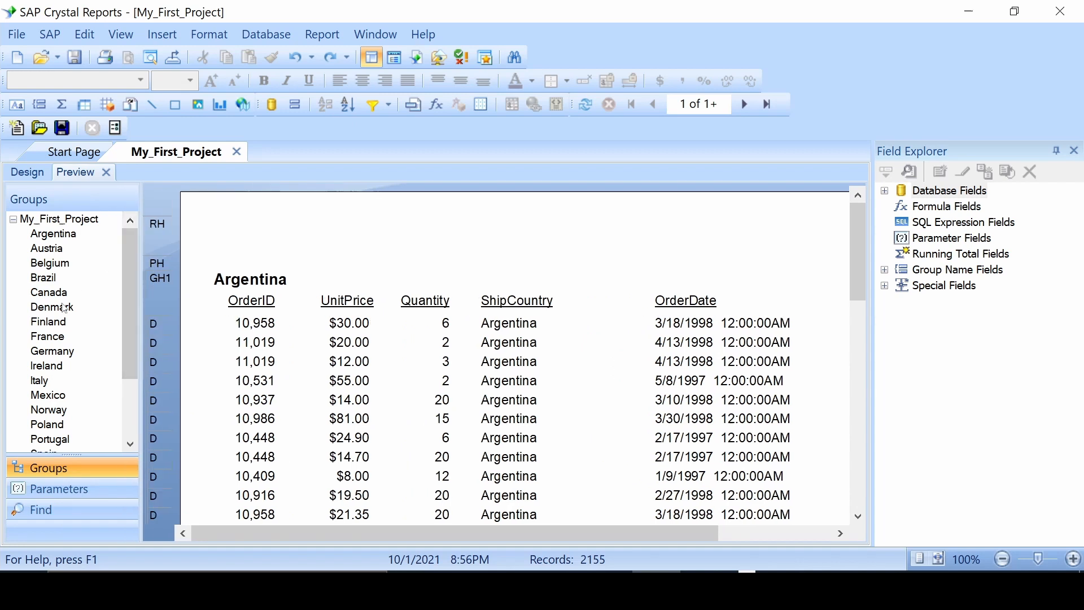
left_click(51, 306)
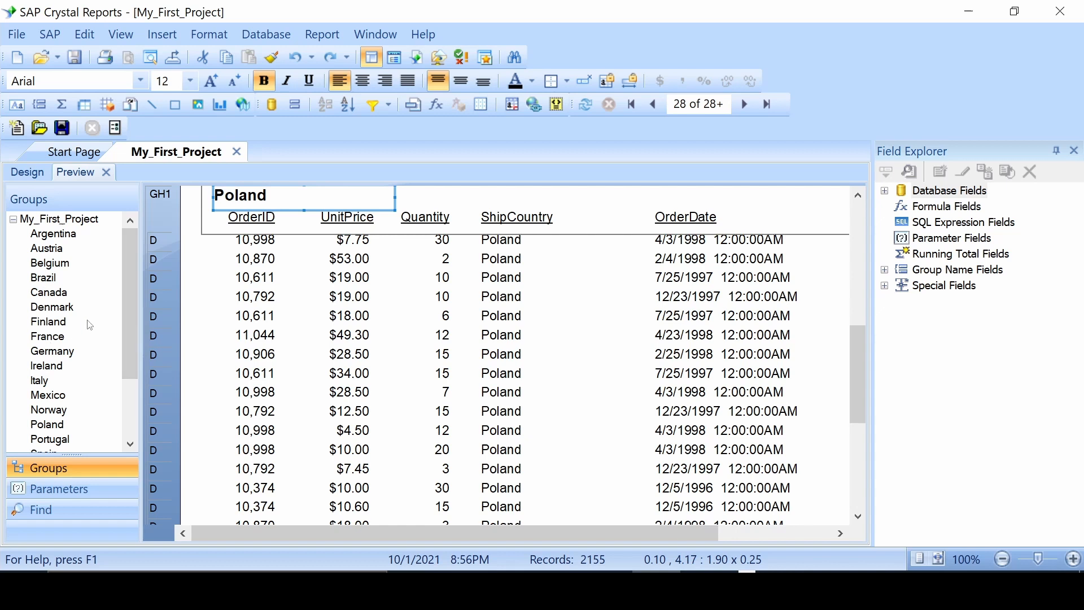
scroll("down", 3)
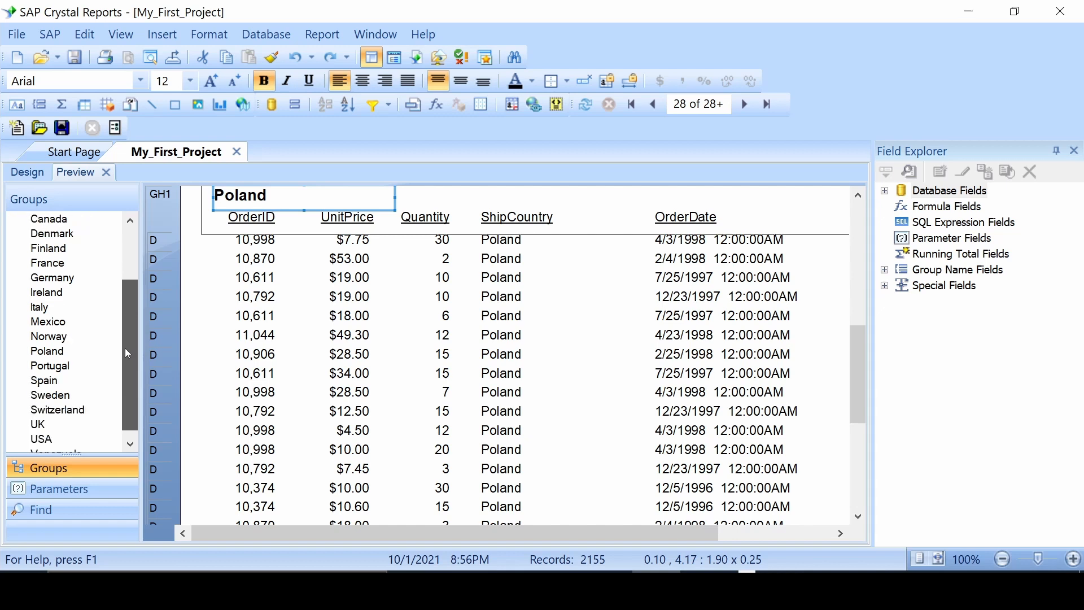
scroll("down", 3)
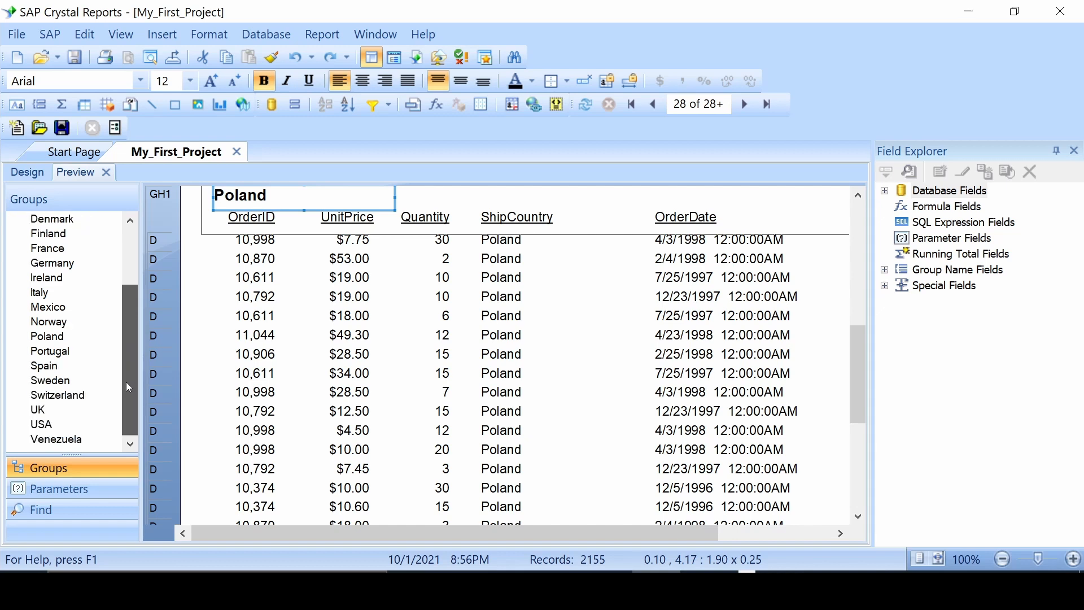
scroll("up", 3)
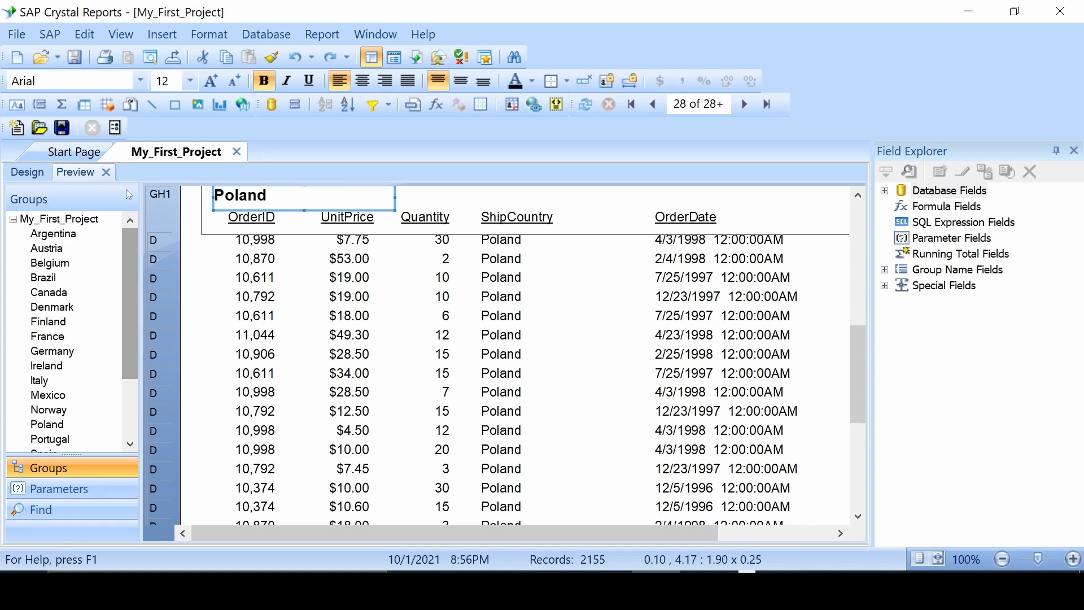
- Close the preview, browse the Group Expert's Customers fields and close it unchanged
left_click(27, 171)
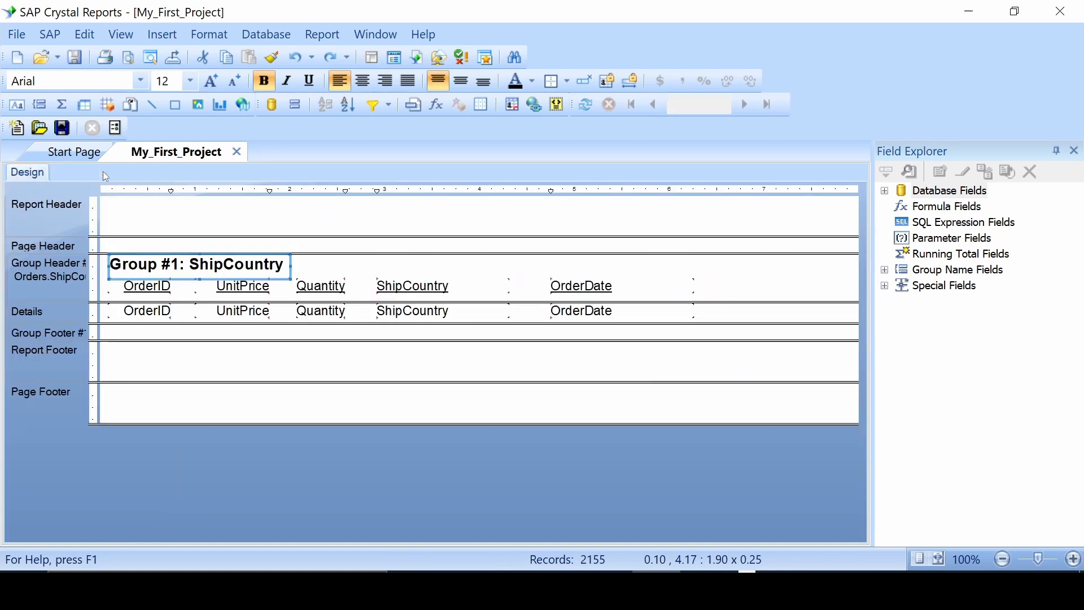
mouse_move(375, 142)
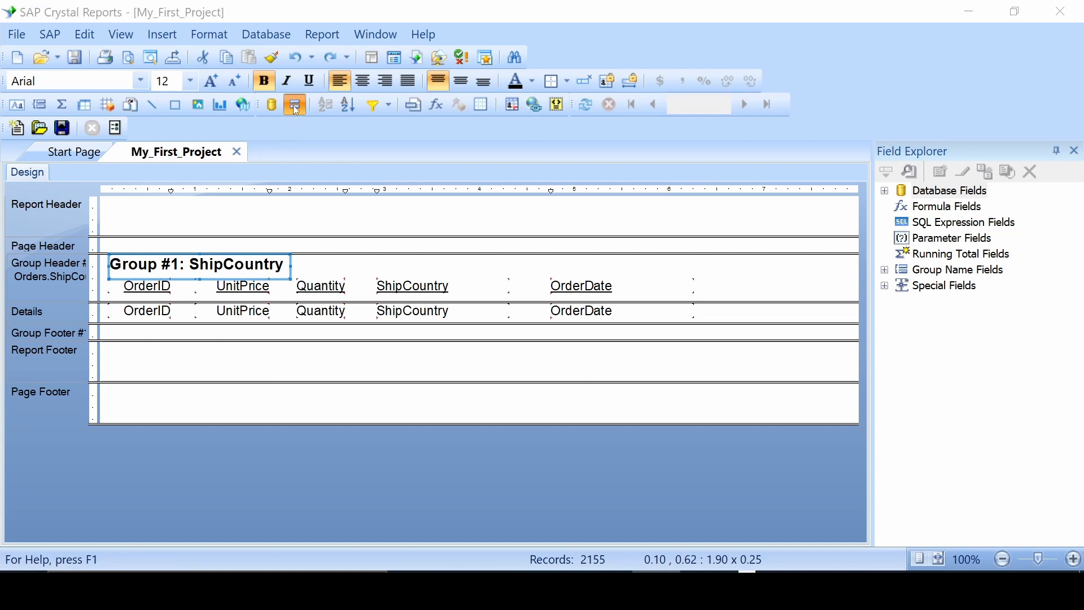
left_click(293, 104)
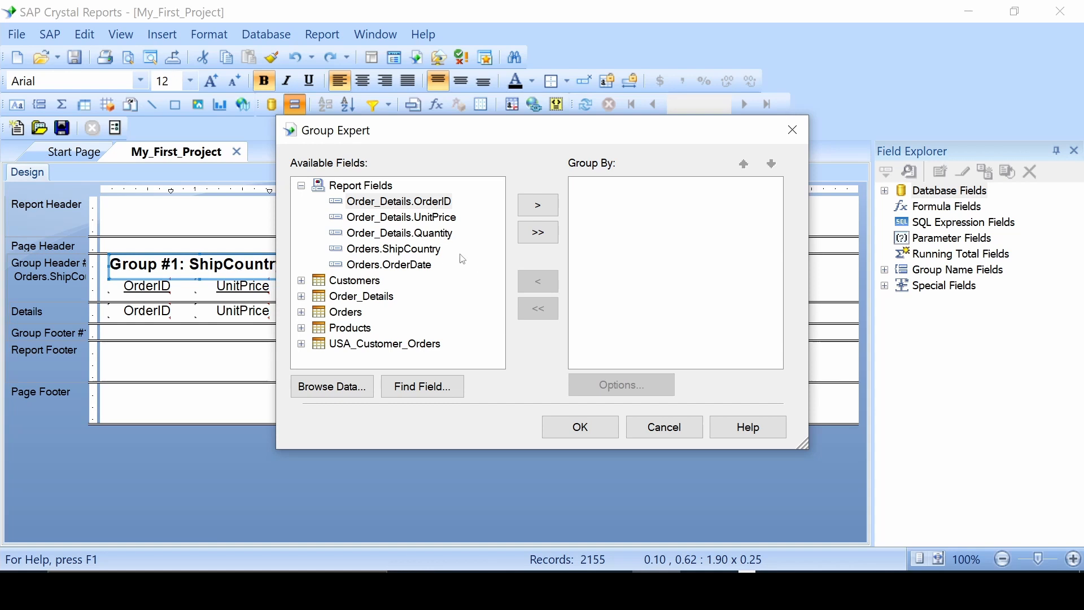
mouse_move(302, 286)
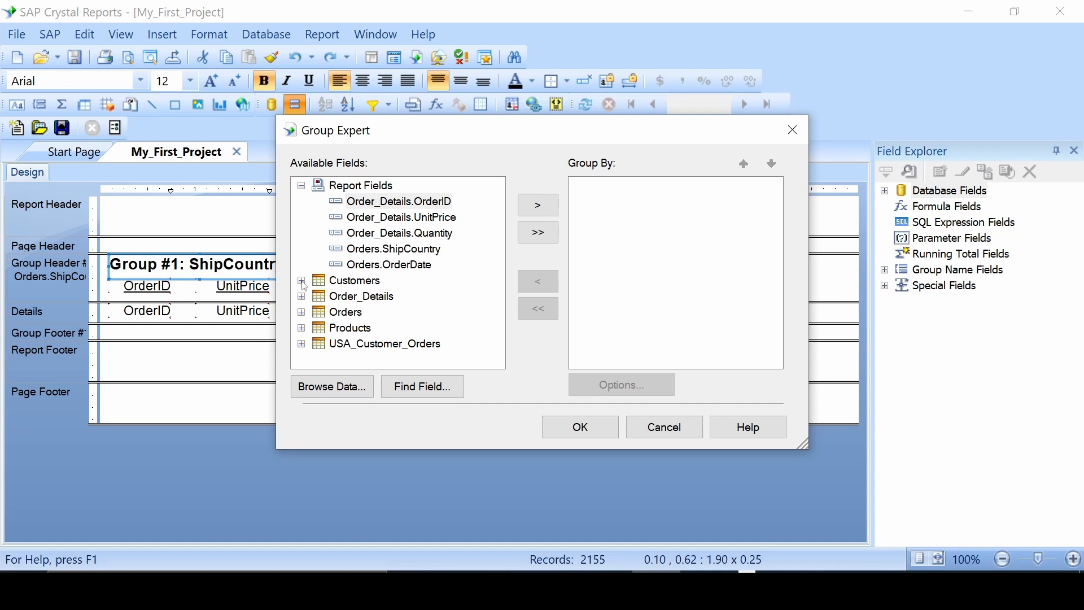
left_click(302, 280)
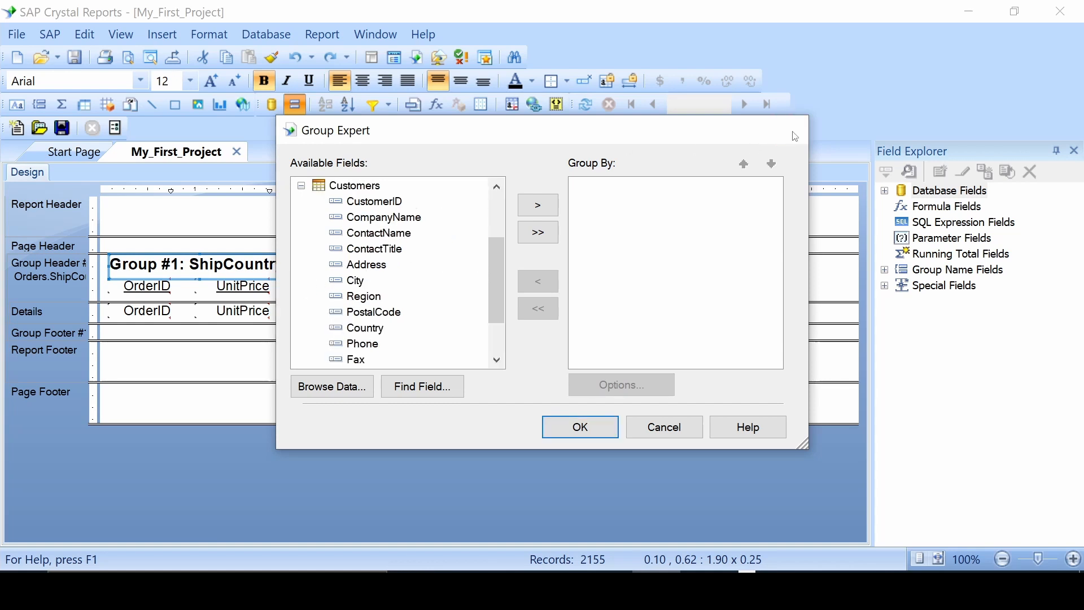
left_click(579, 426)
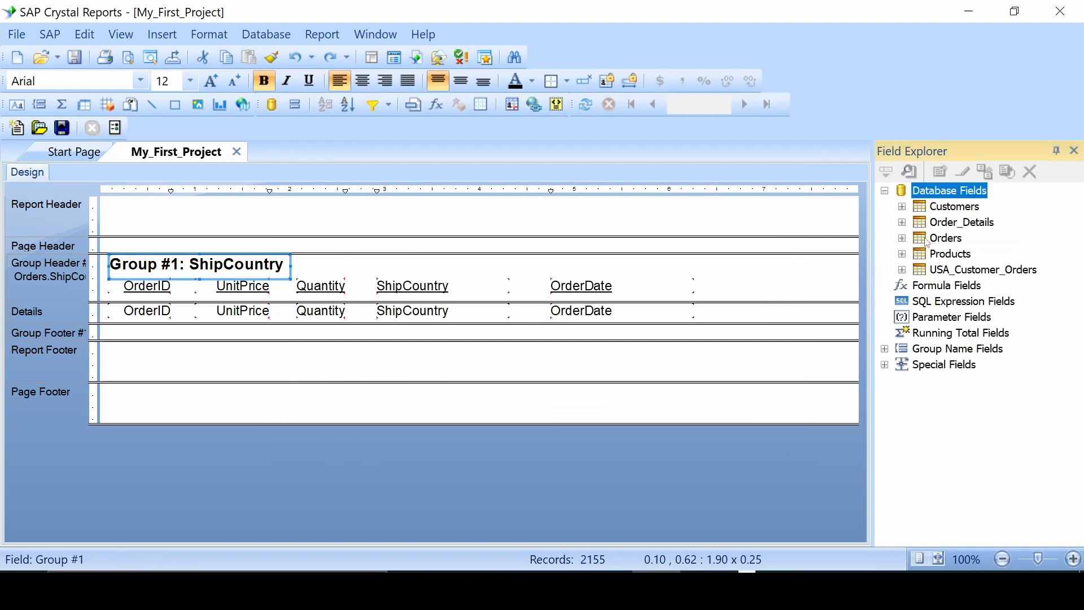
- Place Customers ContactName beside OrderDate in the ShipCountry group header's headings row
left_click(902, 205)
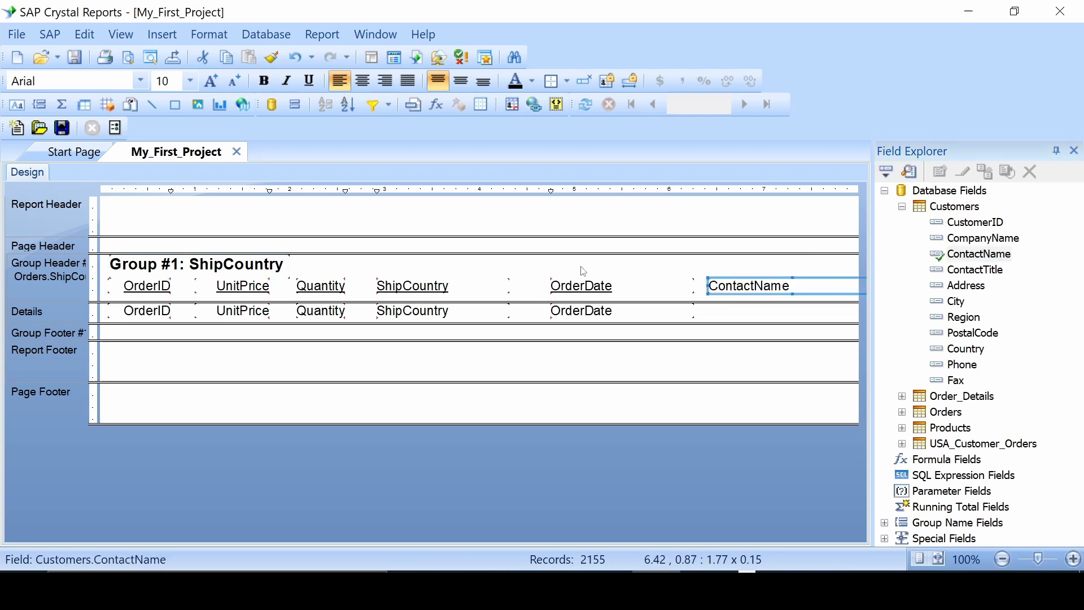
mouse_move(295, 105)
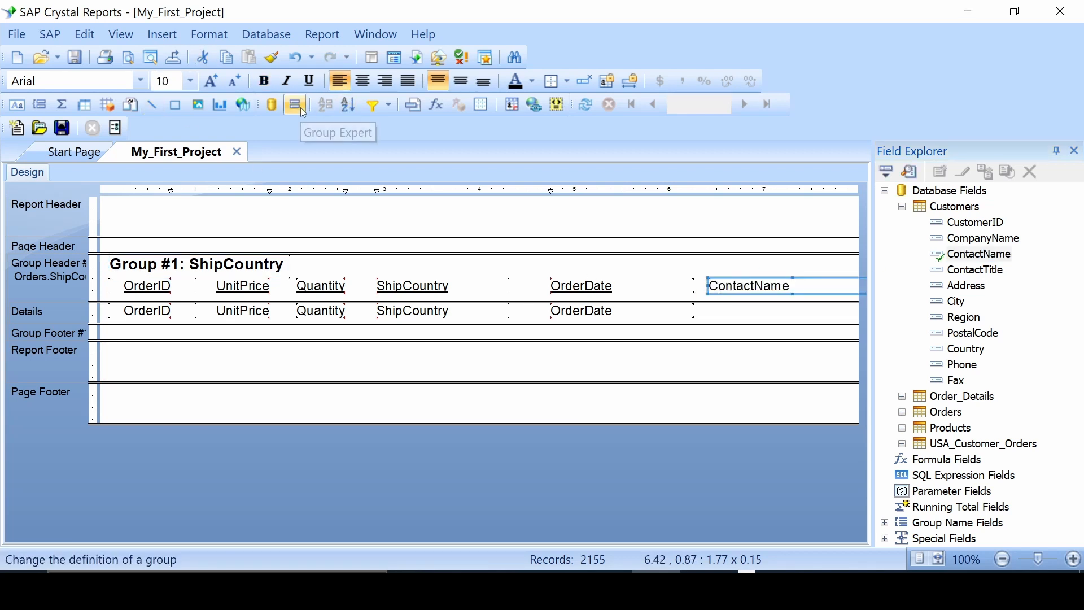
- In Group Expert, replace Orders.ShipCountry with Customers.ContactName as the grouping field
left_click(295, 104)
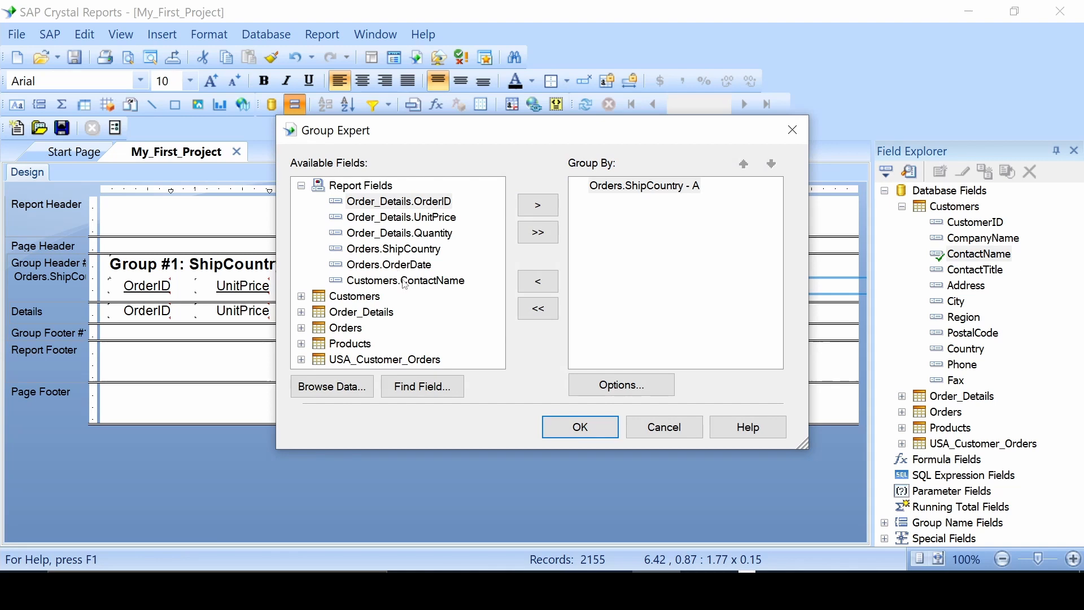
left_click(405, 280)
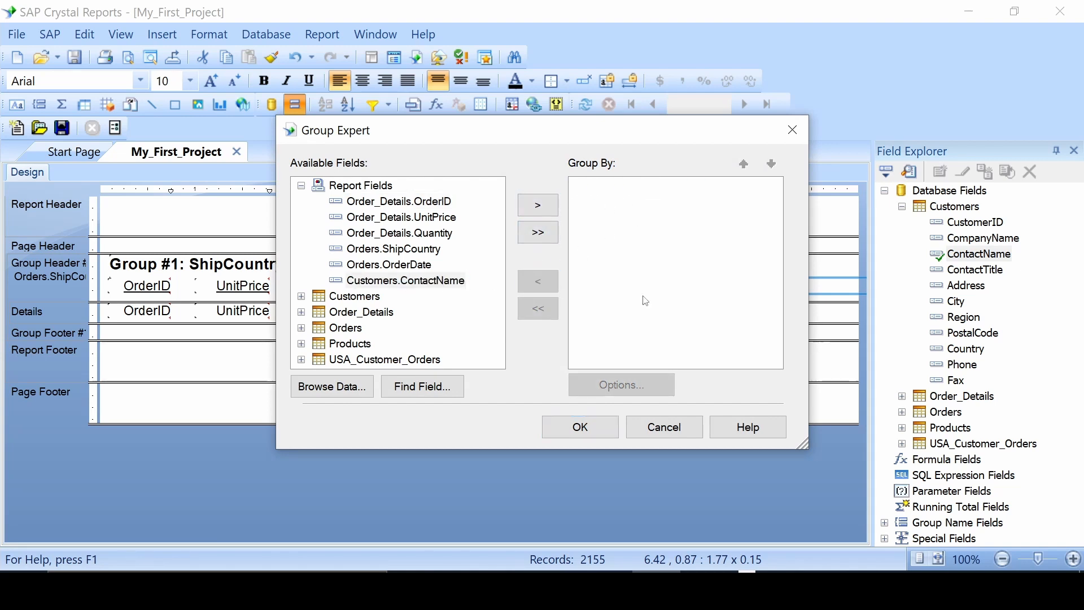
mouse_move(502, 276)
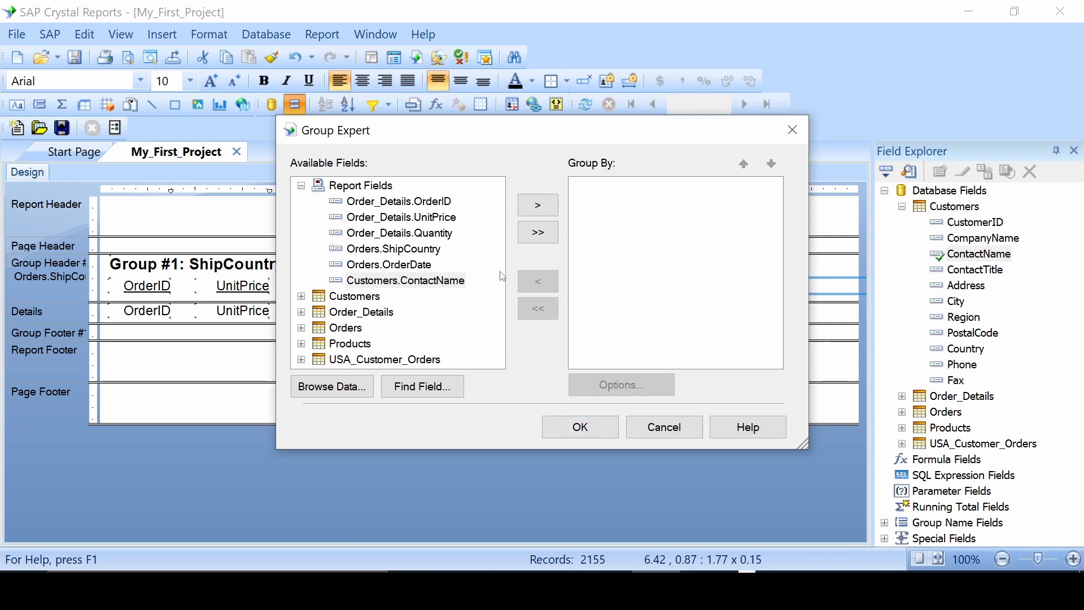
left_click(405, 280)
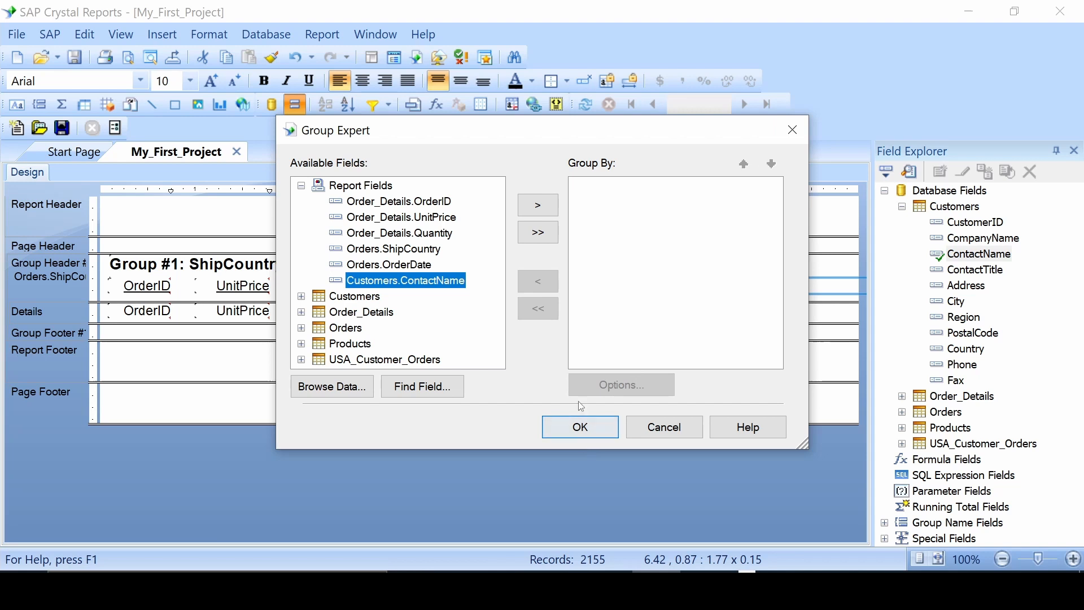
mouse_move(523, 268)
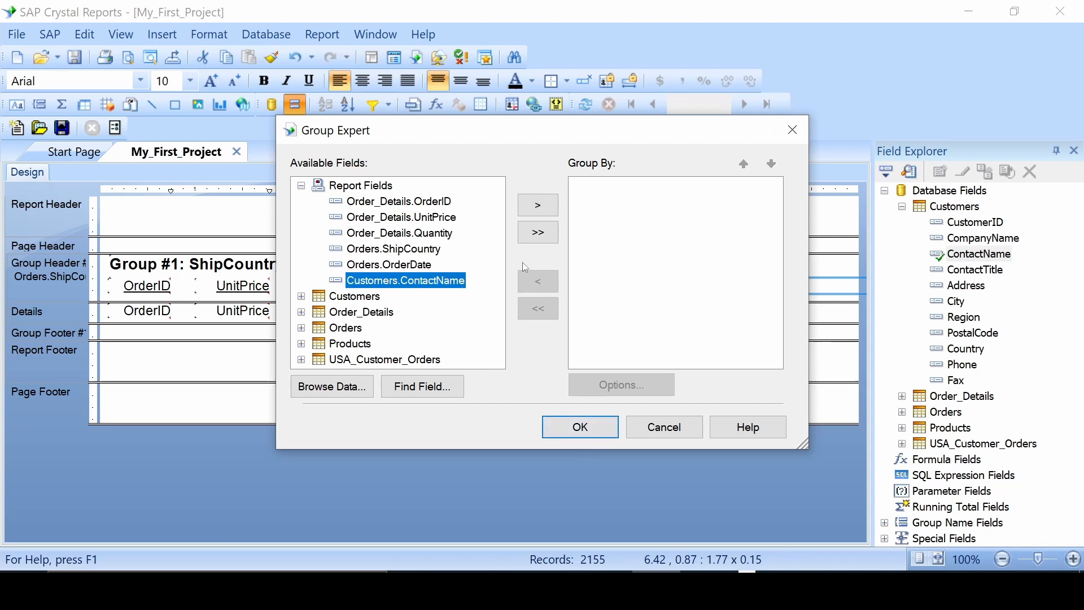
left_click(538, 204)
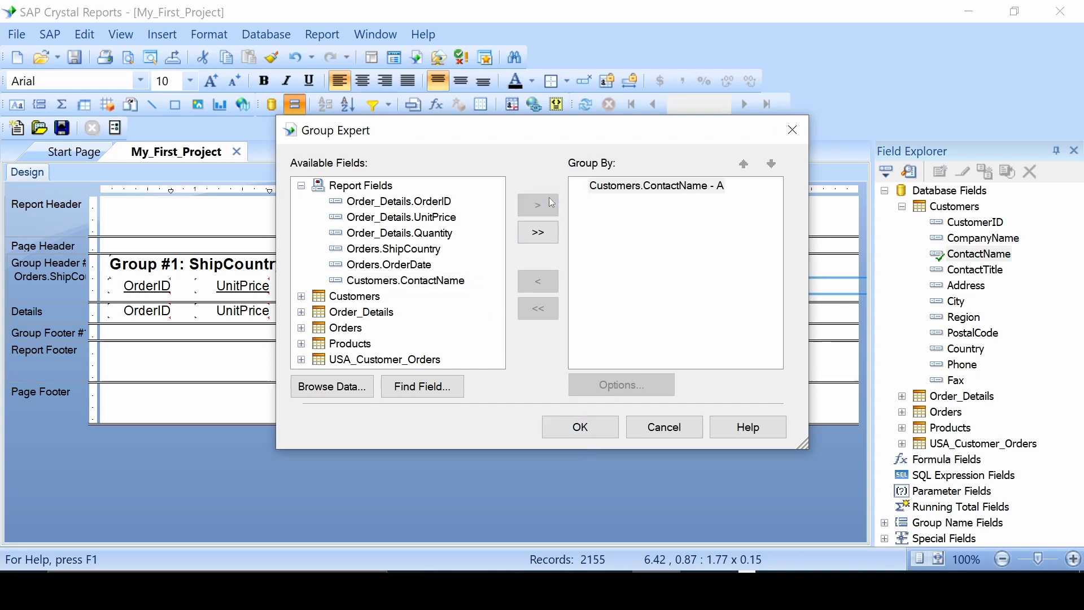
left_click(579, 427)
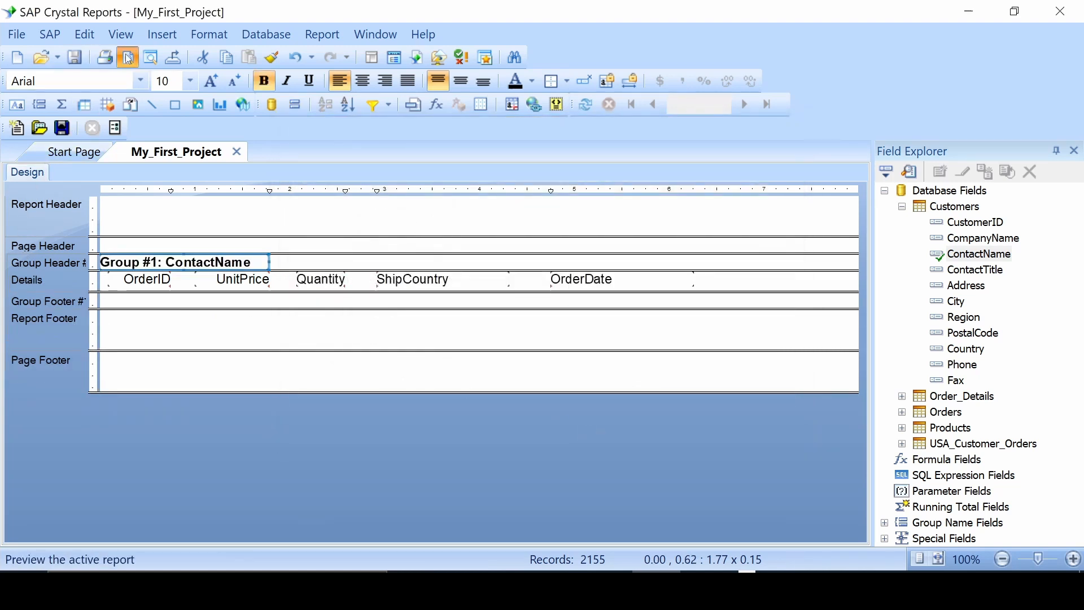
- Preview the orders grouped by contact name, starting with Alejandra Camino and Ana Trujillo
left_click(127, 56)
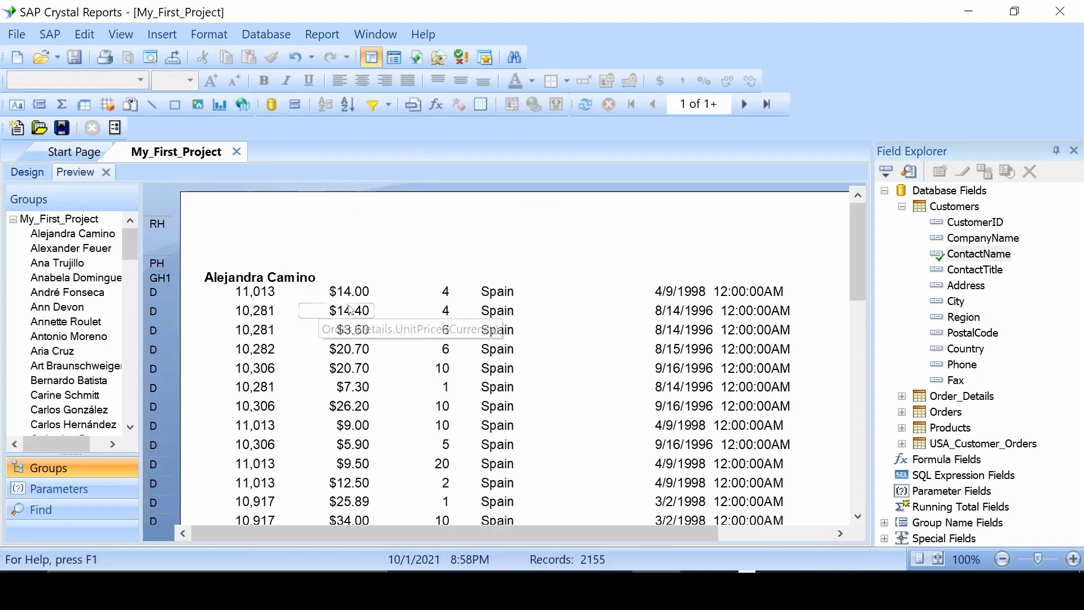
scroll("down", 3)
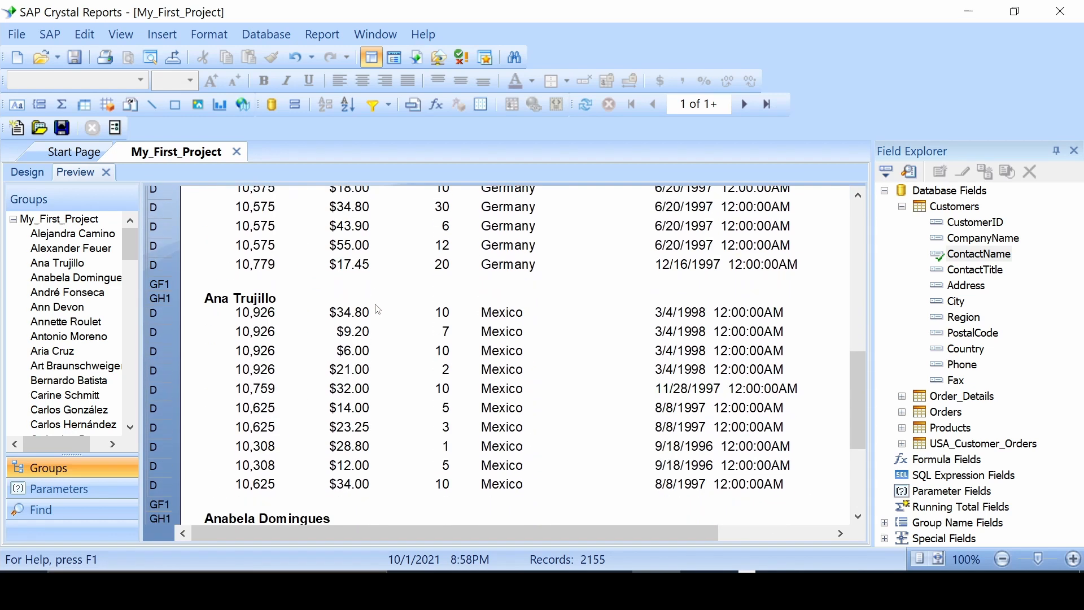
scroll("down", 3)
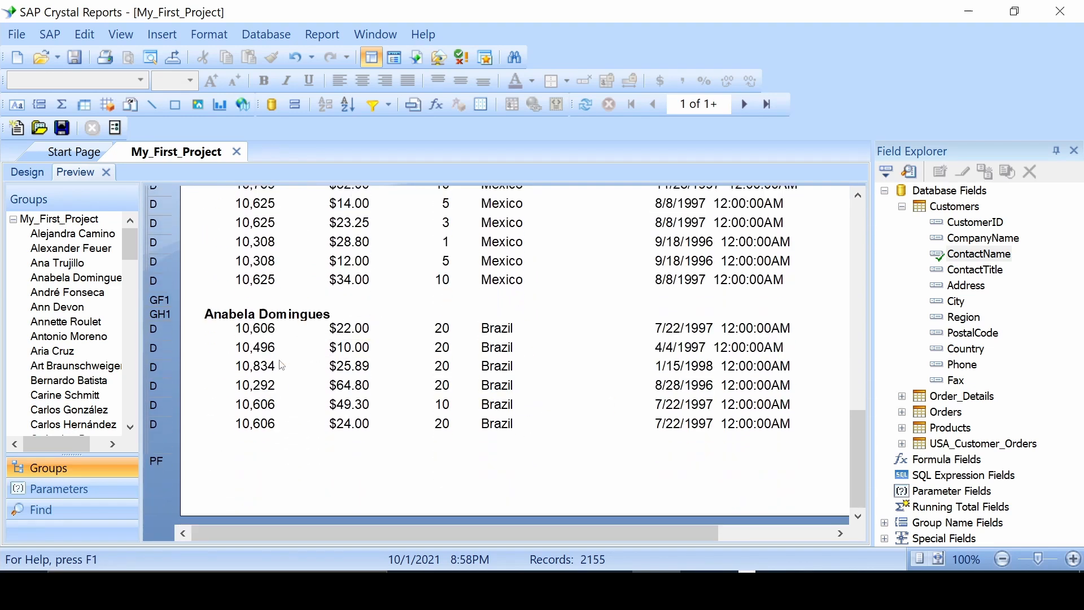
scroll("up", 3)
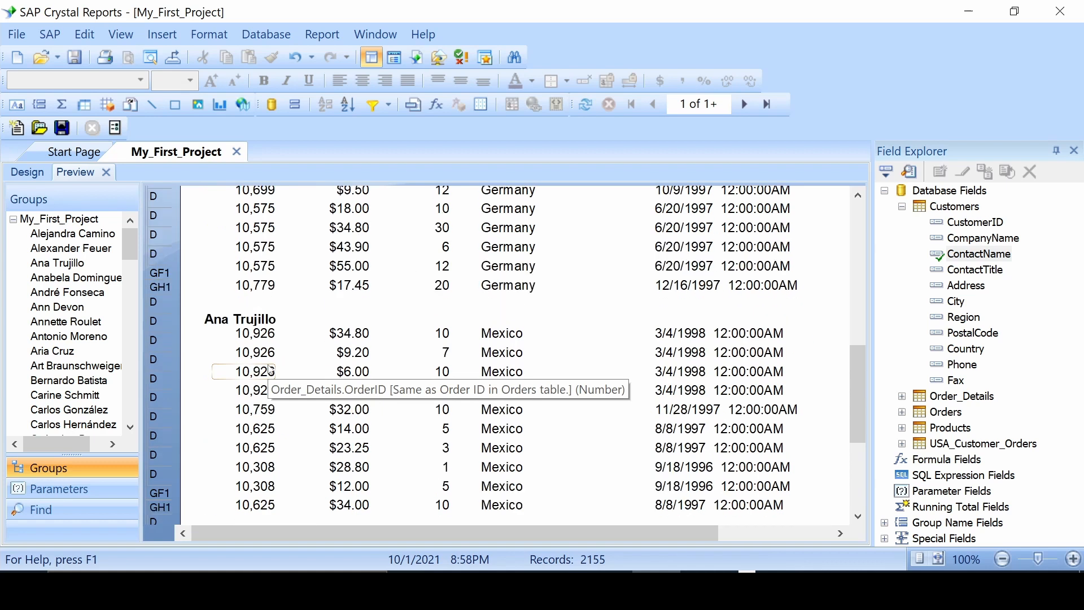
scroll("up", 3)
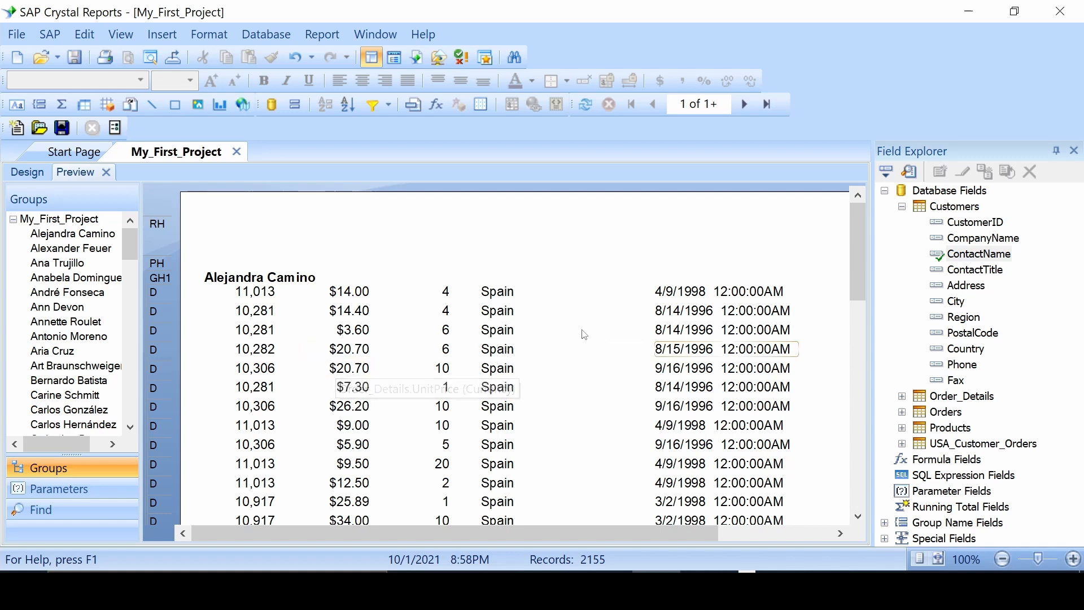
mouse_move(246, 213)
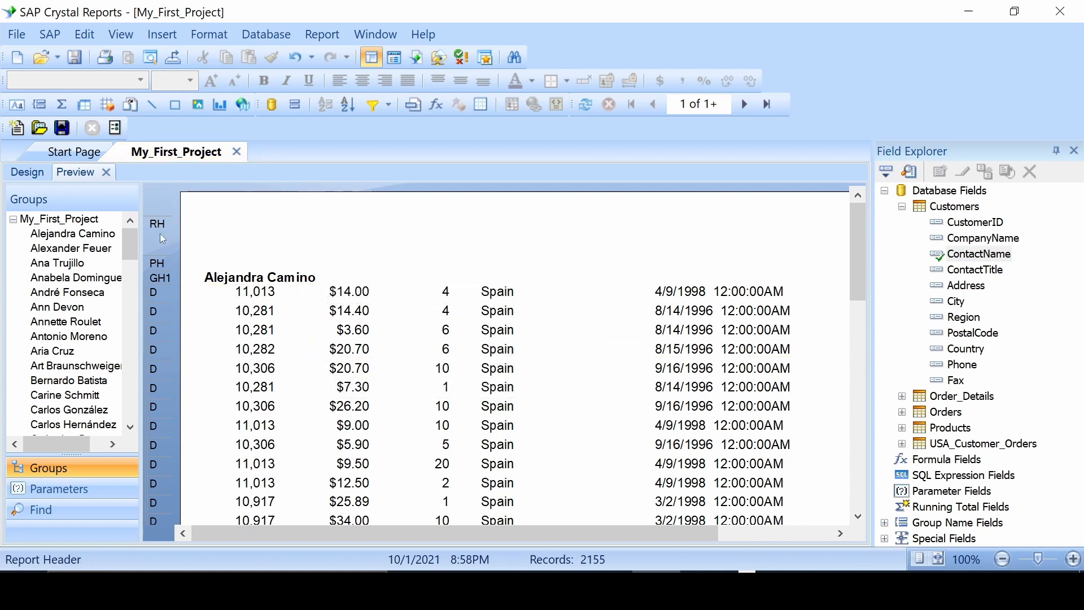
left_click(426, 291)
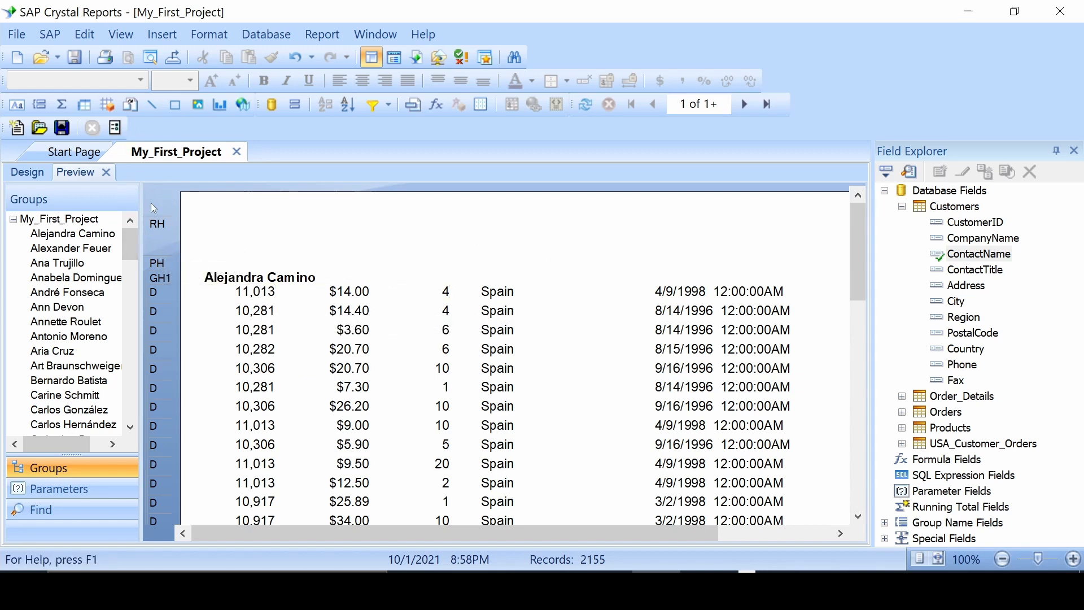
mouse_move(290, 290)
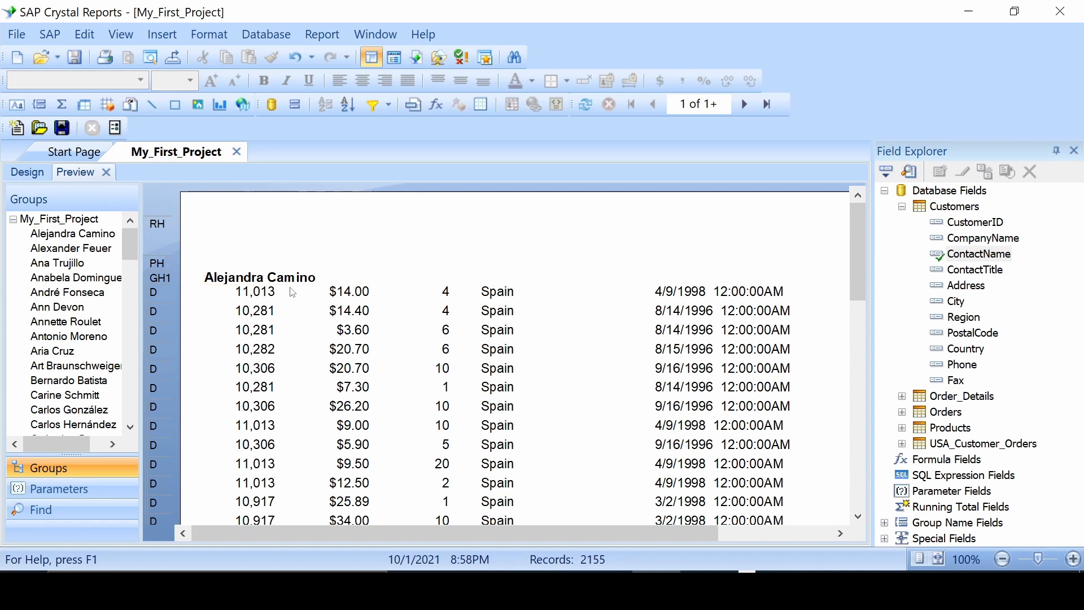
mouse_move(344, 309)
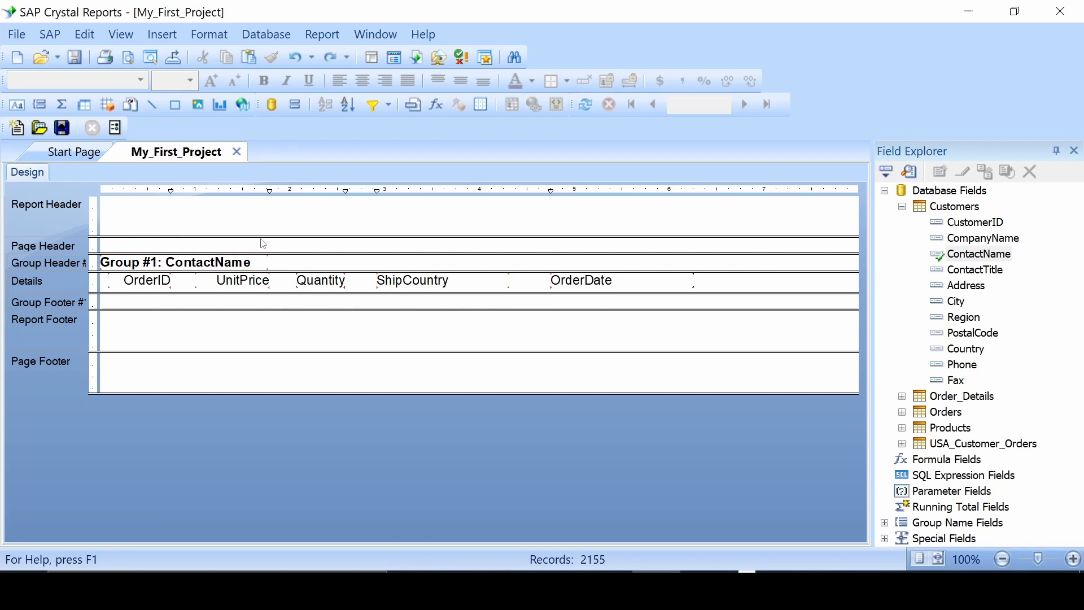
mouse_move(207, 262)
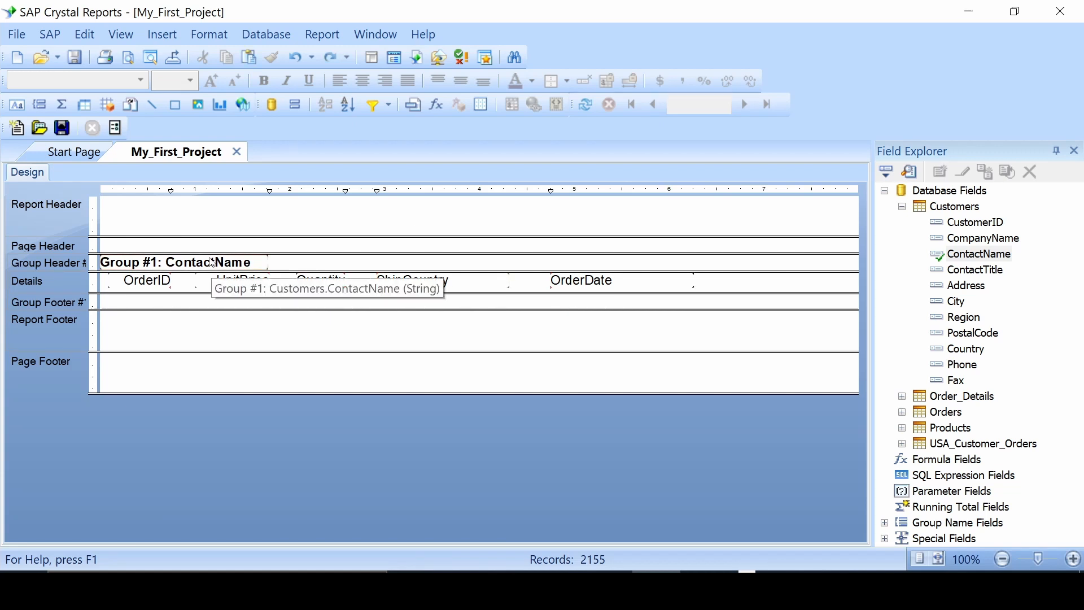
- In Group Expert, replace Customers.ContactName with Orders.ShipCountry as the grouping field
left_click(293, 103)
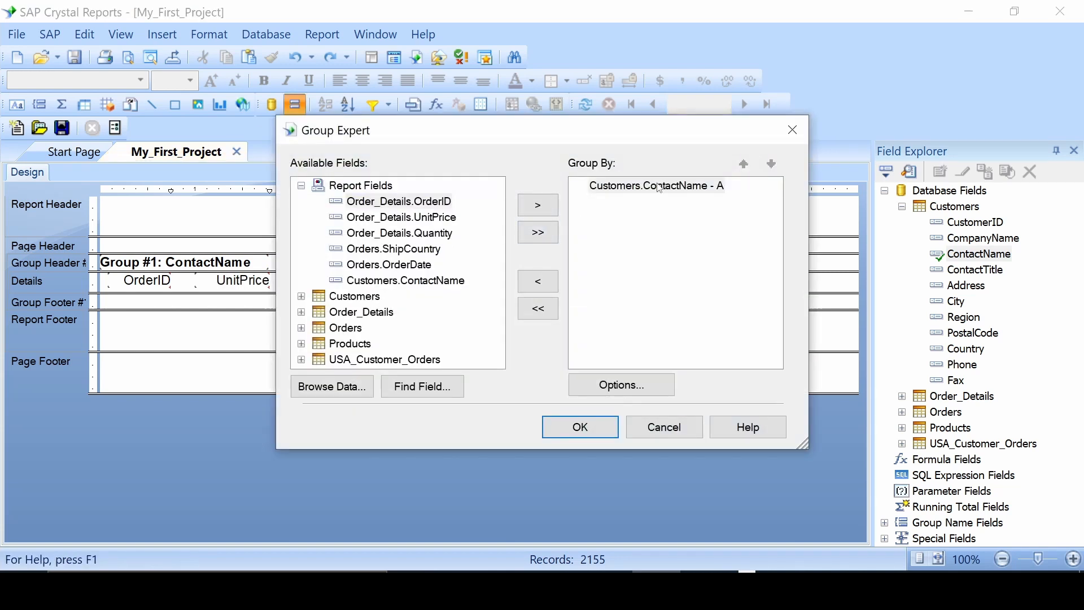
left_click(538, 307)
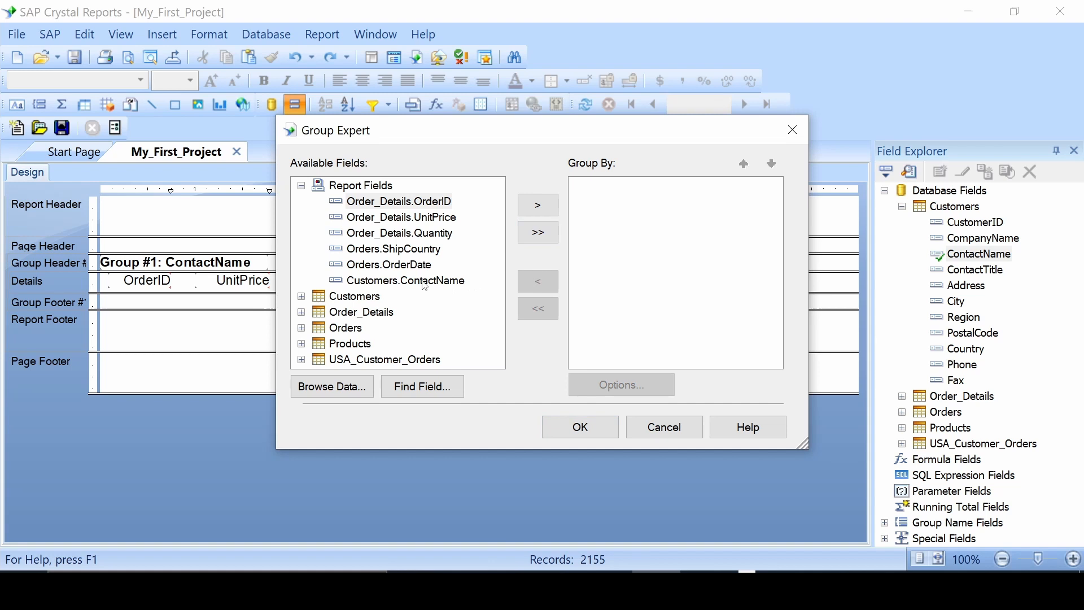
left_click(393, 249)
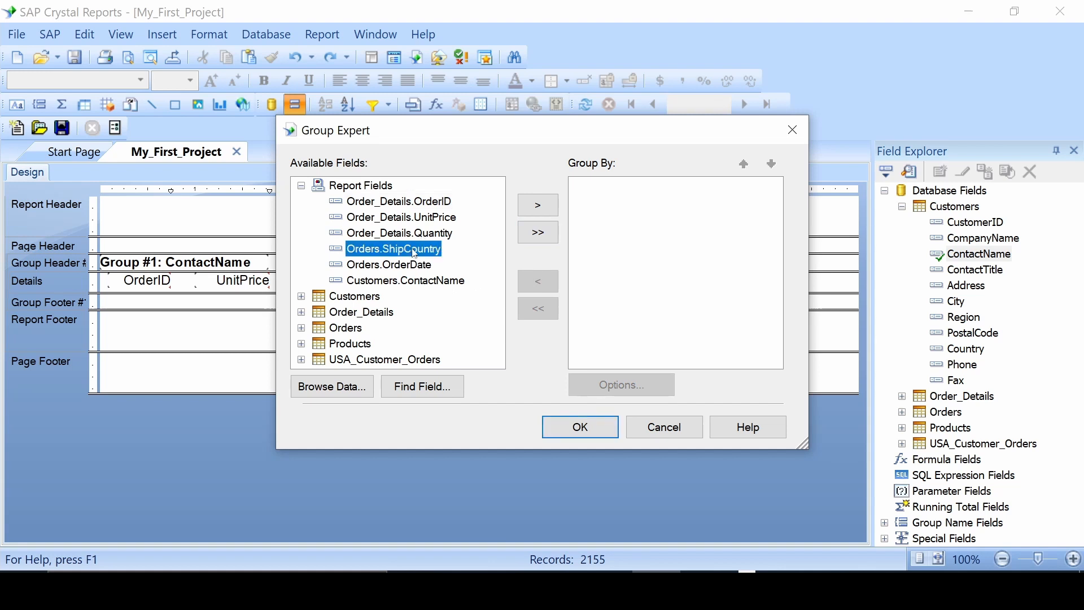
left_click(537, 205)
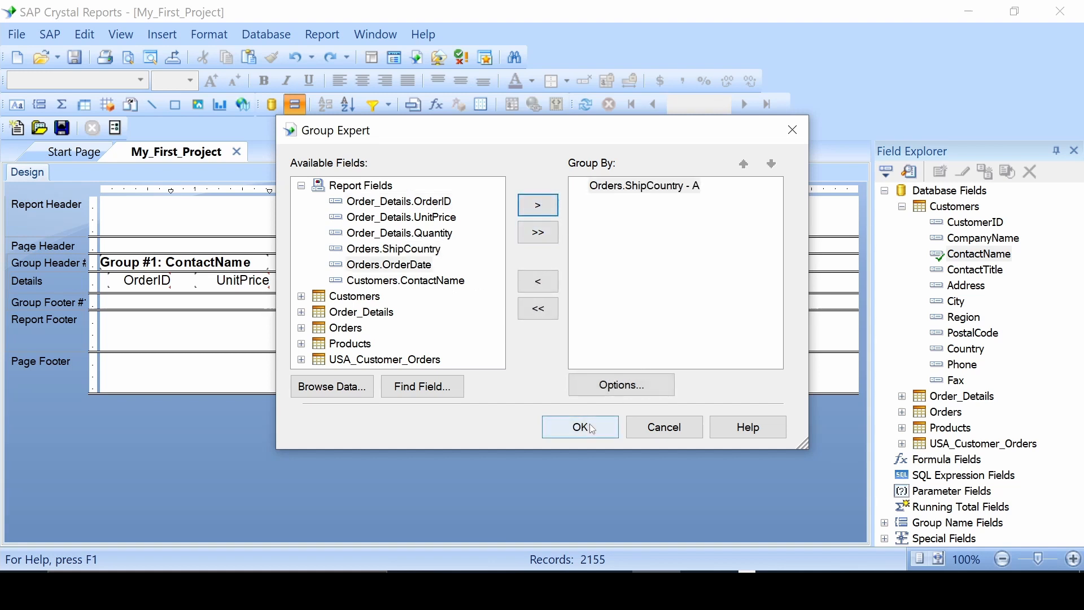
left_click(579, 427)
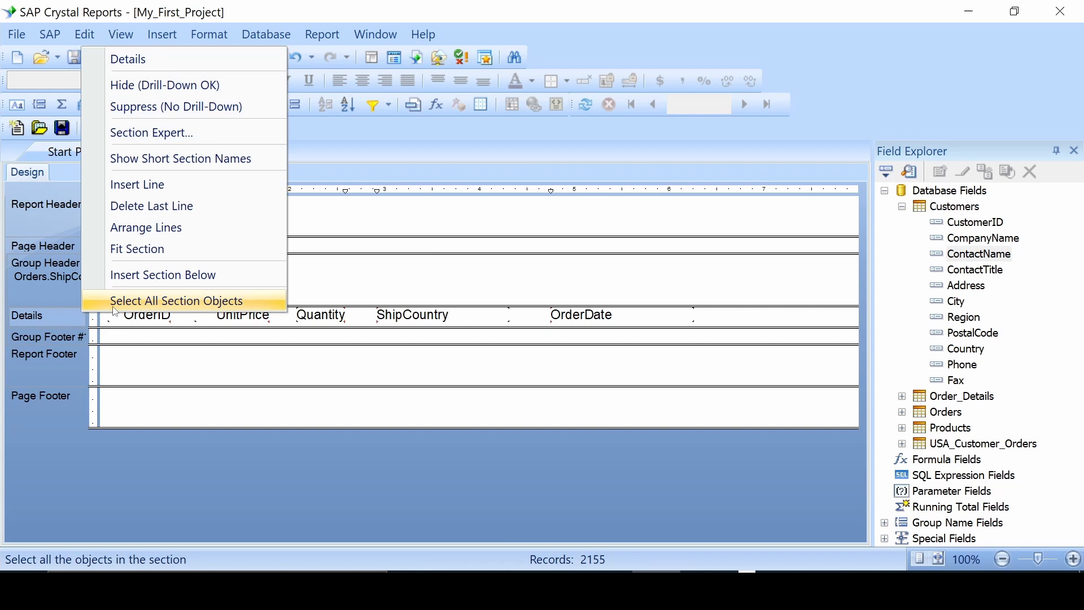
- Copy the OrderID, UnitPrice, Quantity, ShipCountry and OrderDate fields into the group header above Details
left_click(176, 300)
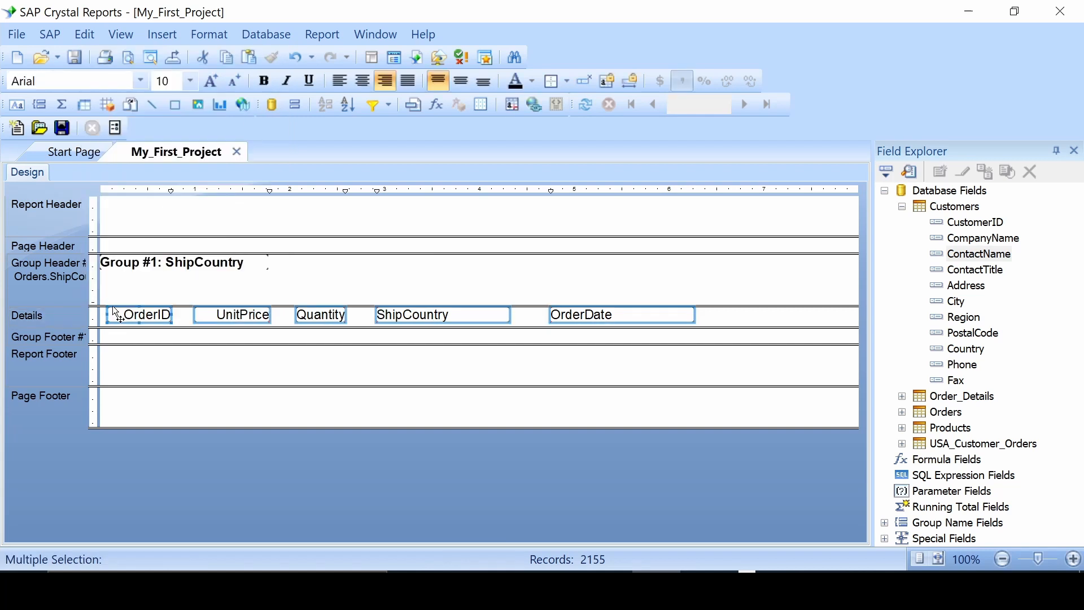
left_click(152, 285)
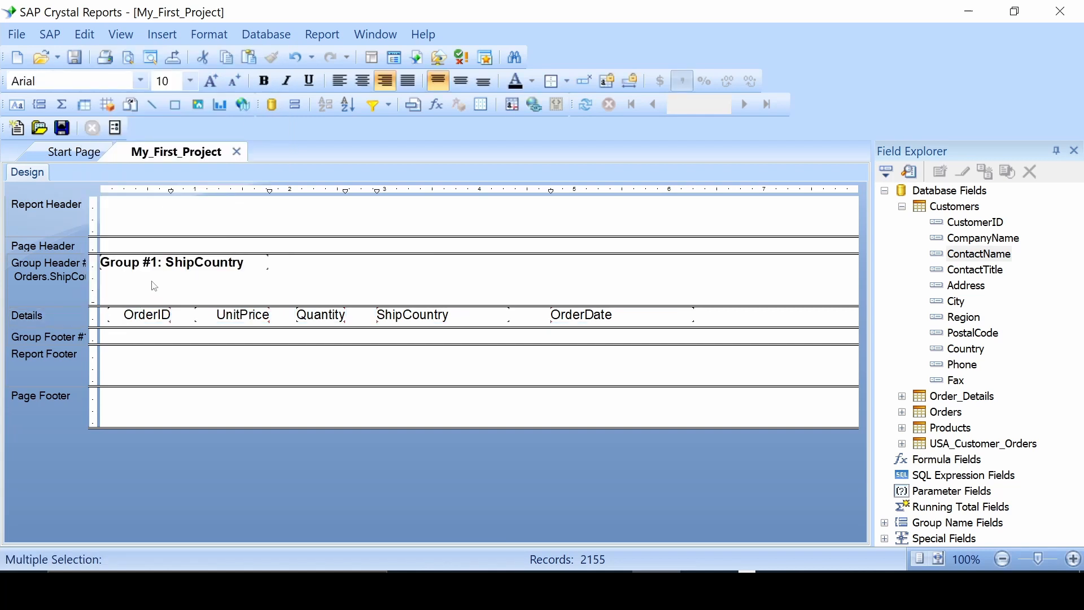
left_click(456, 469)
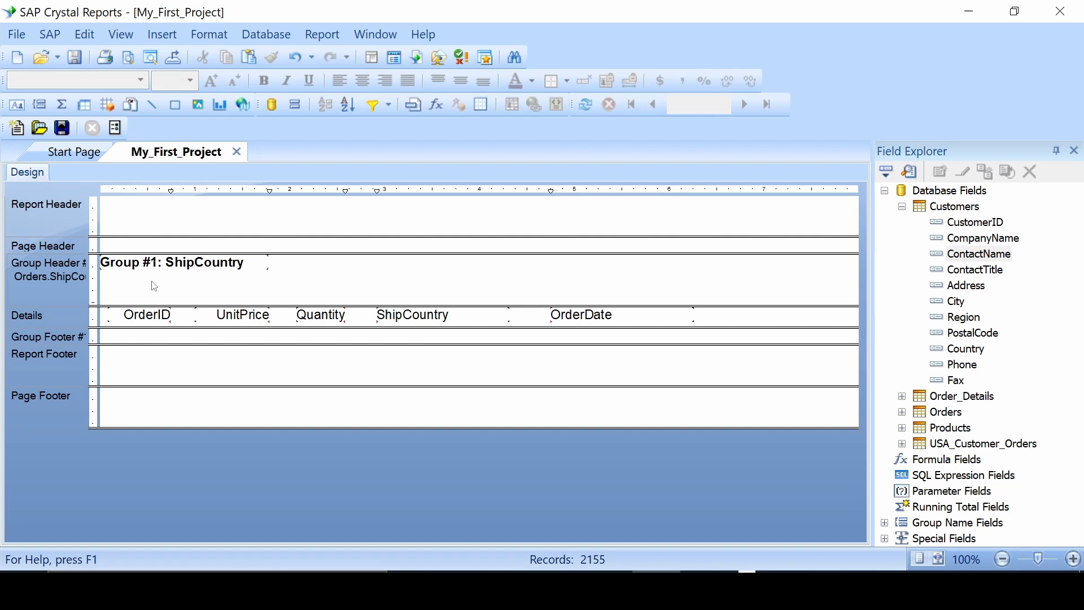
left_click(173, 286)
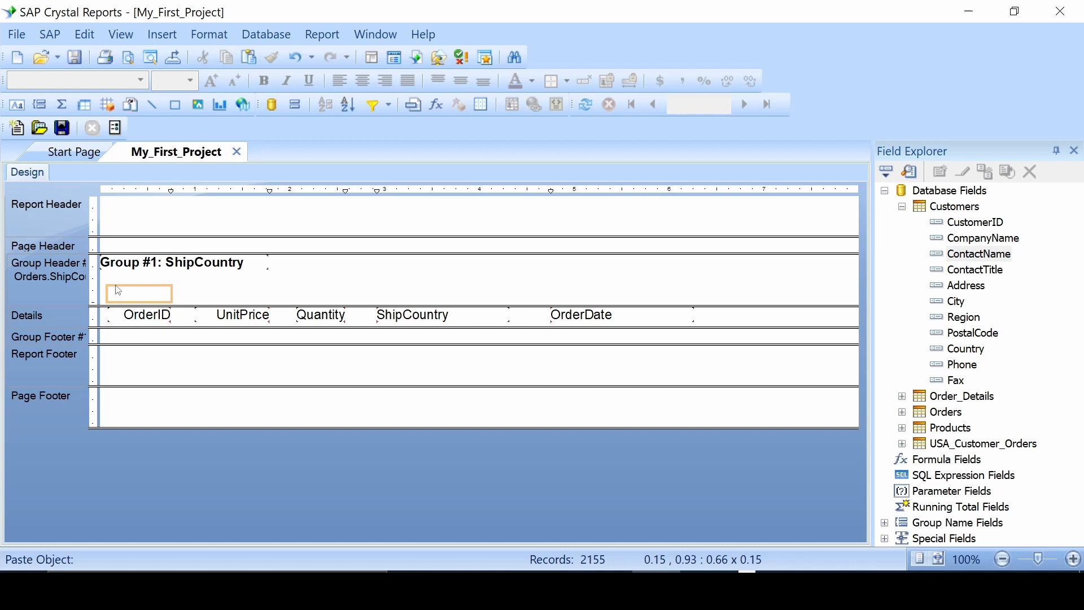
left_click(620, 285)
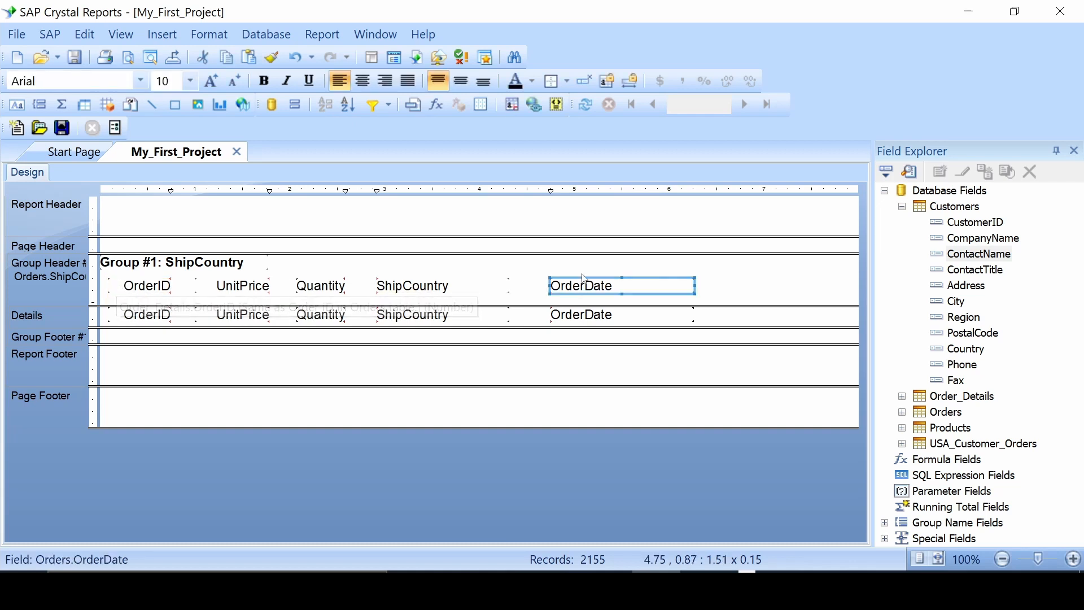